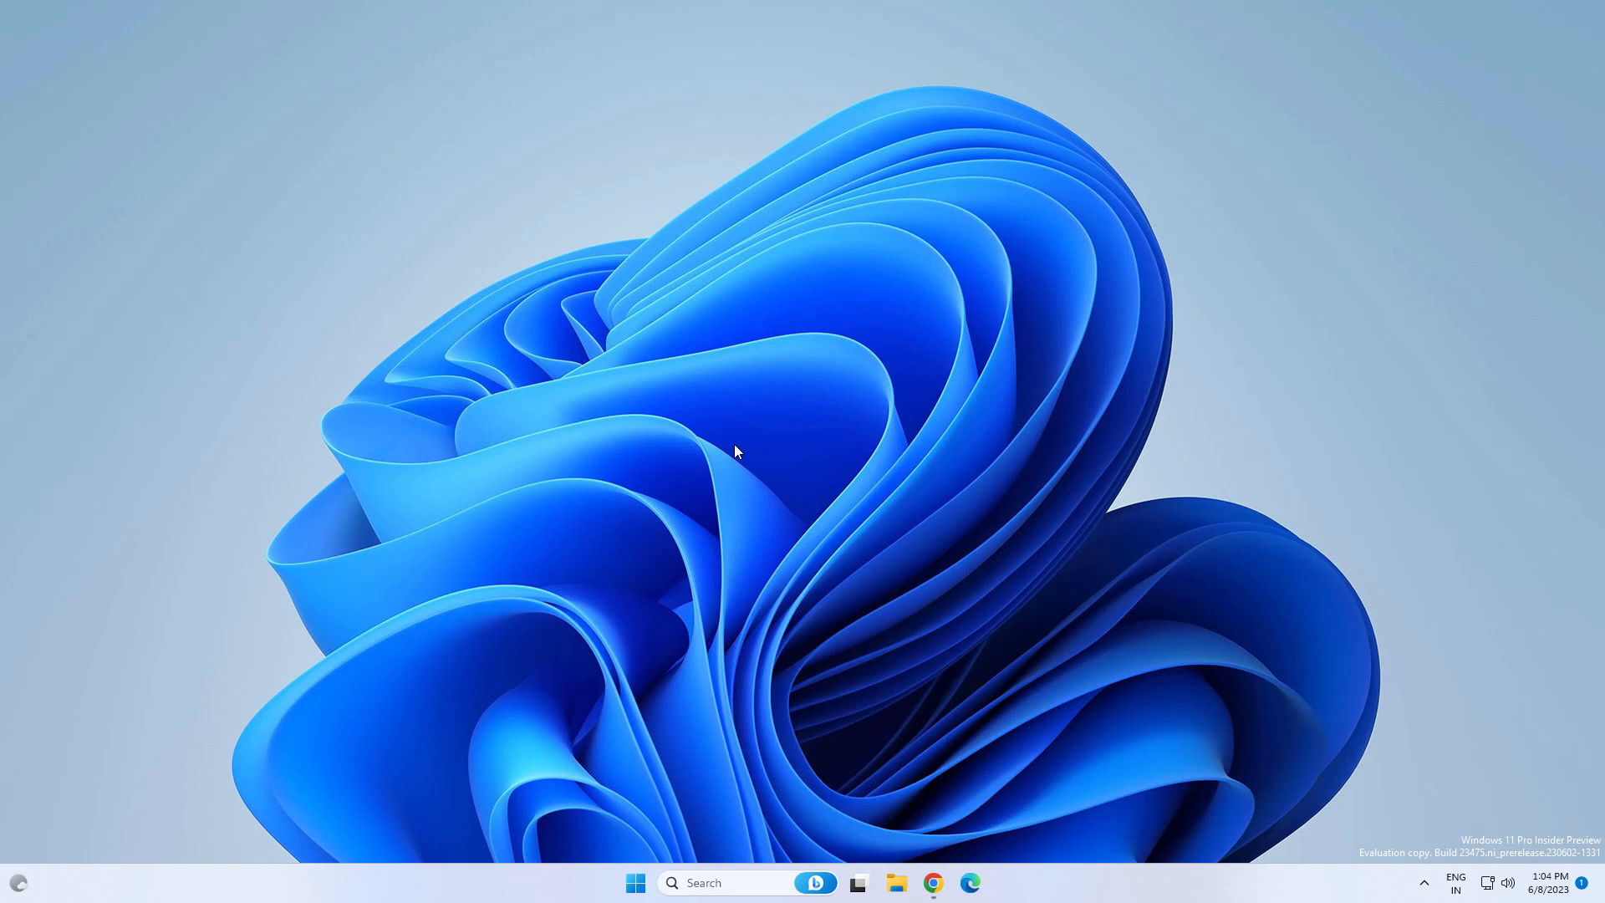
Bring up keysfan's Spring Sale page and locate the Windows OS deals with coupon code JD50.
{"action": "left_click", "coordinate": [635, 883]}
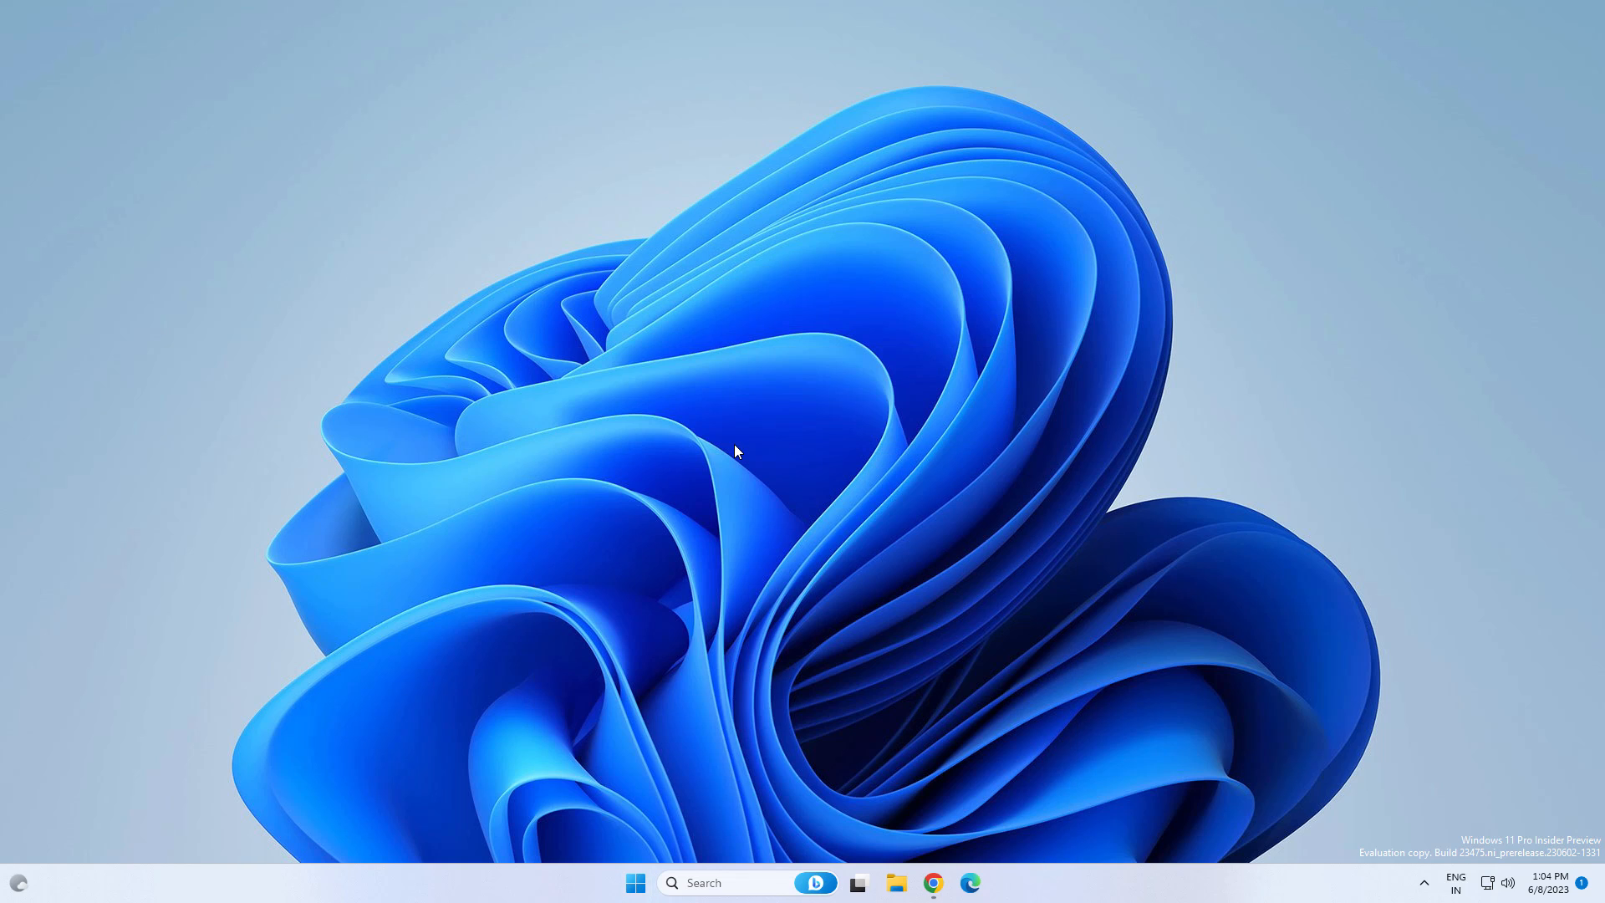
{"action": "mouse_move", "coordinate": [1469, 863]}
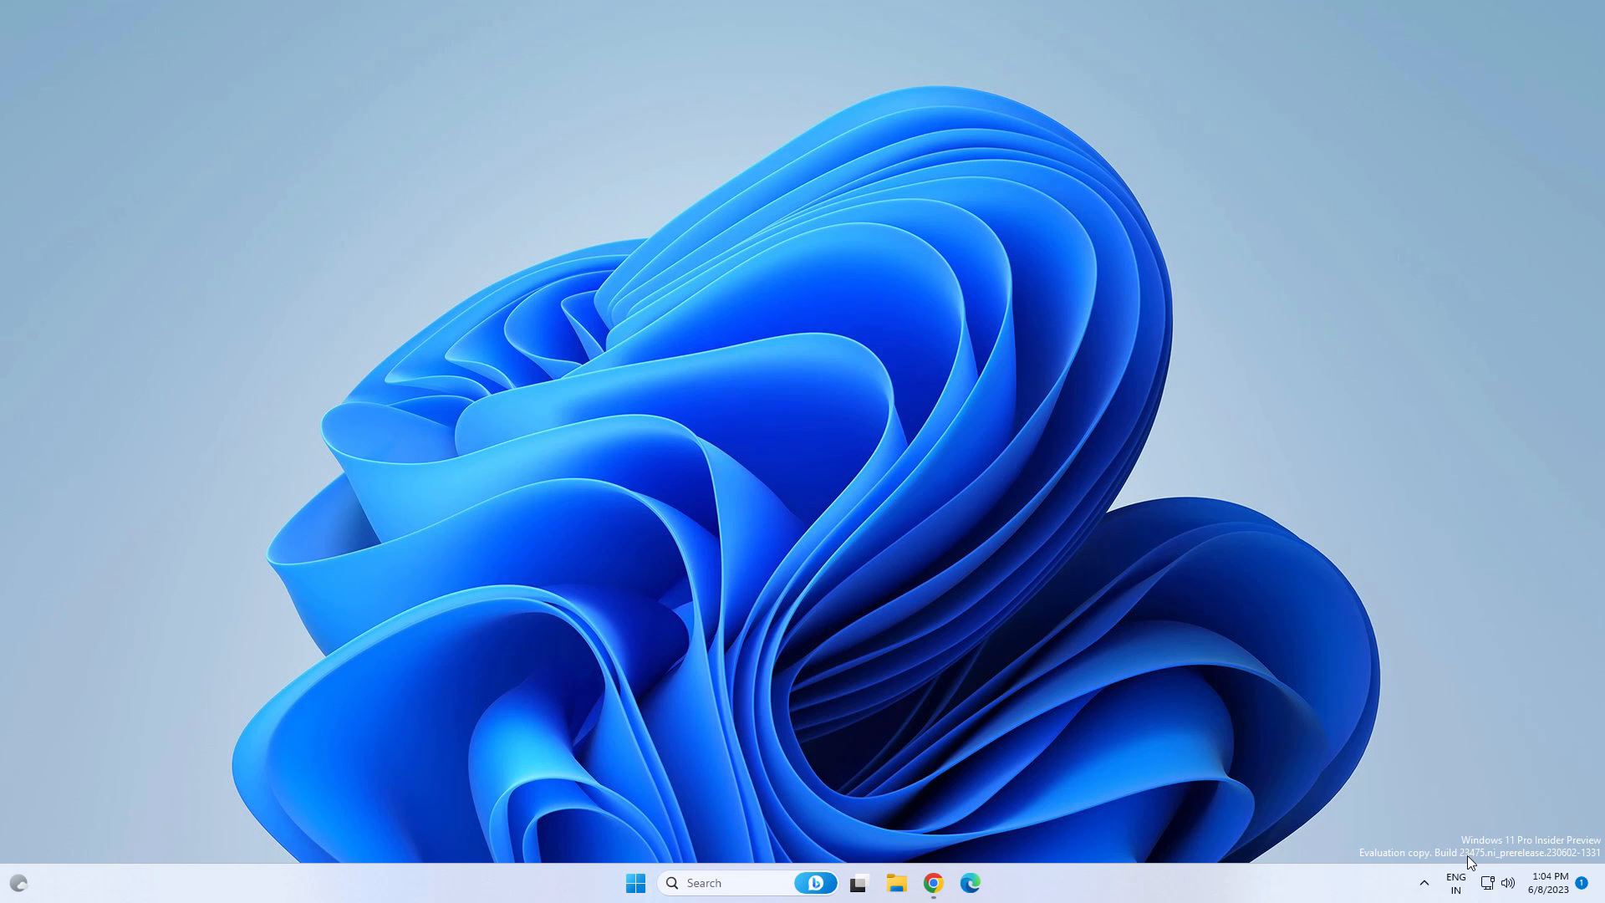
{"action": "mouse_move", "coordinate": [853, 737]}
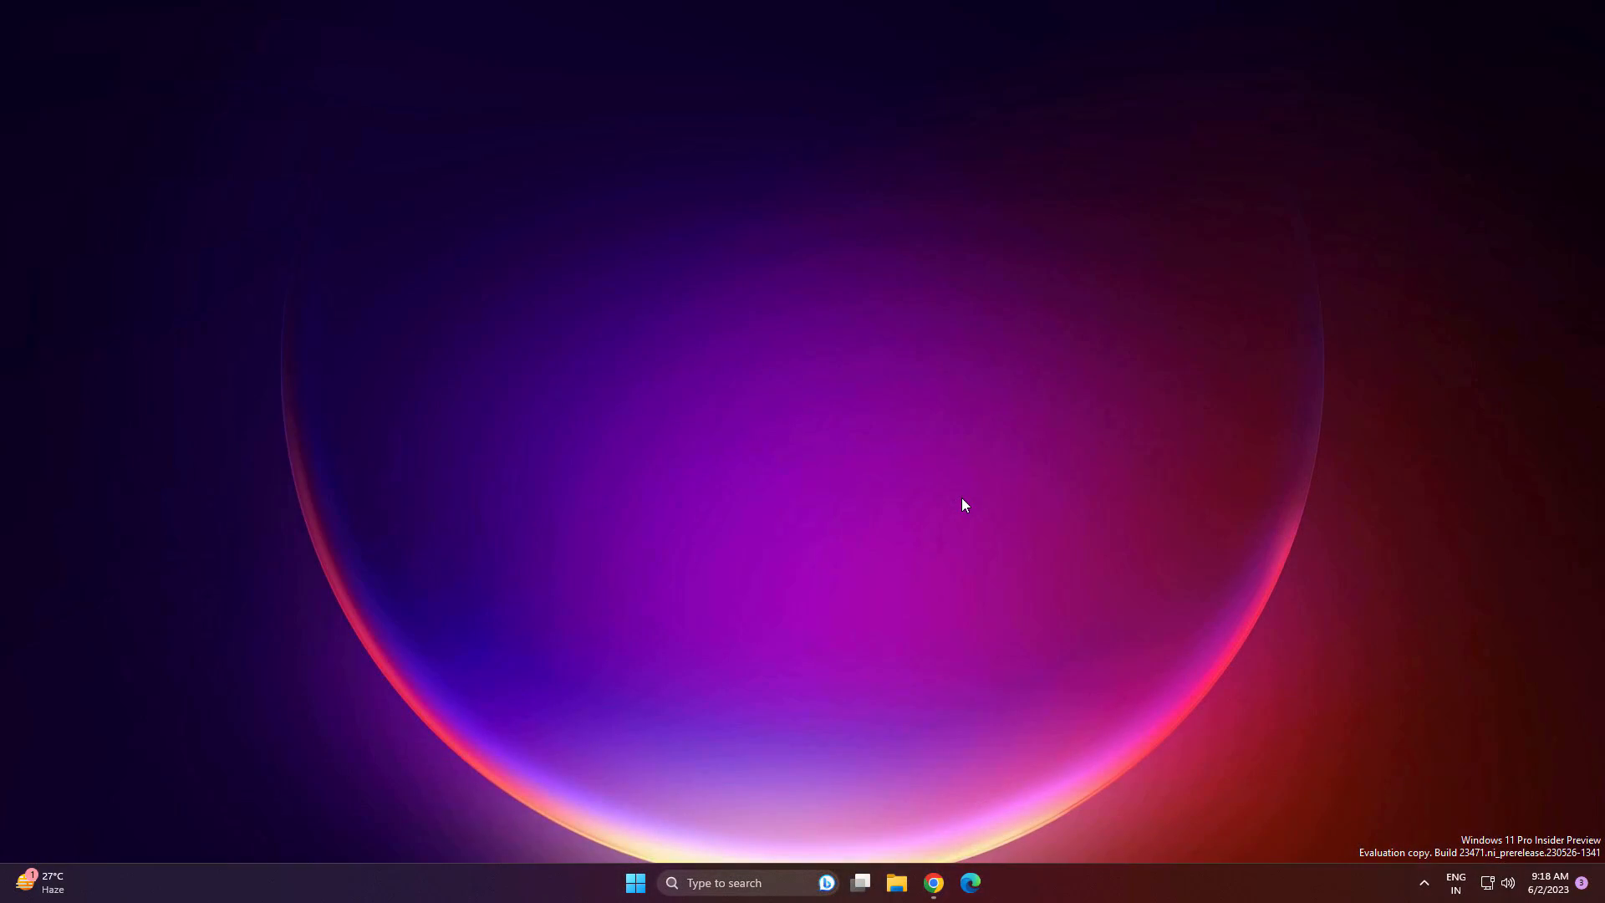
{"action": "left_click", "coordinate": [931, 882]}
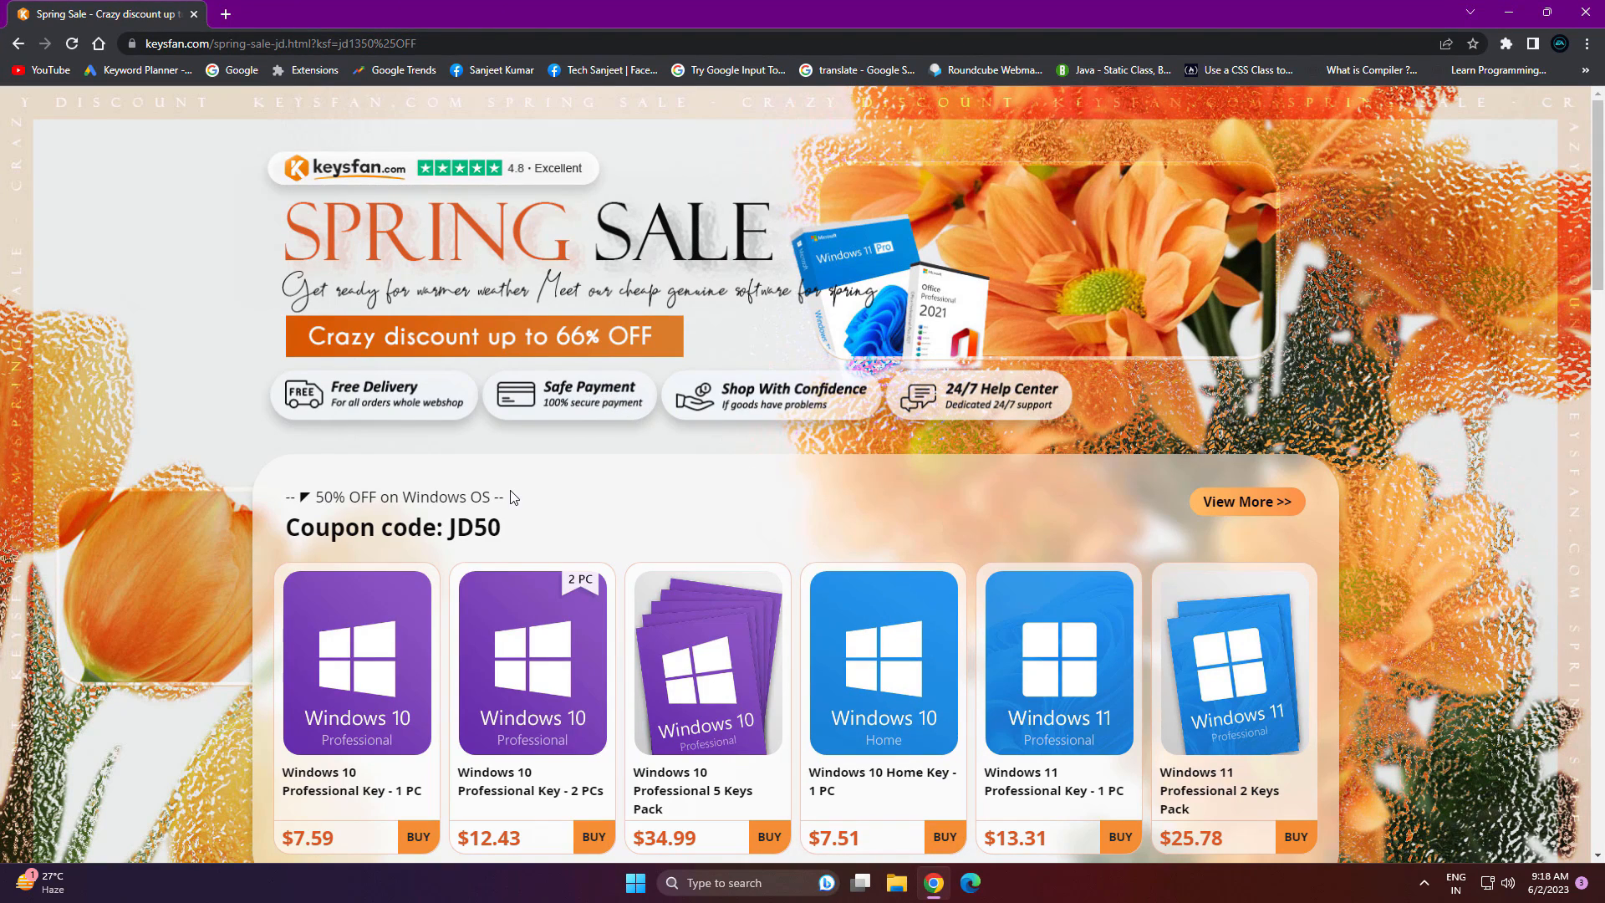
{"action": "scroll", "scroll_direction": "down", "scroll_amount": 3}
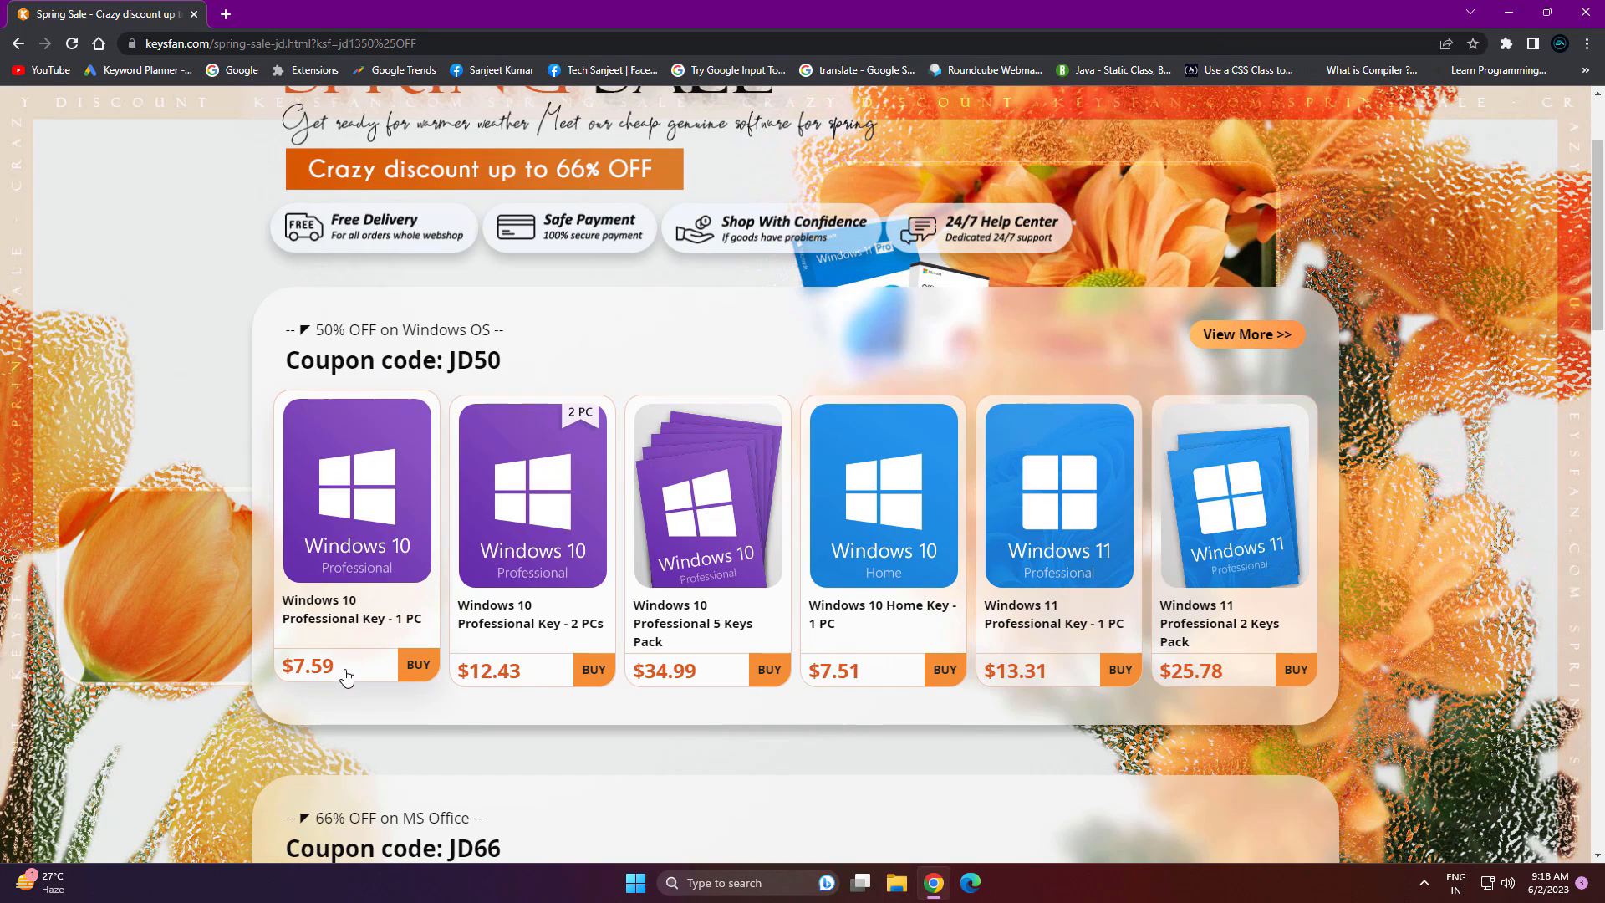
{"action": "mouse_move", "coordinate": [429, 550]}
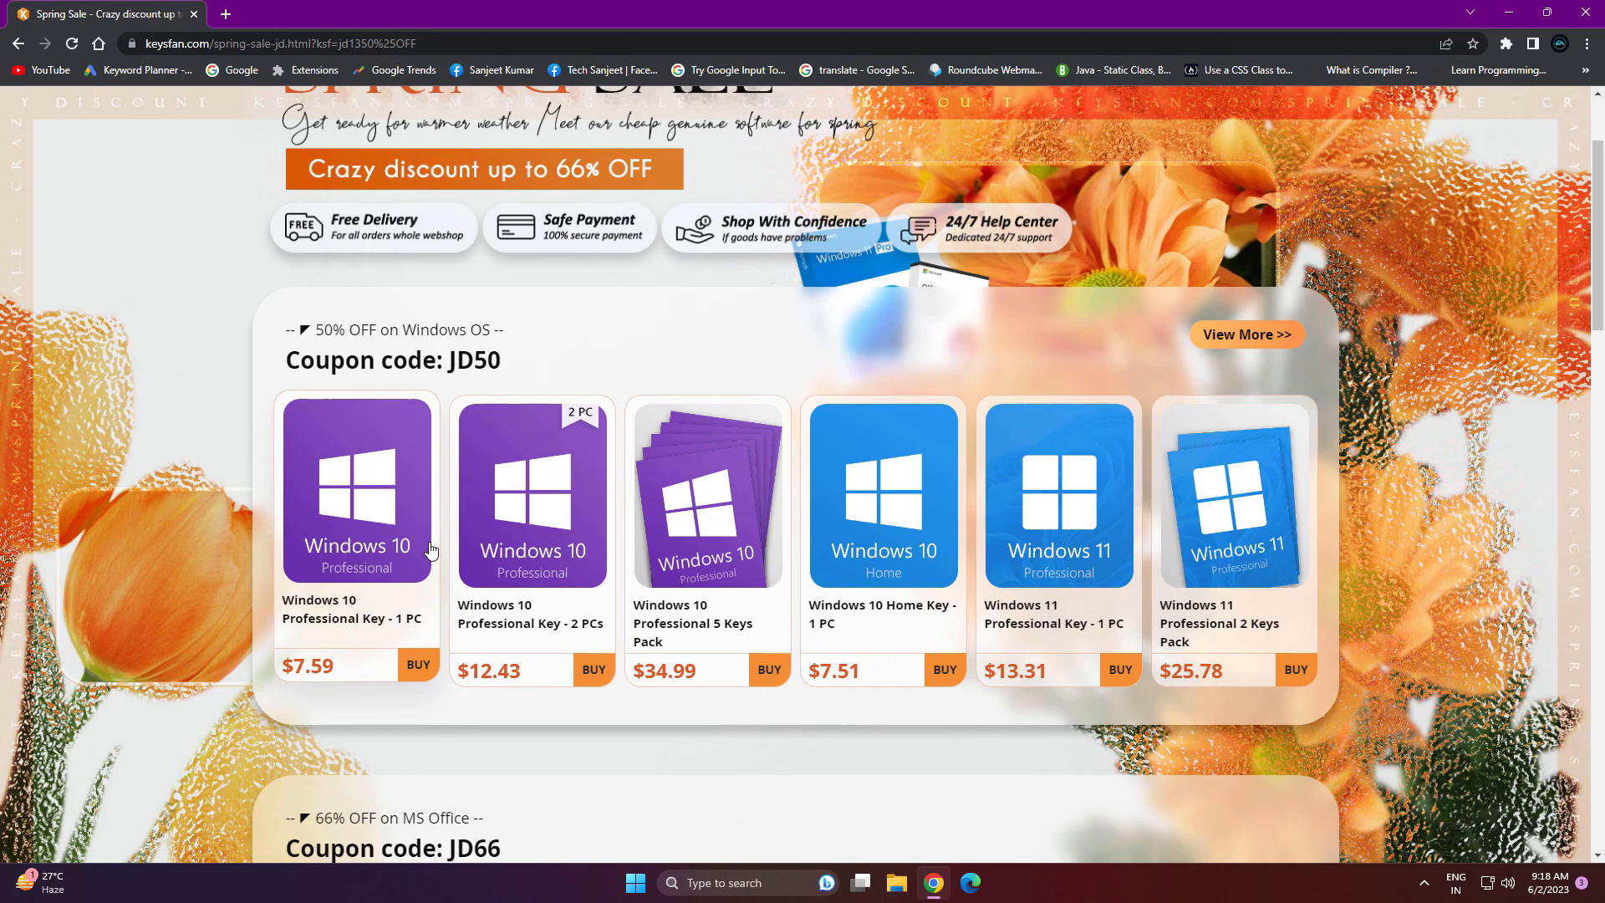
{"action": "mouse_move", "coordinate": [415, 553]}
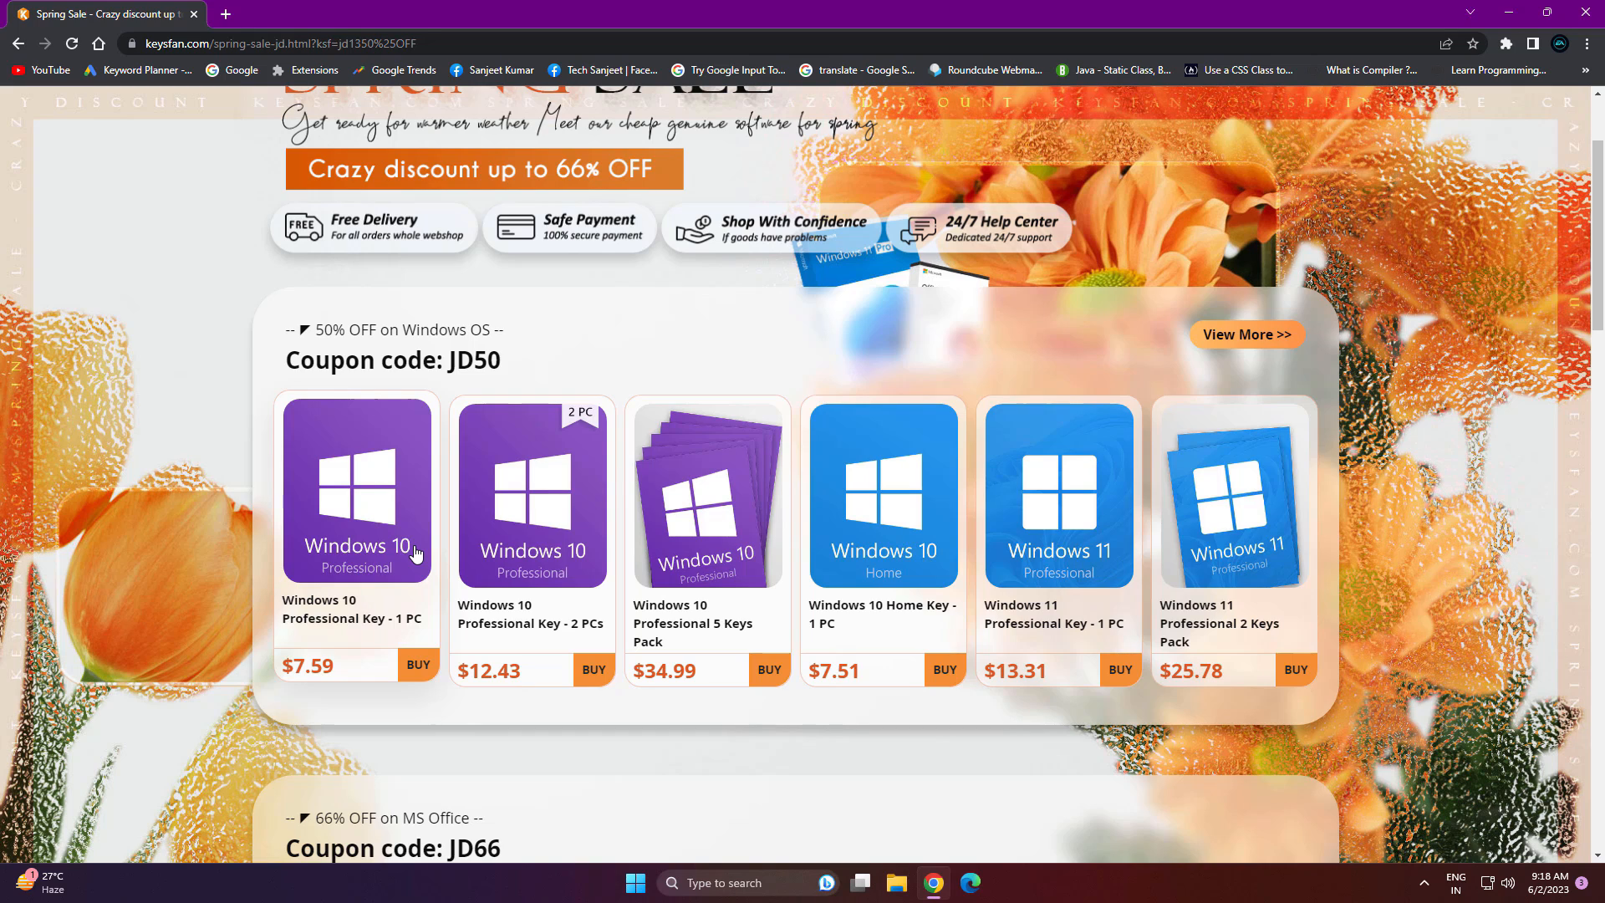
{"action": "mouse_move", "coordinate": [416, 669]}
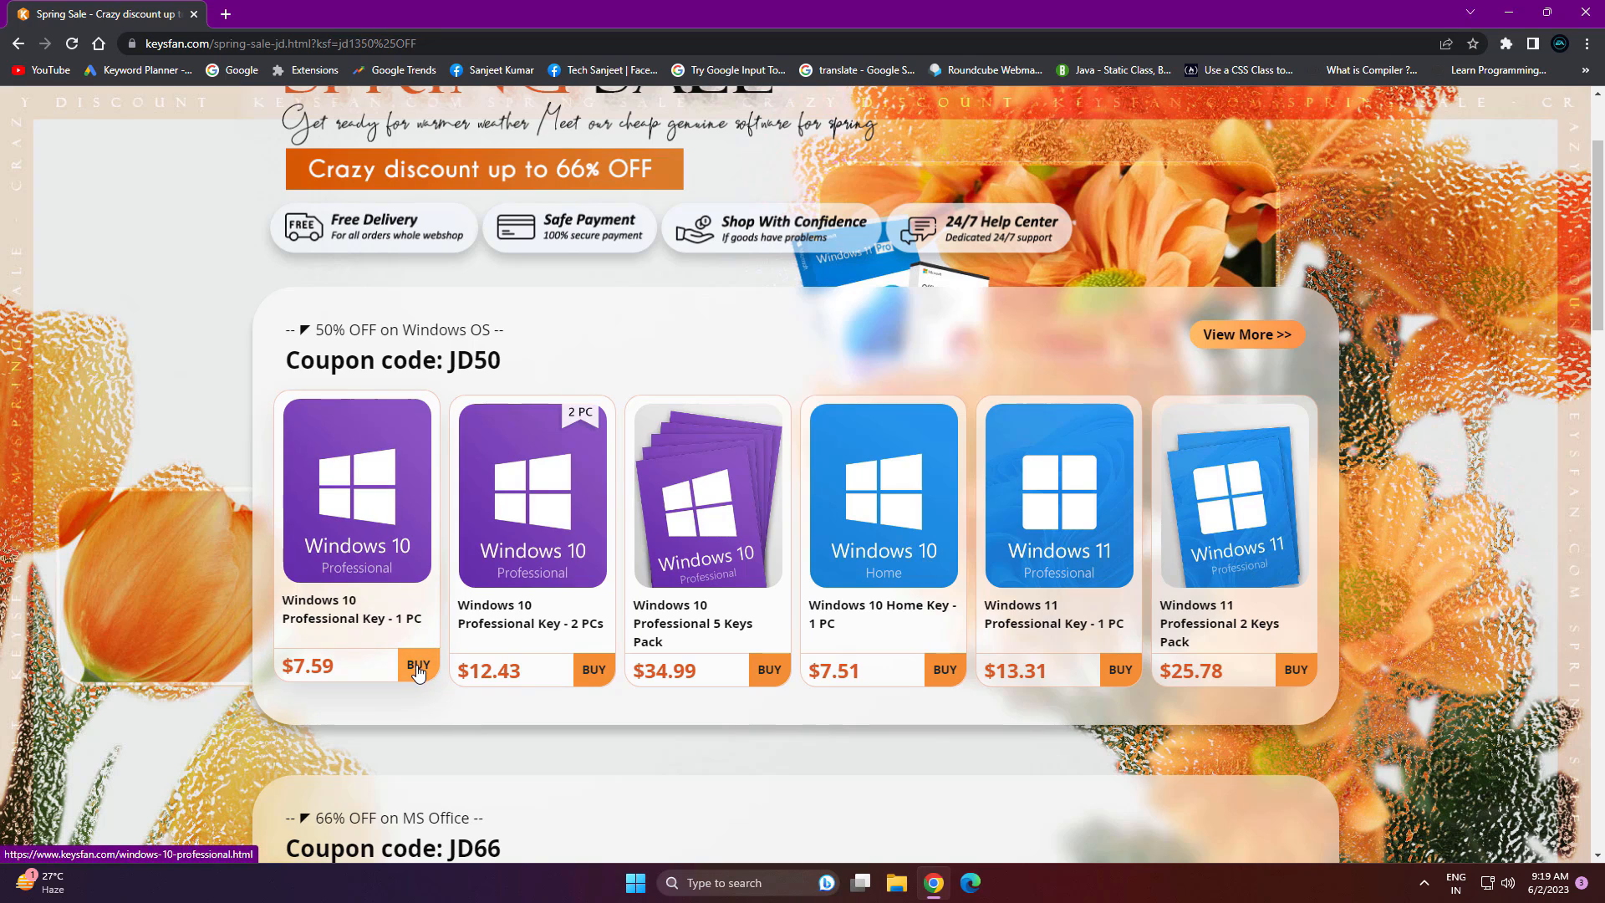
{"action": "scroll", "scroll_direction": "up", "scroll_amount": 3}
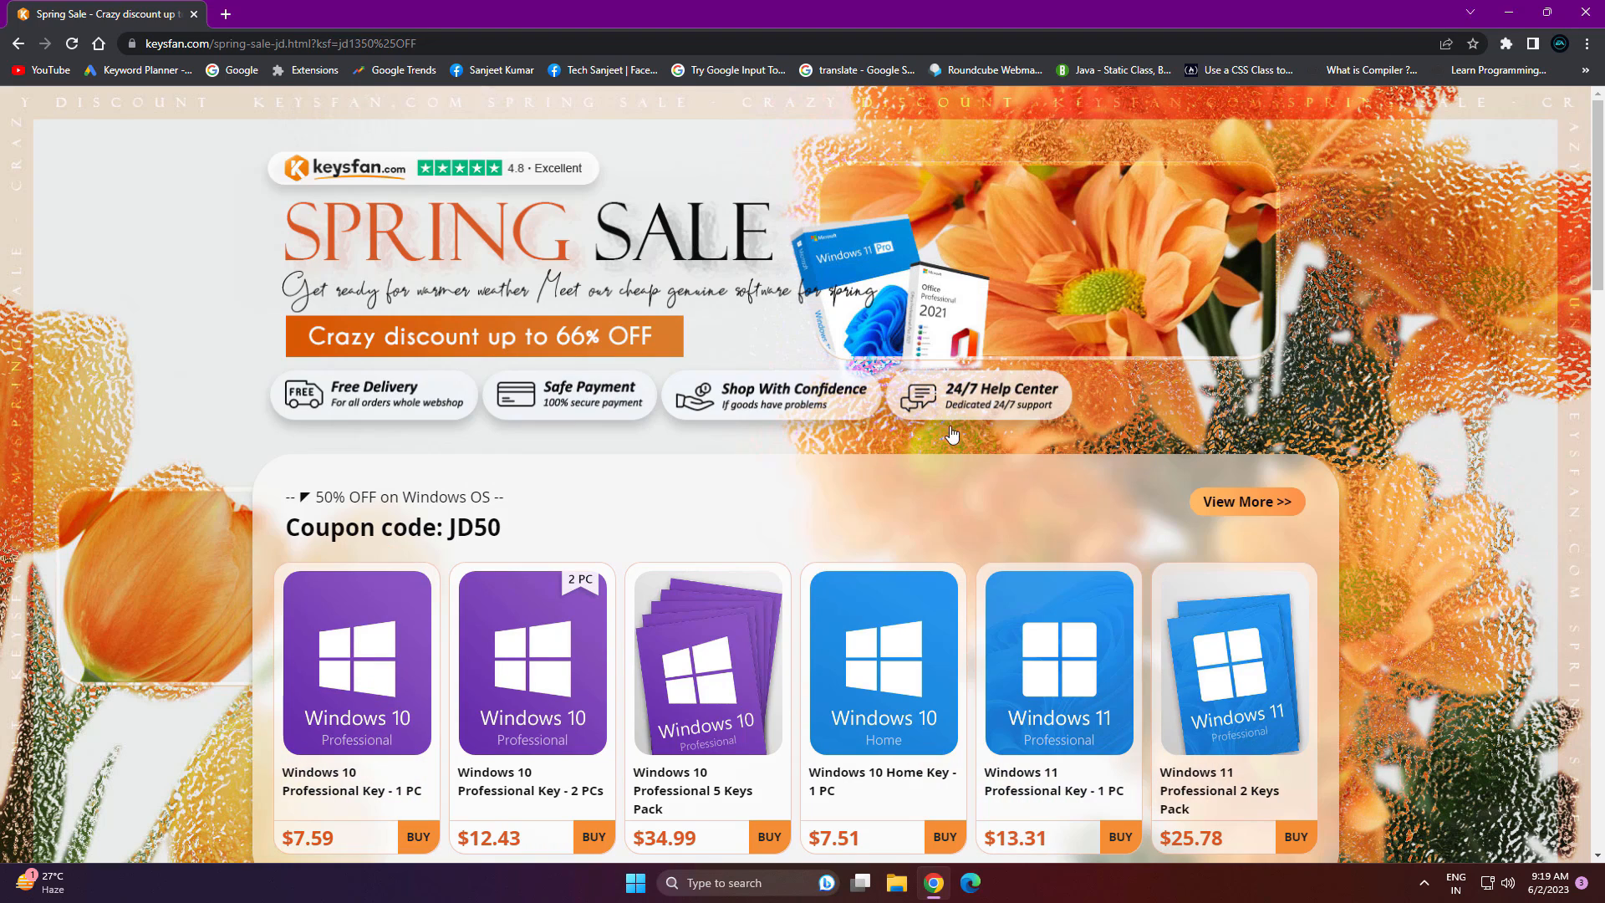
{"action": "scroll", "scroll_direction": "down", "scroll_amount": 3}
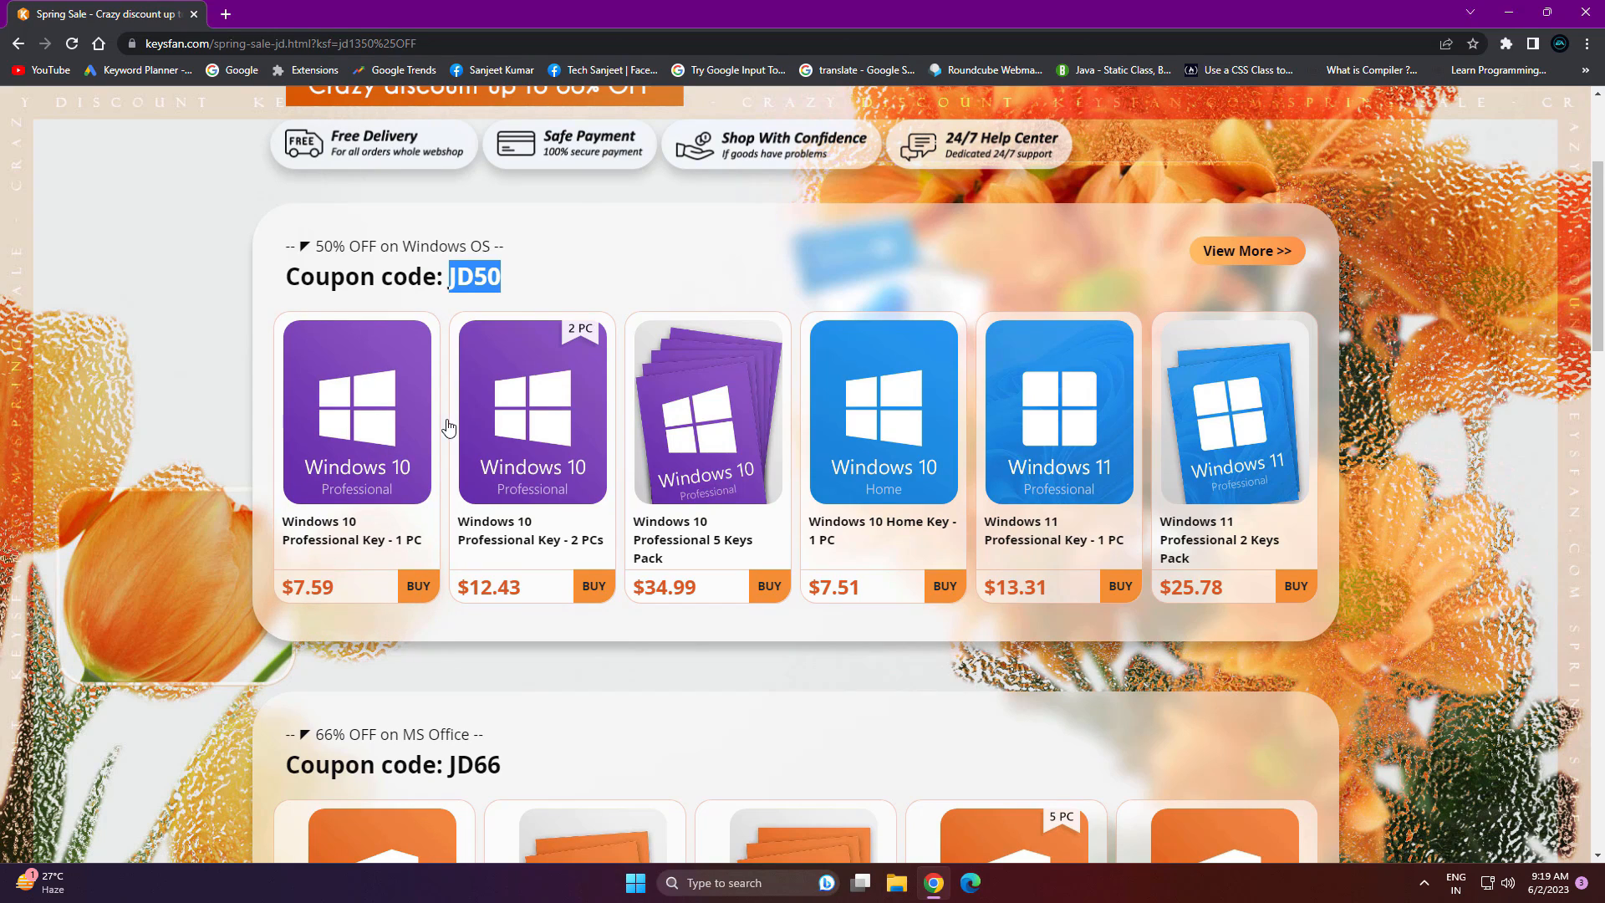
Cart the Windows 10 Professional 1 PC key and apply coupon JD50 for a $7.58 total.
{"action": "left_click", "coordinate": [355, 410]}
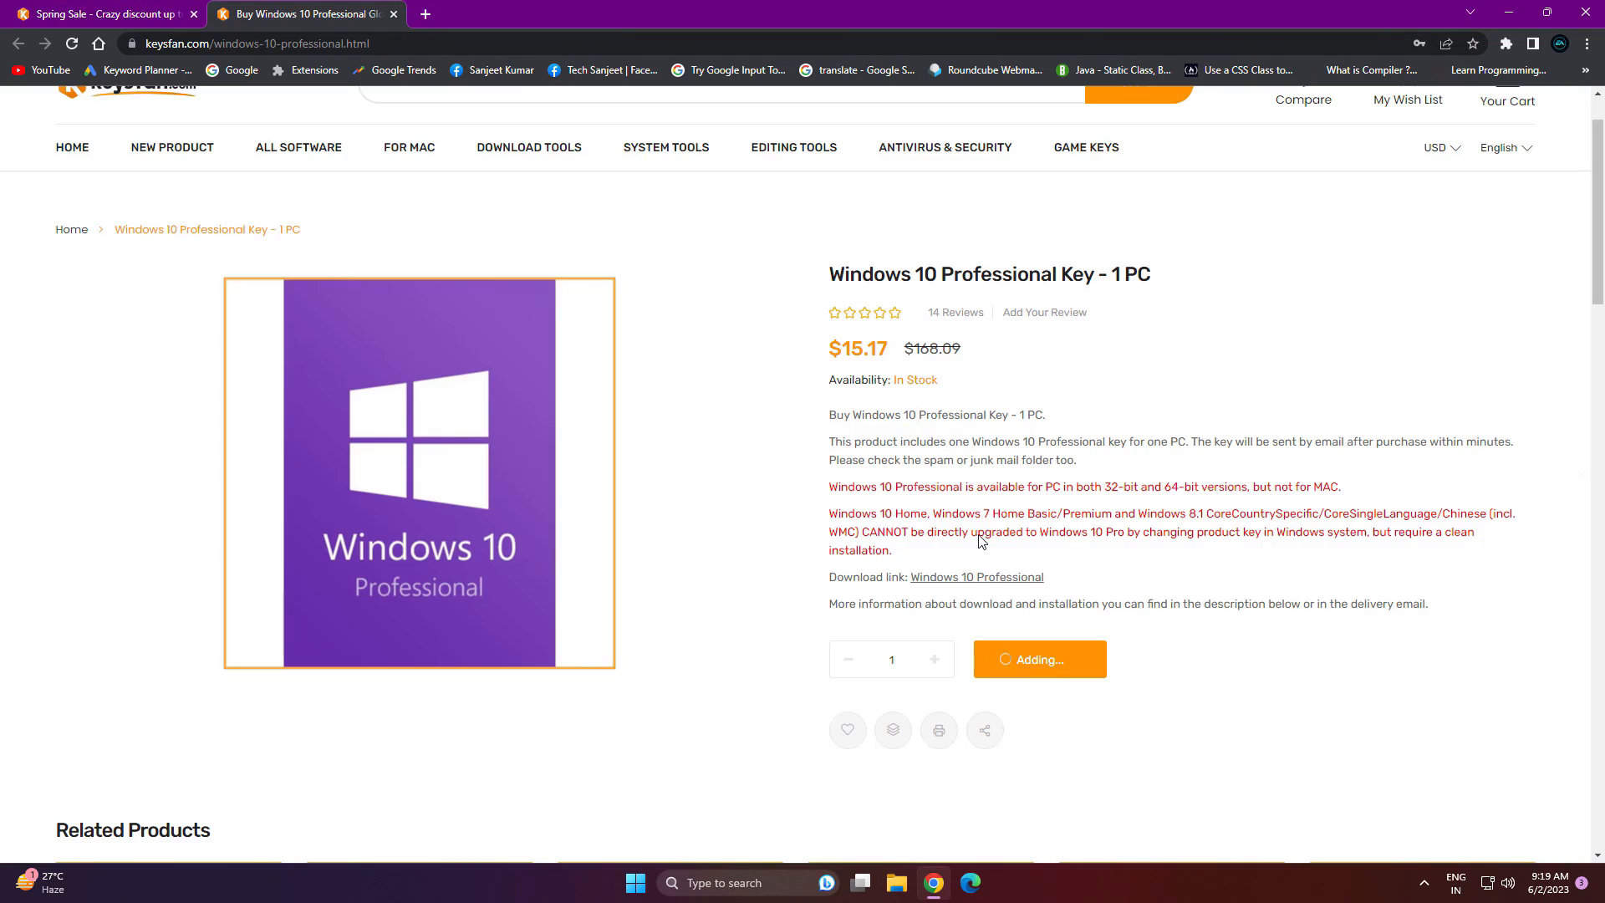
{"action": "left_click", "coordinate": [1038, 658]}
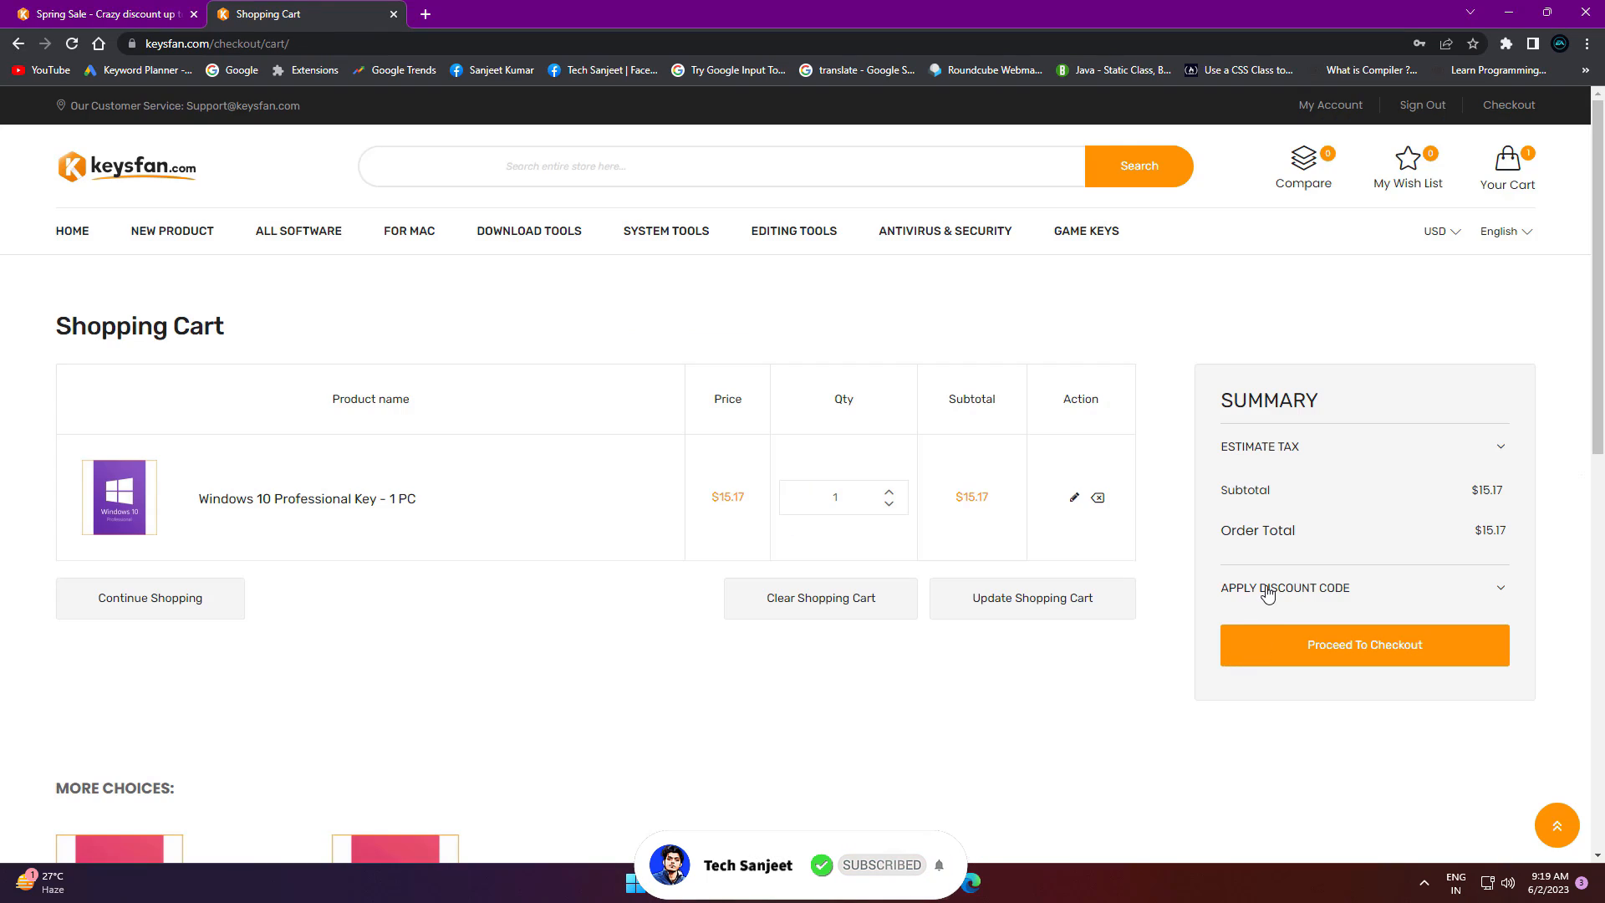
{"action": "left_click", "coordinate": [1286, 586]}
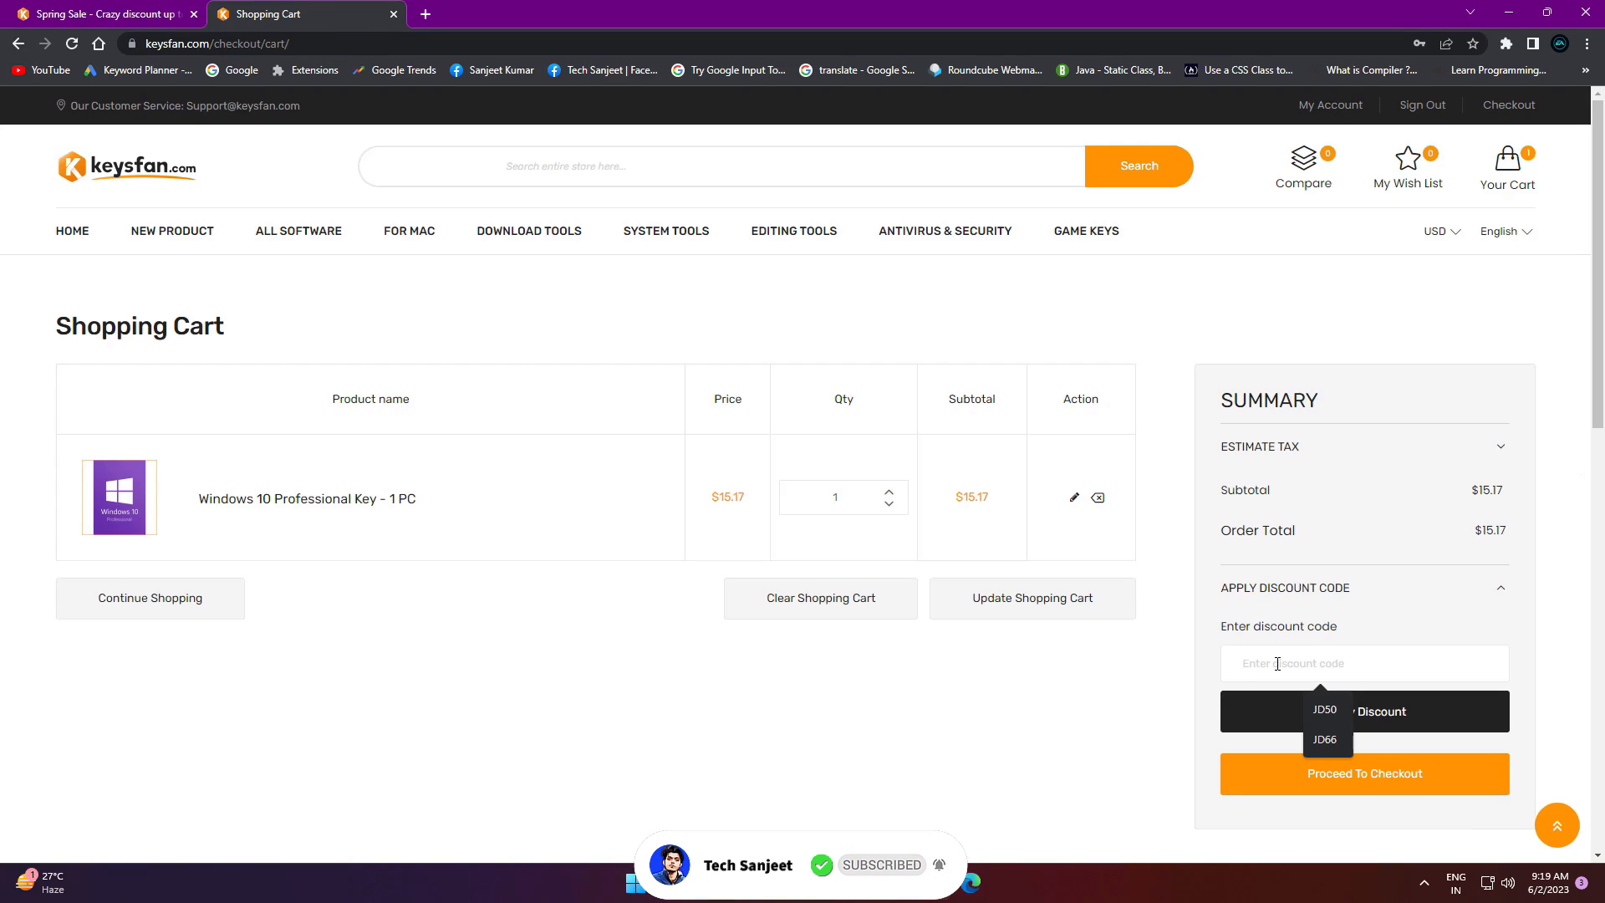
{"action": "left_click", "coordinate": [1324, 711]}
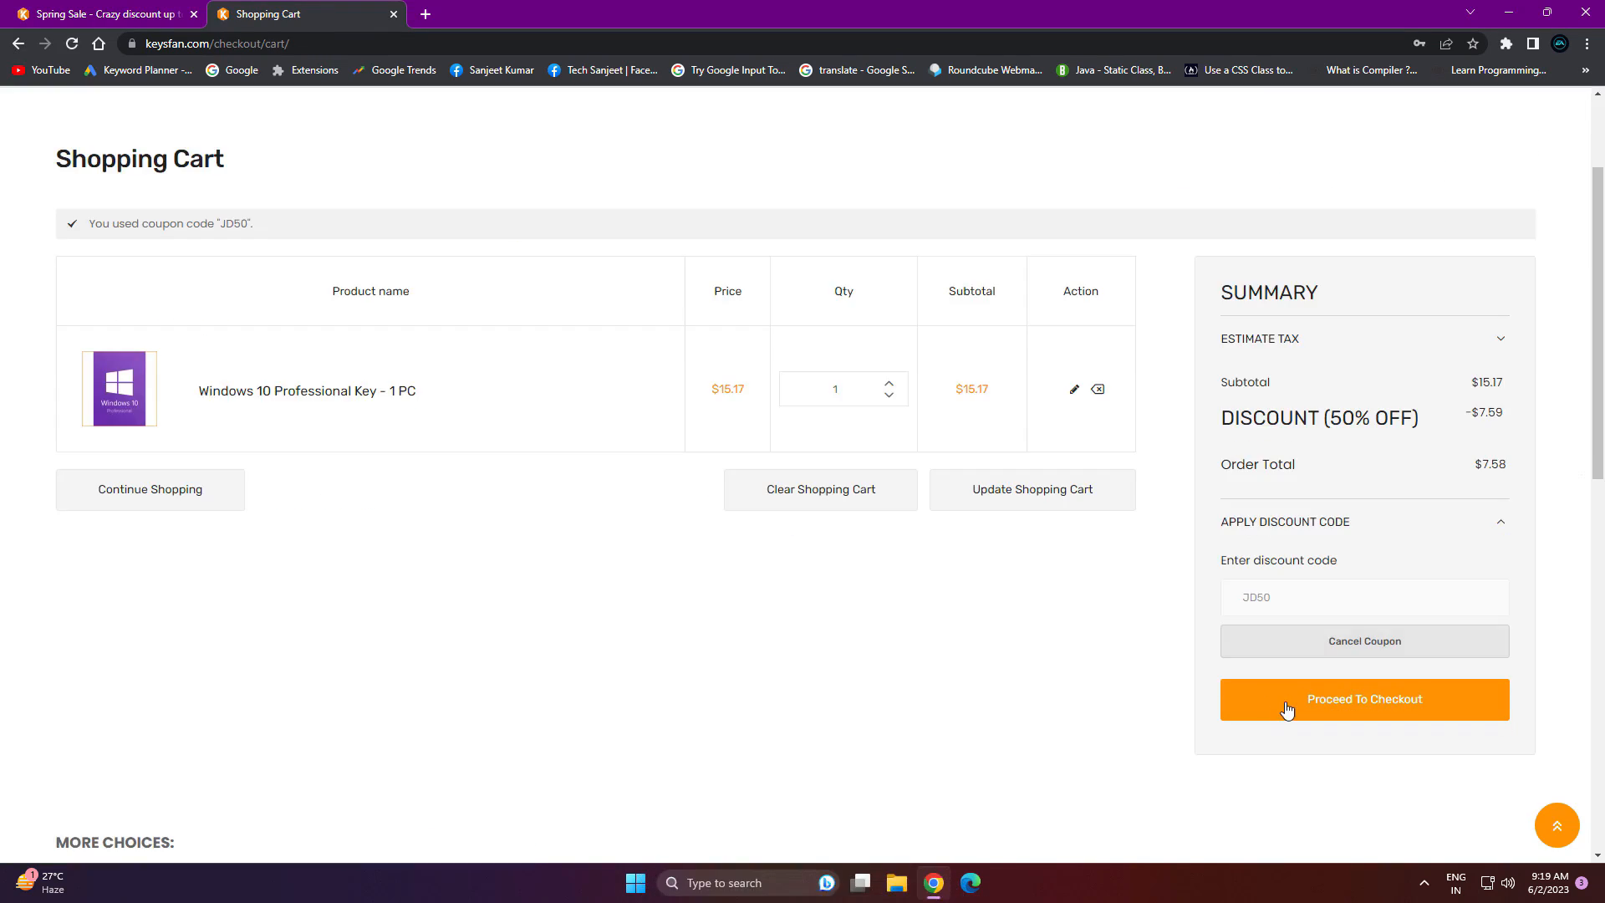
Proceed to checkout choosing credit card payment, then leave the store for File Explorer.
{"action": "left_click", "coordinate": [1363, 698]}
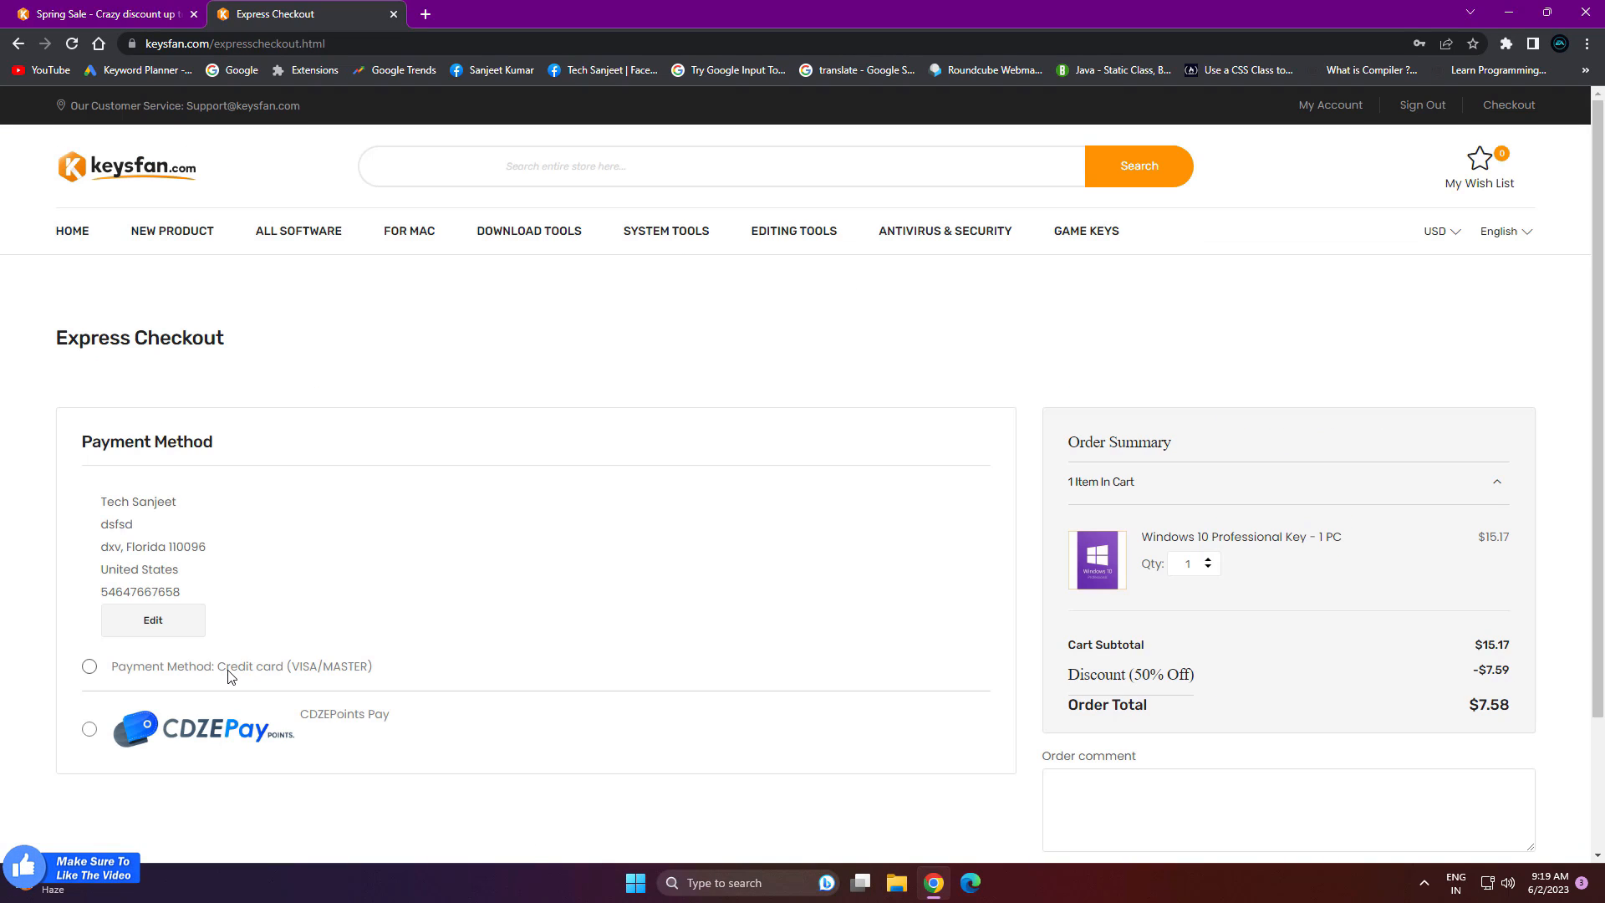
{"action": "left_click", "coordinate": [91, 667]}
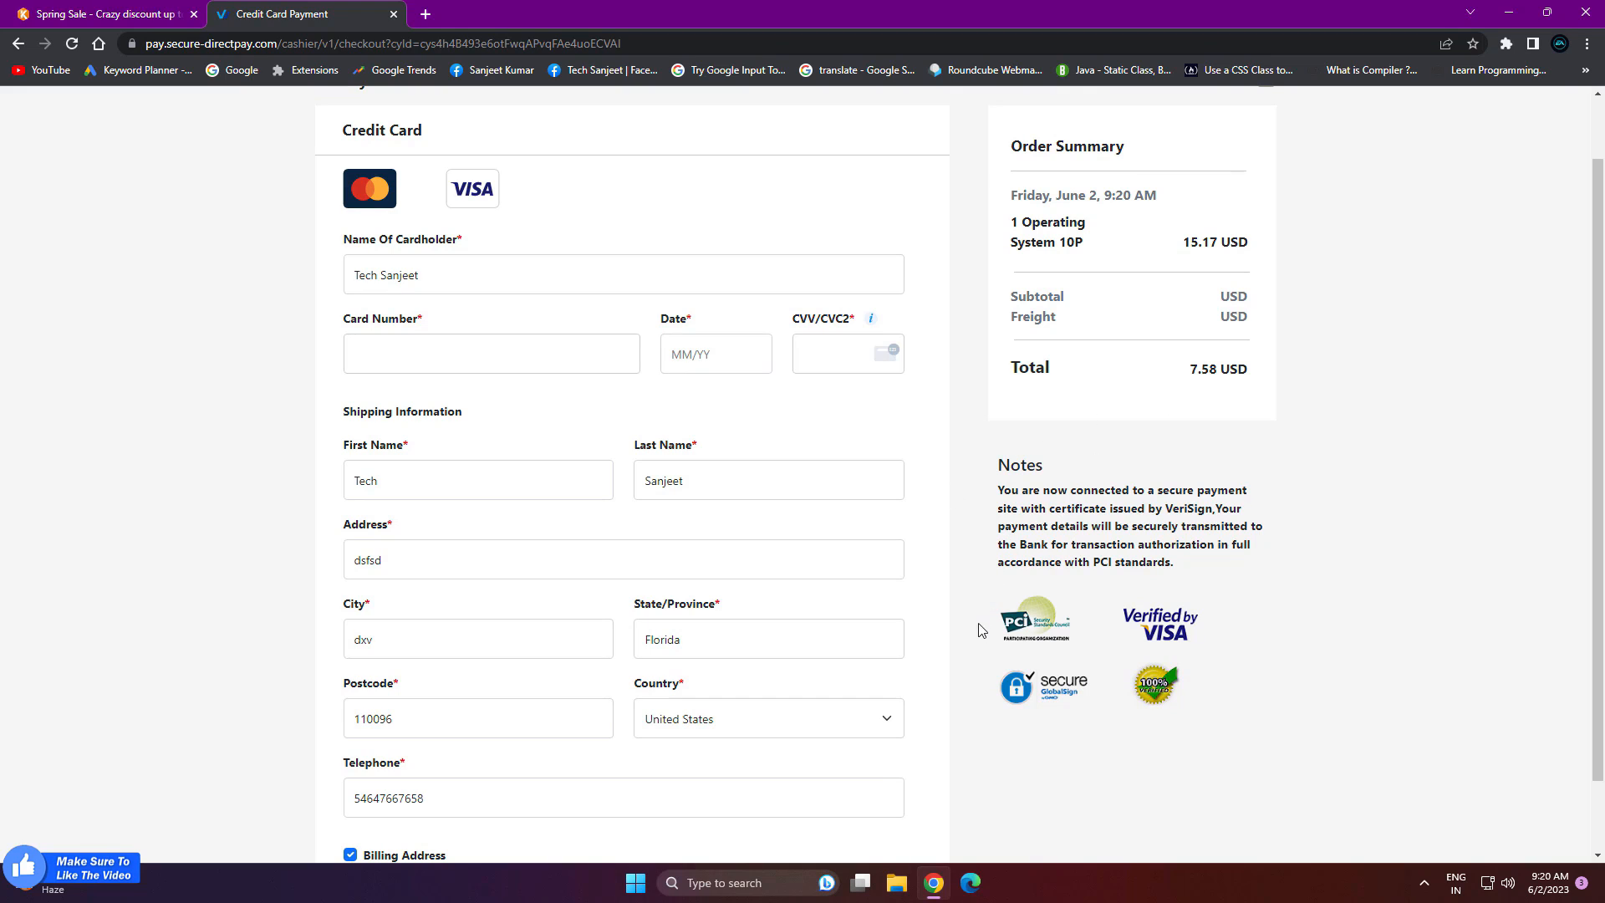
{"action": "scroll", "scroll_direction": "up", "scroll_amount": 3}
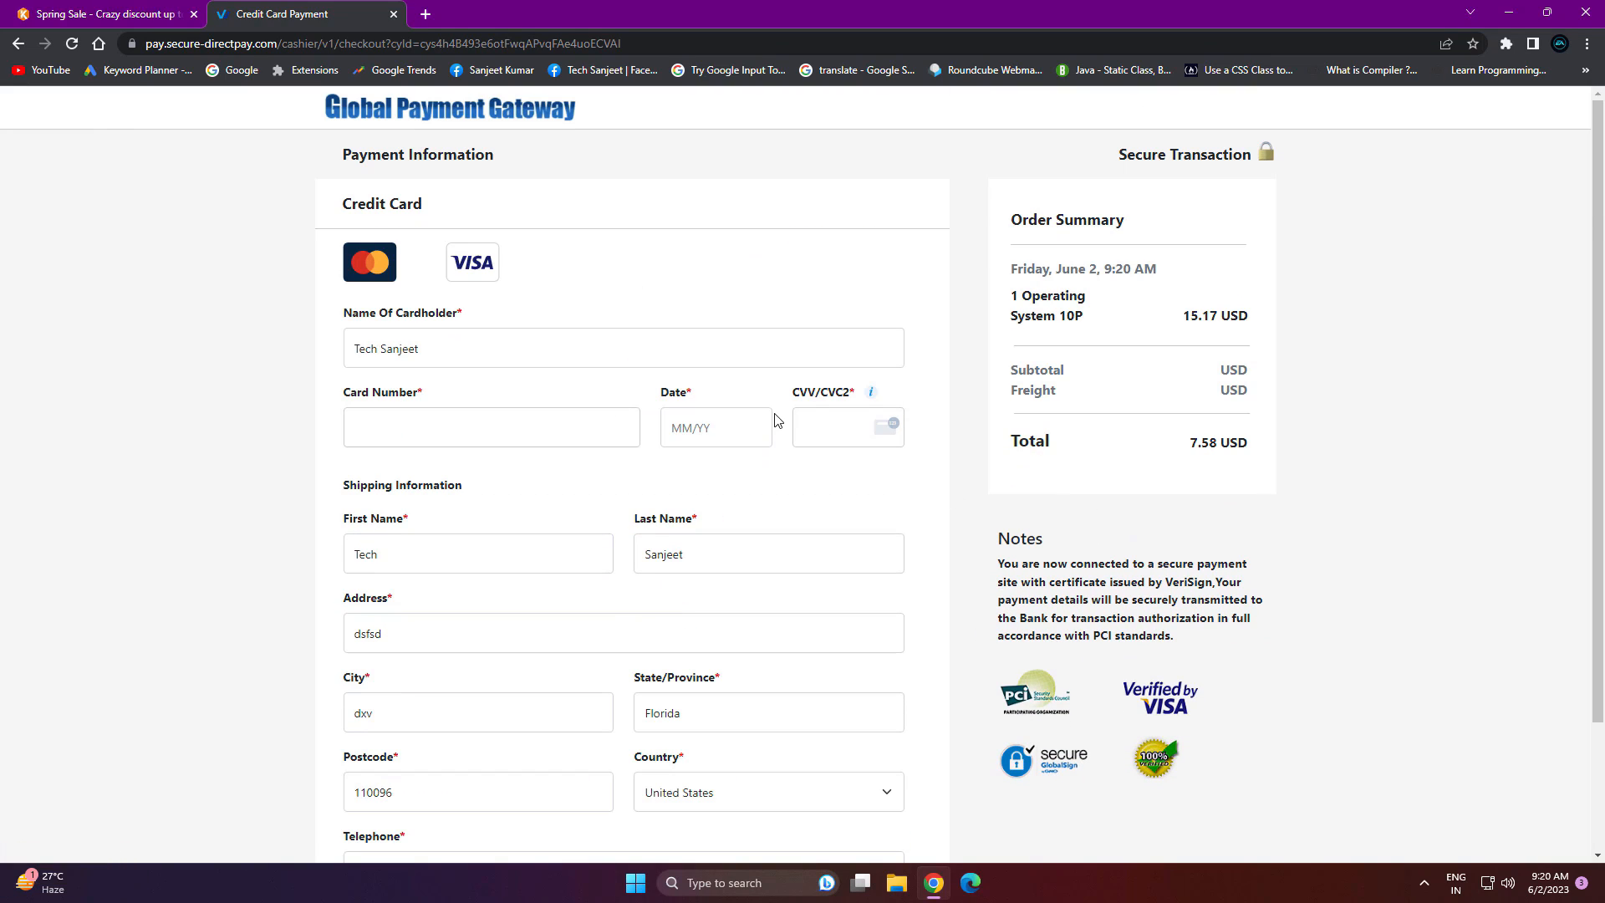
{"action": "left_click", "coordinate": [896, 882]}
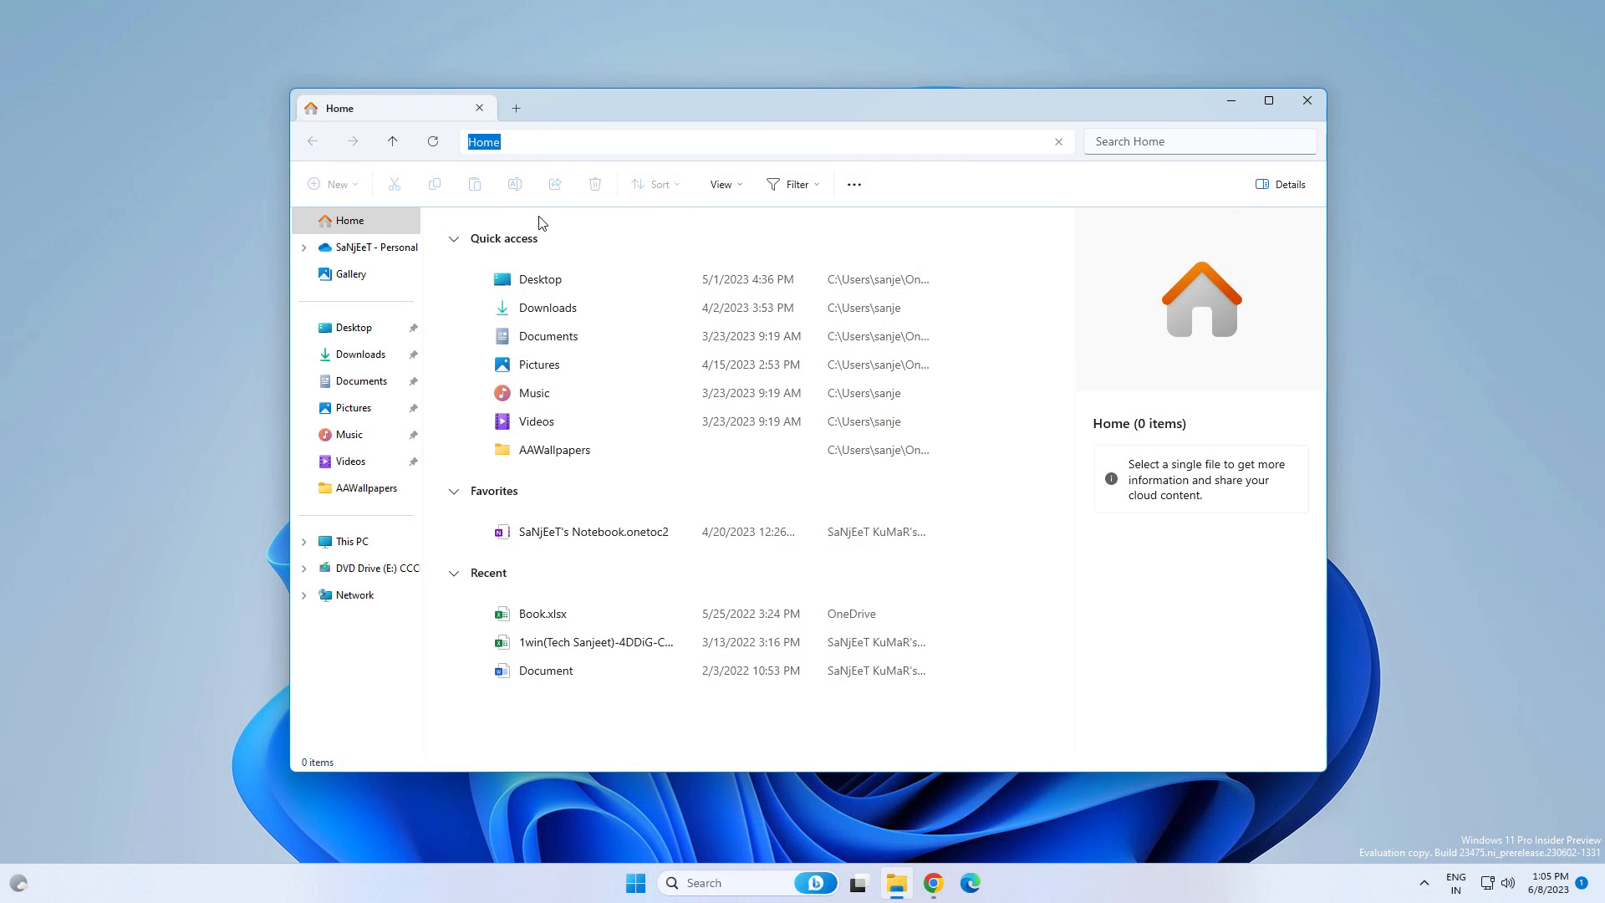
Show File Explorer's Home page with the Recommended carousel, Favorites and Recent files.
{"action": "left_click", "coordinate": [1197, 140]}
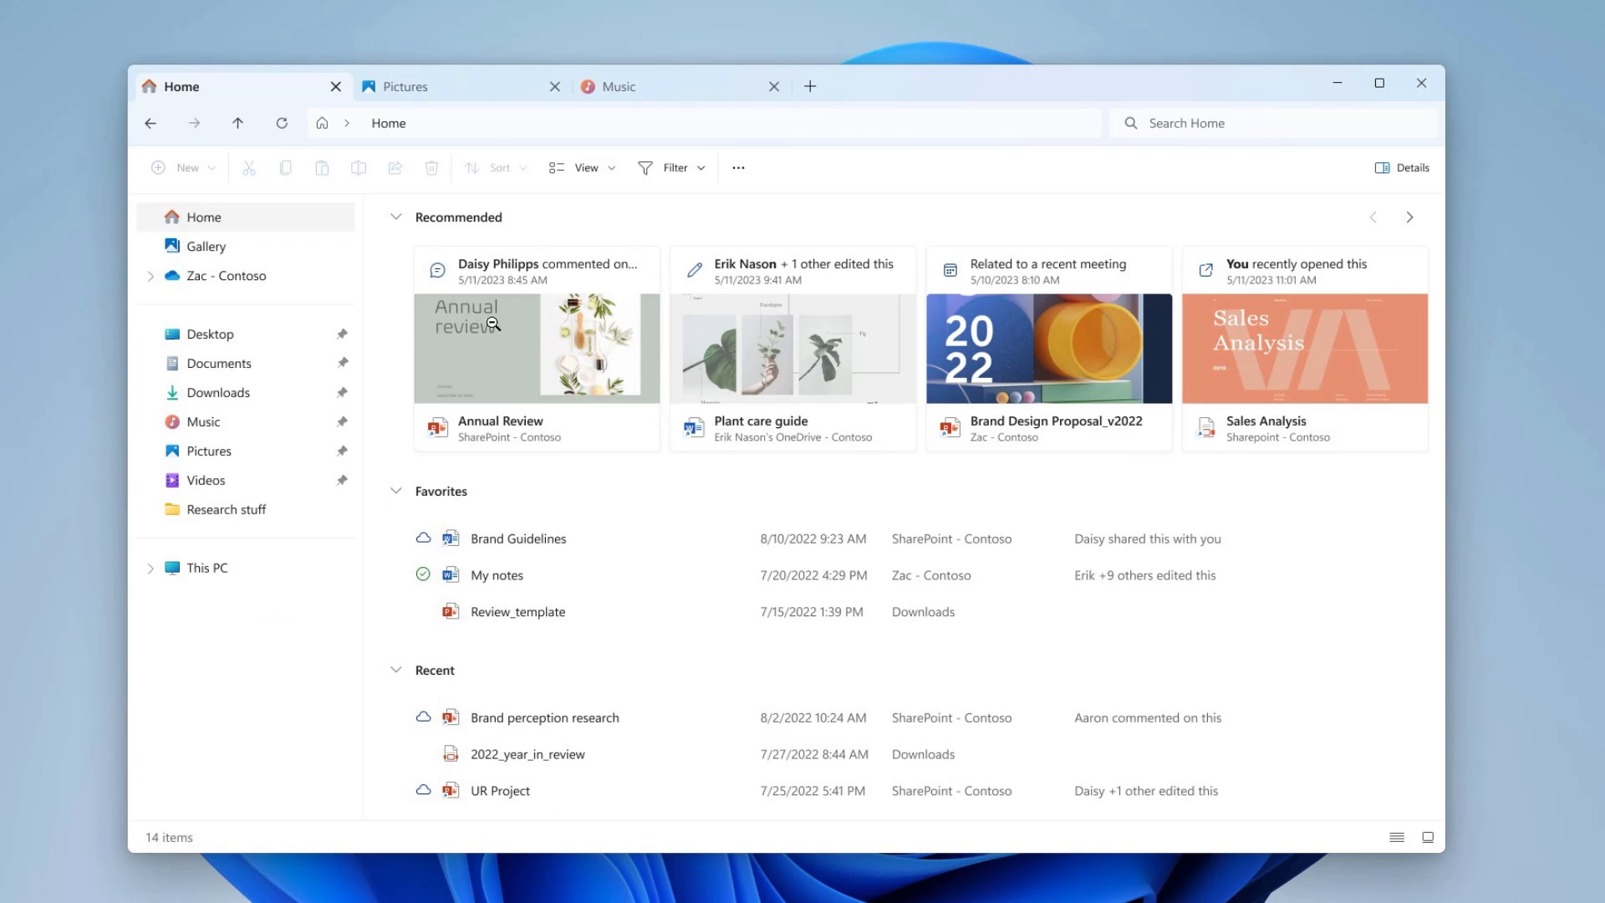
{"action": "mouse_move", "coordinate": [555, 326]}
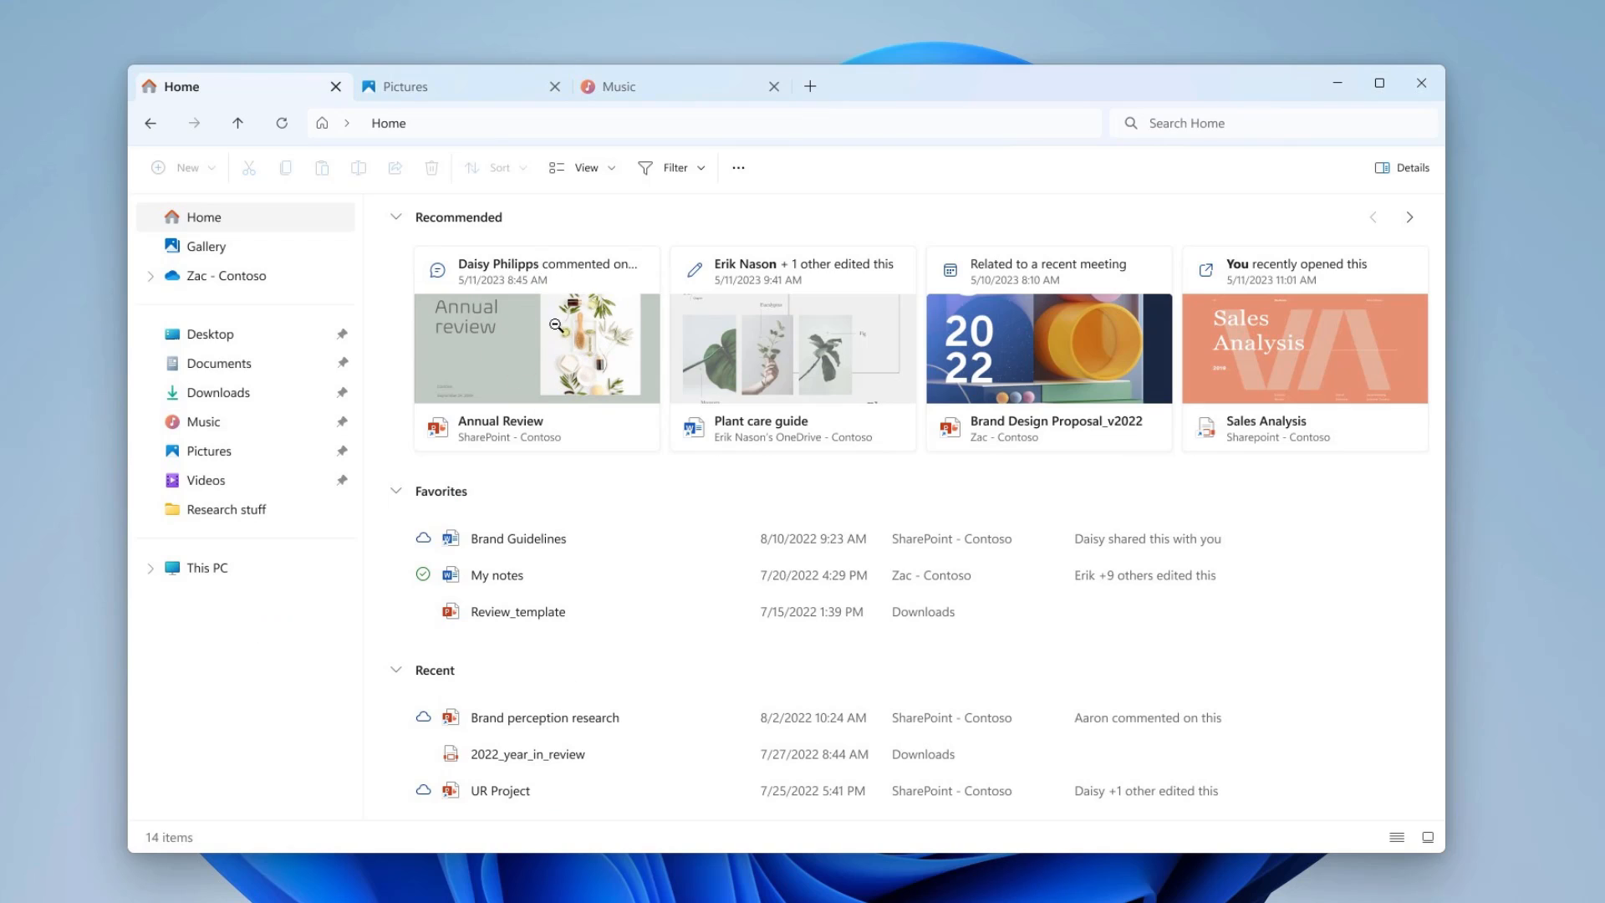
{"action": "mouse_move", "coordinate": [531, 344]}
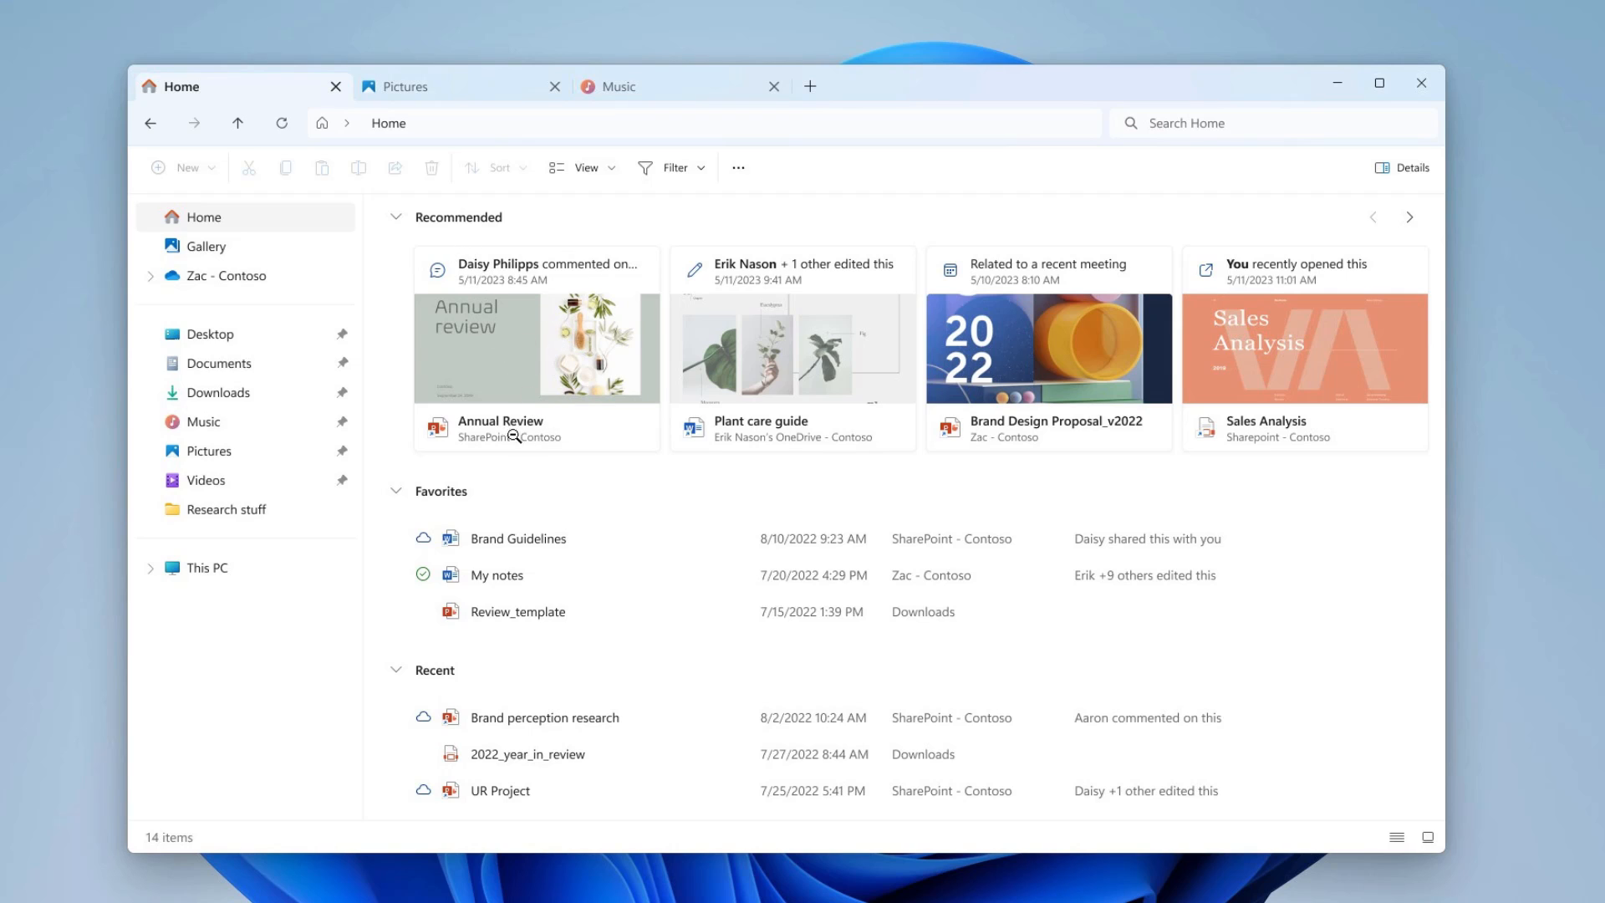
{"action": "mouse_move", "coordinate": [918, 417]}
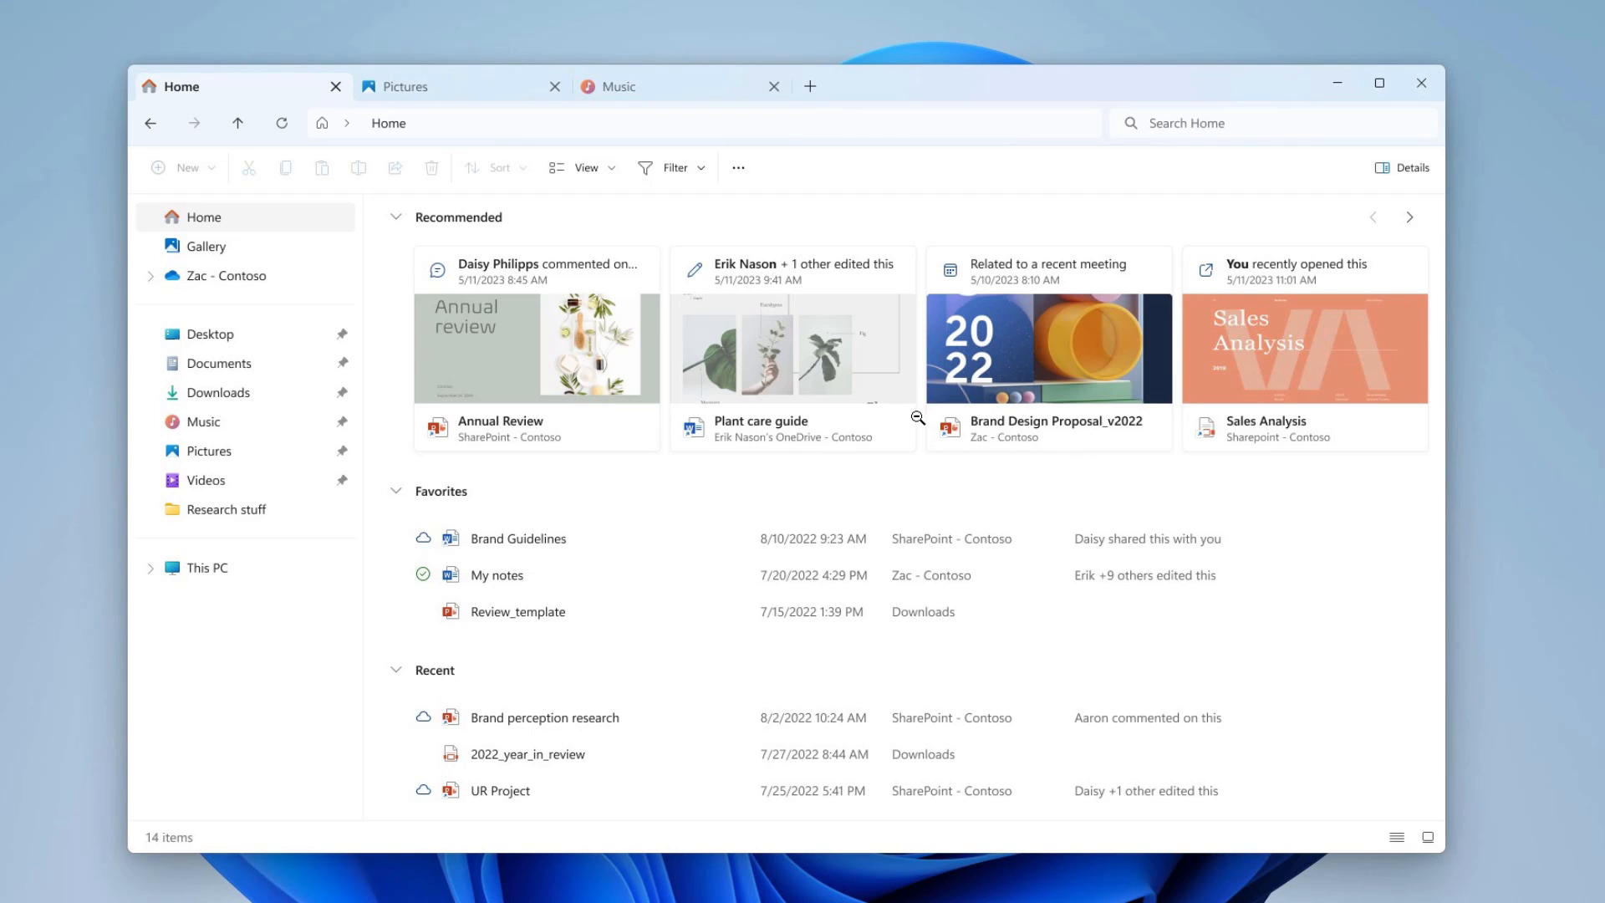
{"action": "mouse_move", "coordinate": [492, 540]}
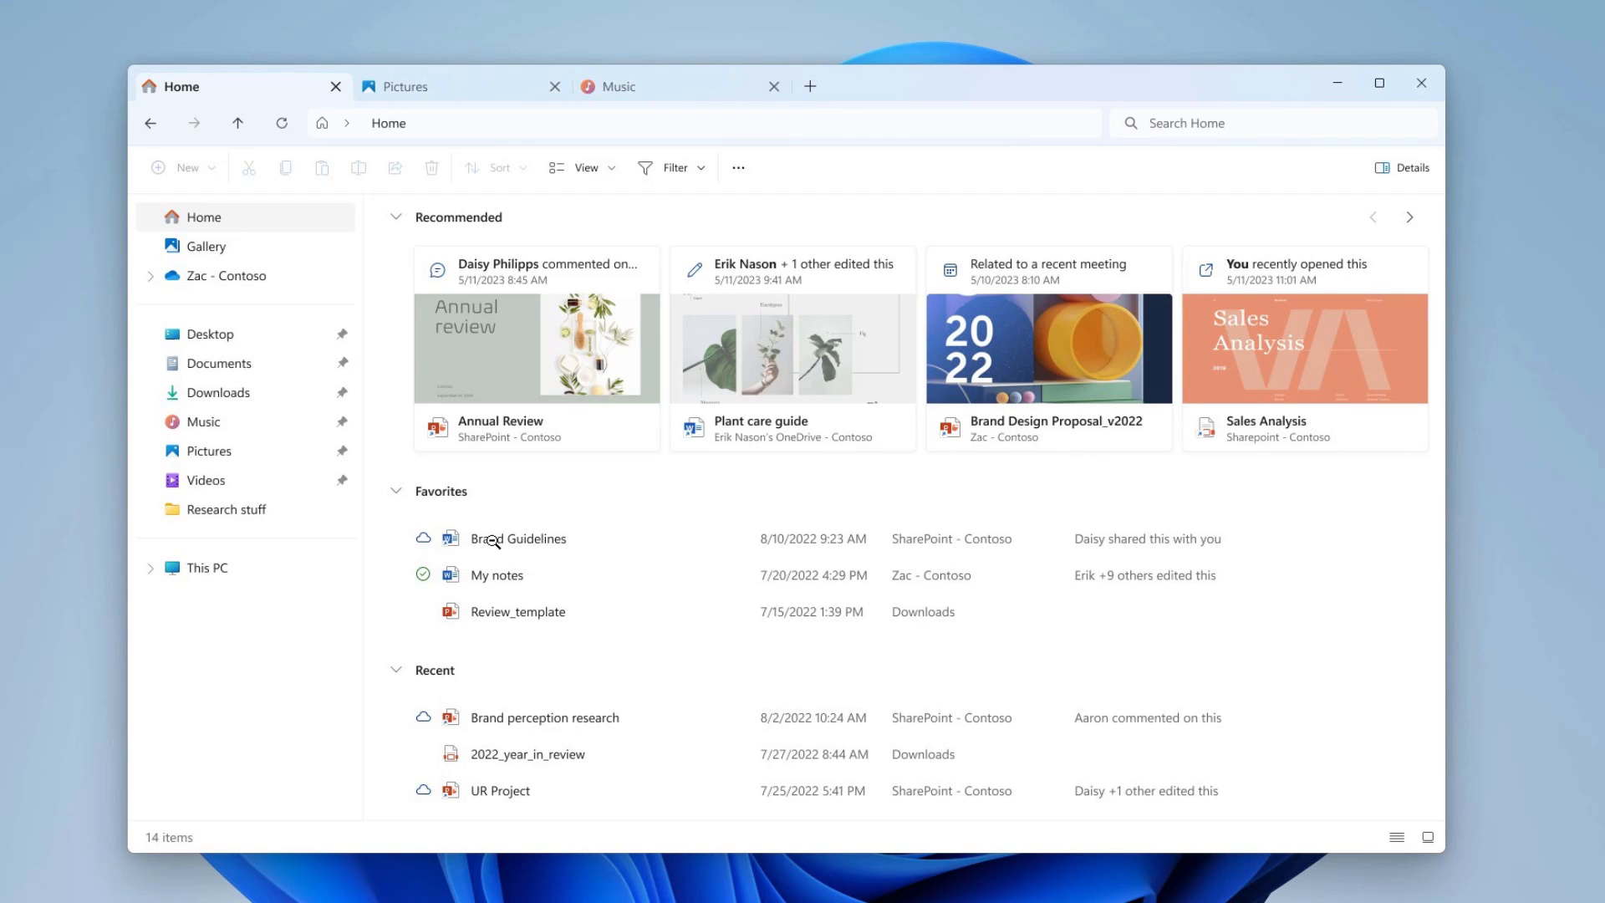
{"action": "mouse_move", "coordinate": [476, 716]}
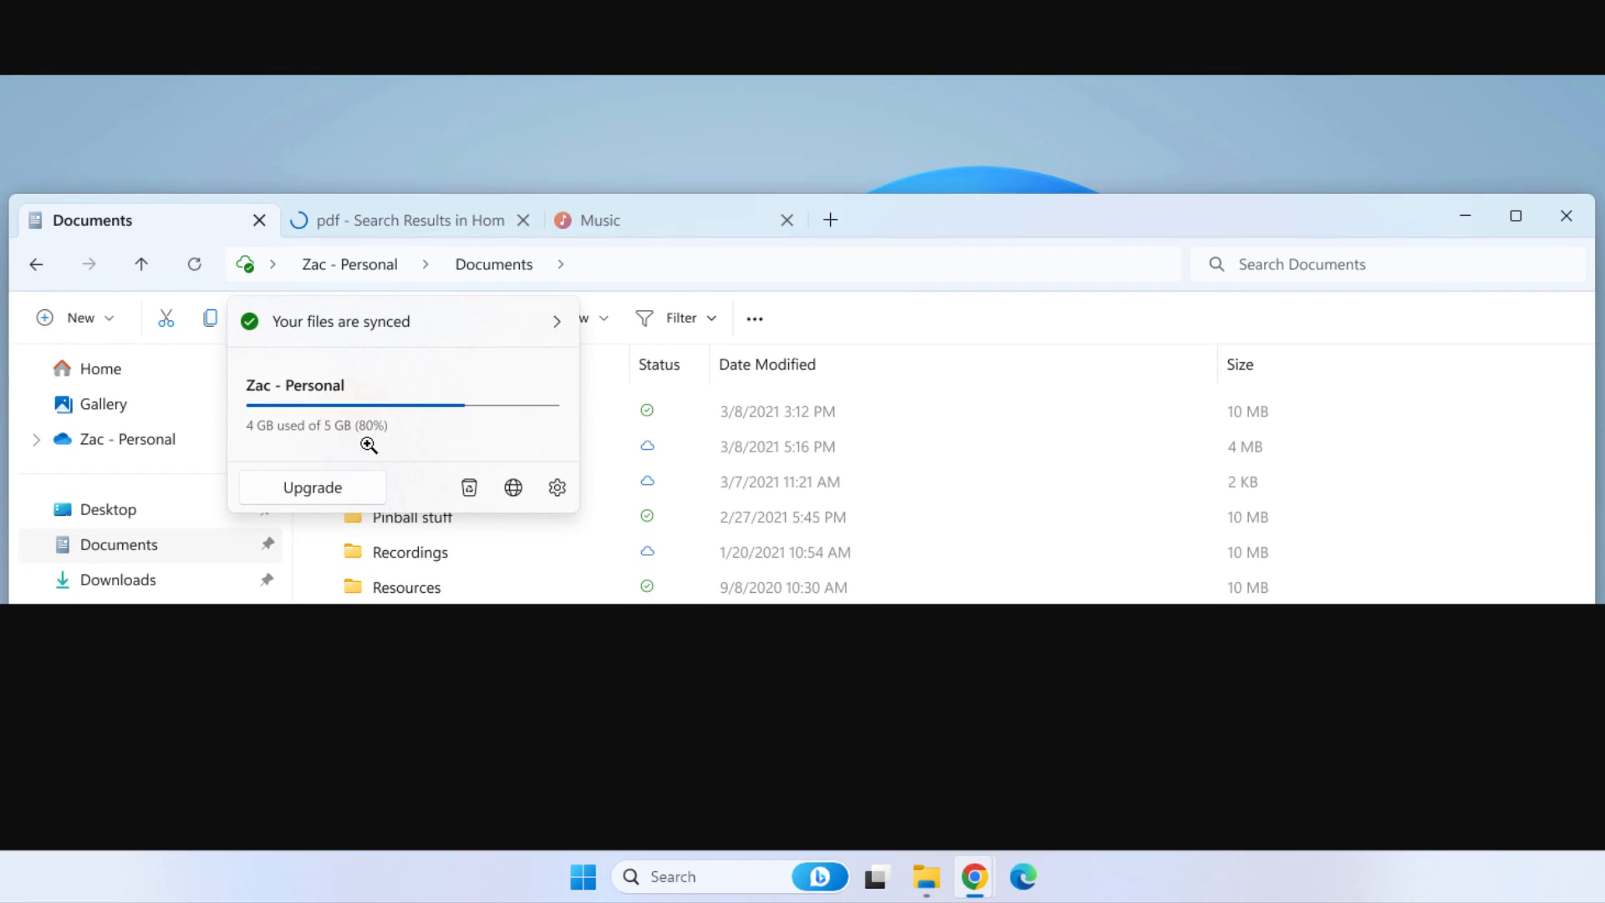
{"action": "mouse_move", "coordinate": [320, 398]}
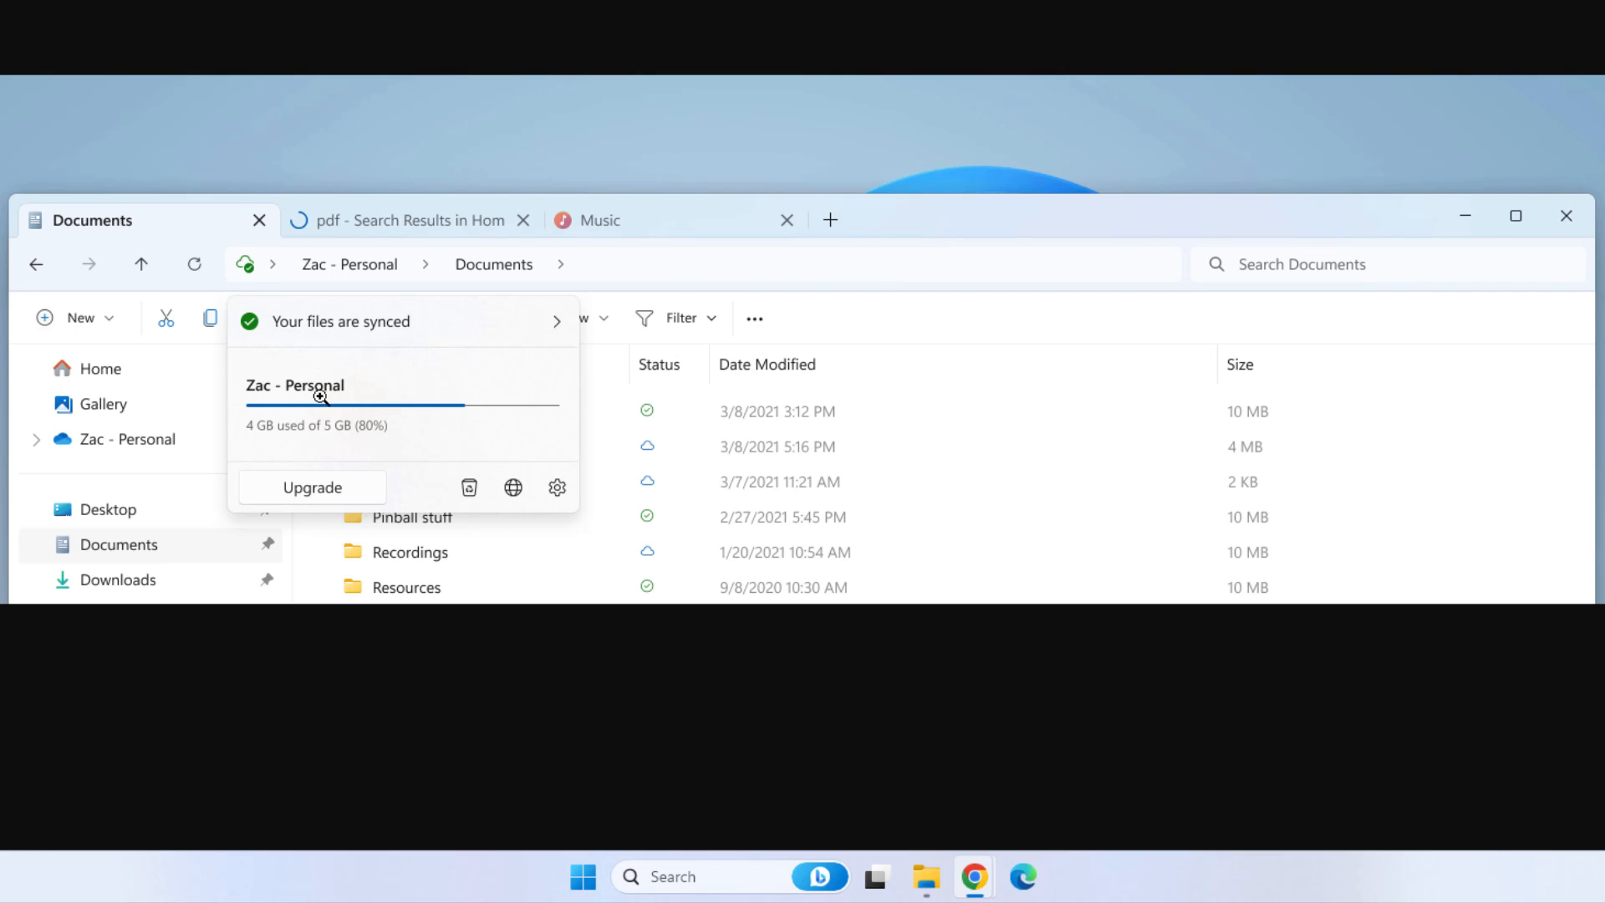
{"action": "mouse_move", "coordinate": [436, 445]}
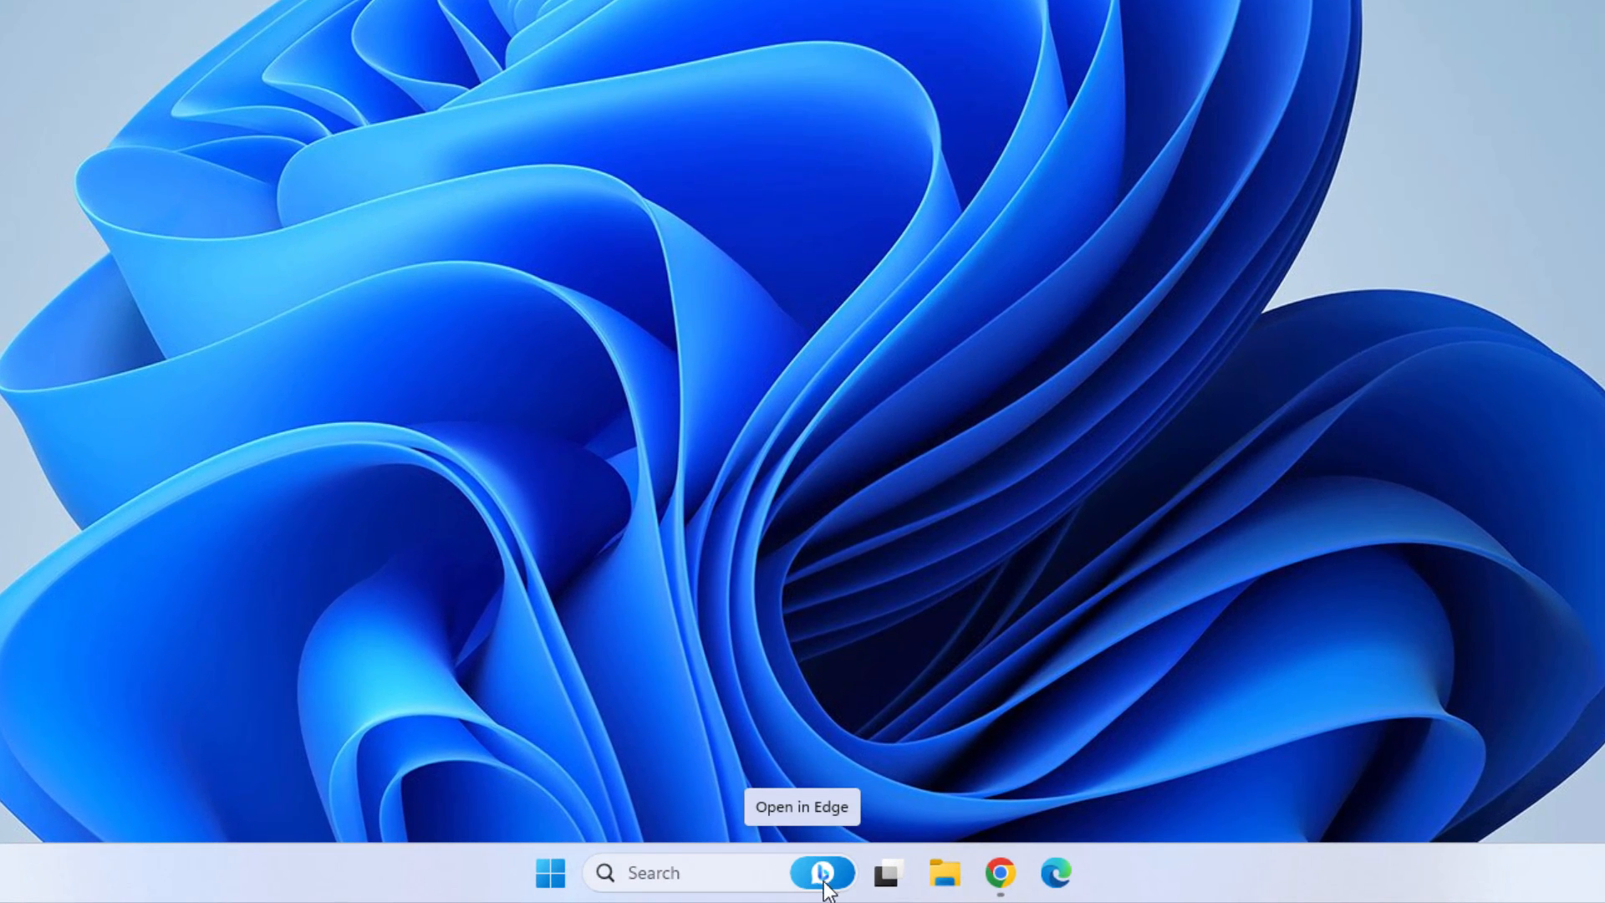
Preview the Bing search panel from the taskbar, then bring up the Start menu.
{"action": "left_click", "coordinate": [822, 872]}
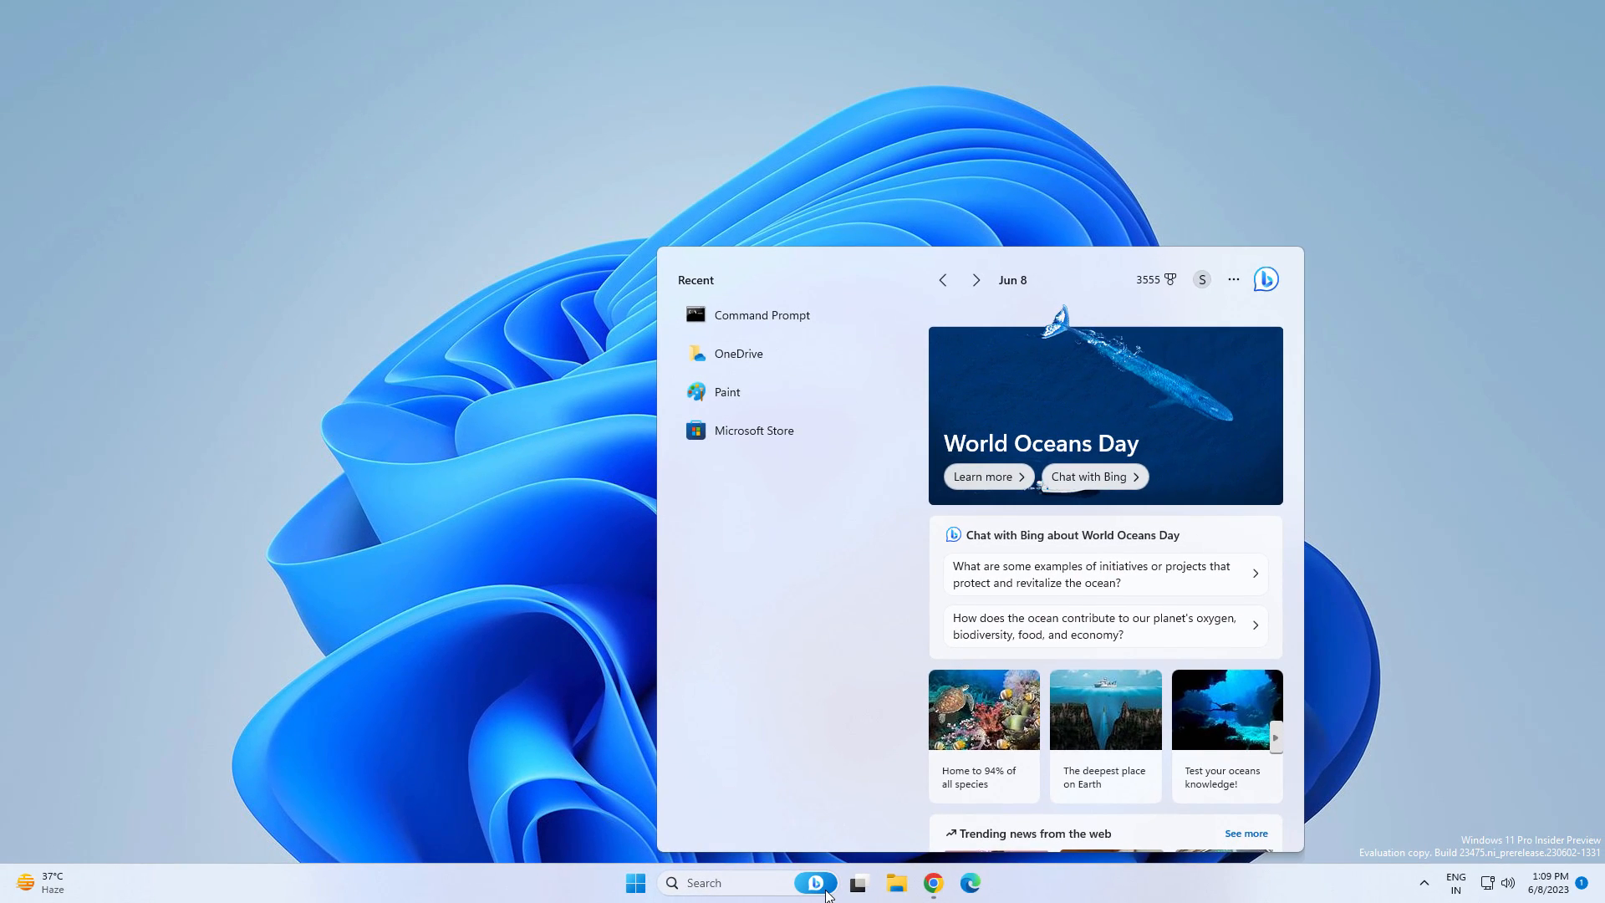
{"action": "left_click", "coordinate": [635, 883]}
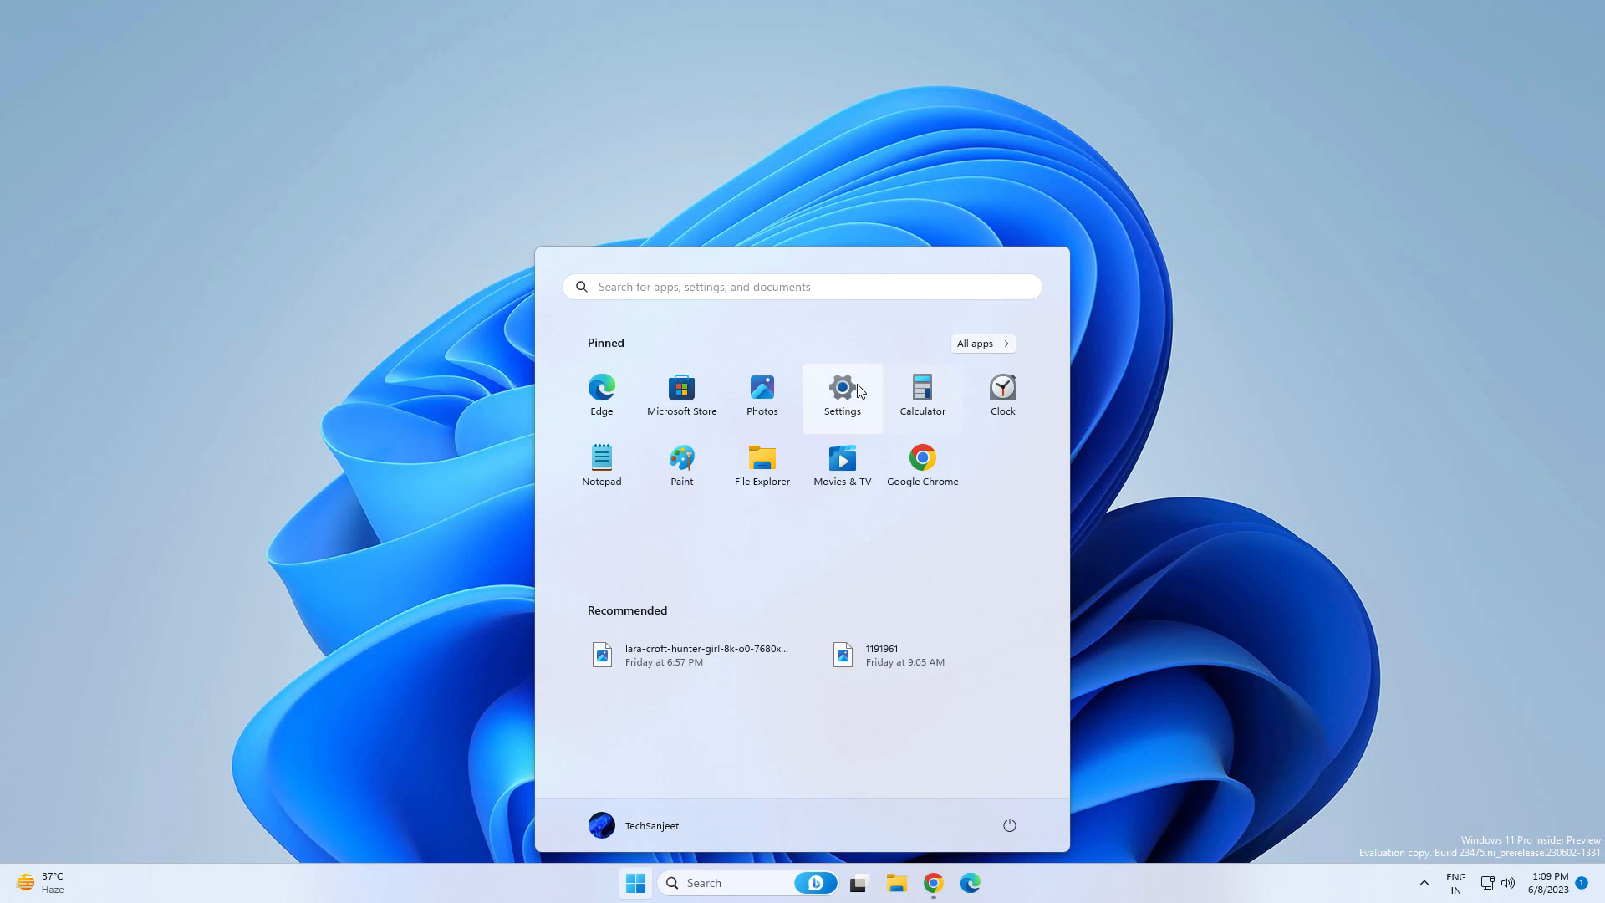
In Settings > Dynamic Lighting, switch the effect from Blink to Solid Color and expand its options.
{"action": "left_click", "coordinate": [841, 394]}
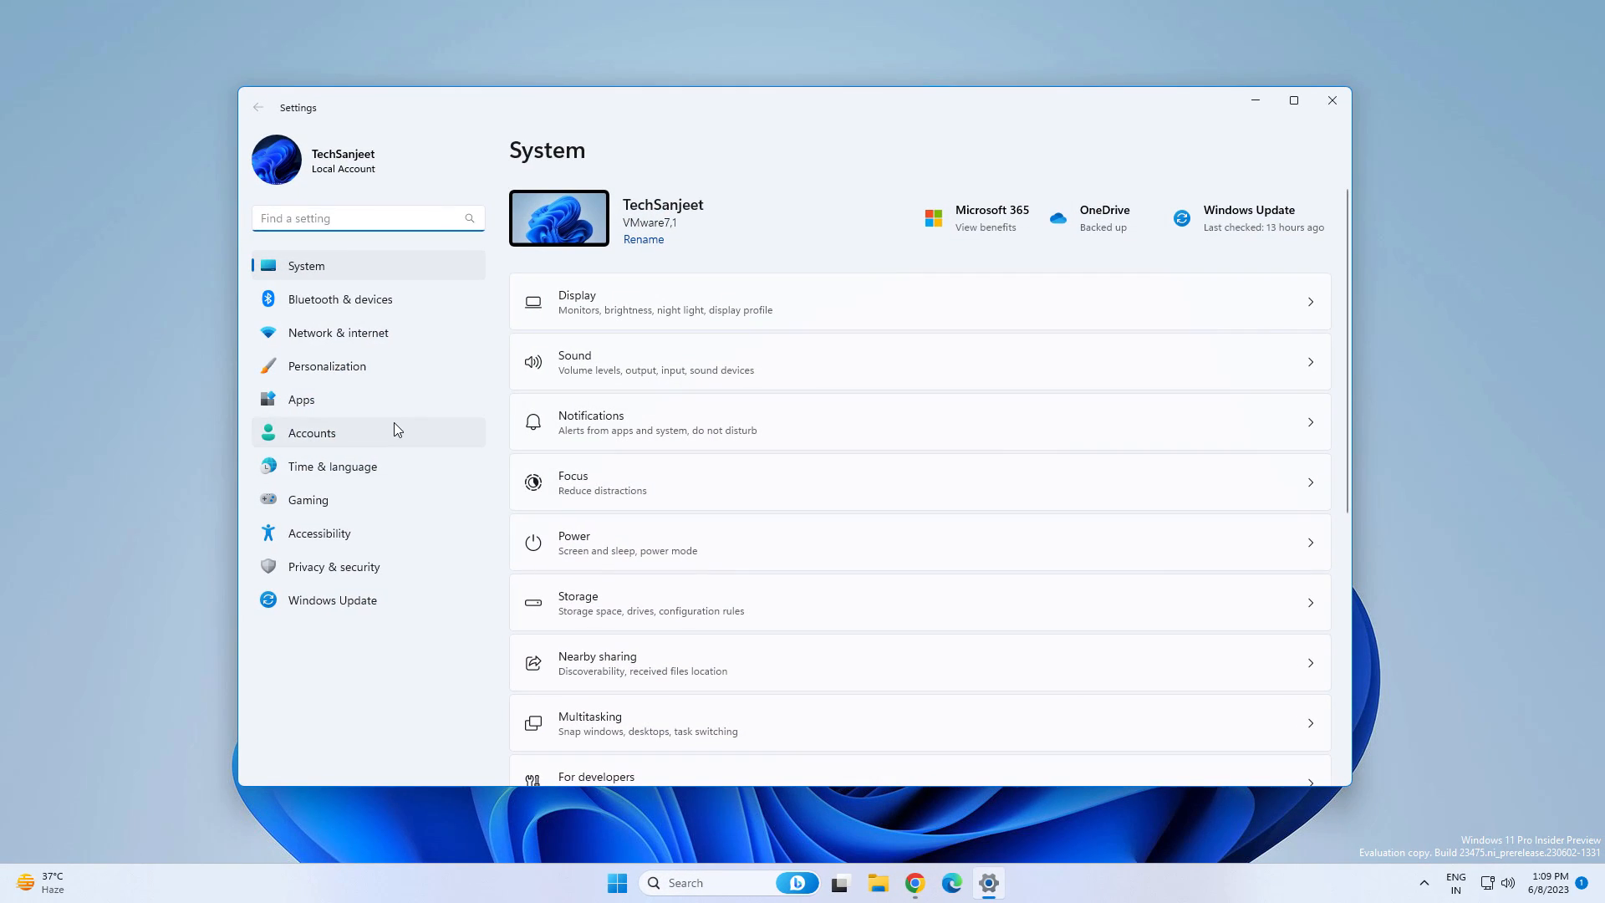
{"action": "left_click", "coordinate": [328, 366]}
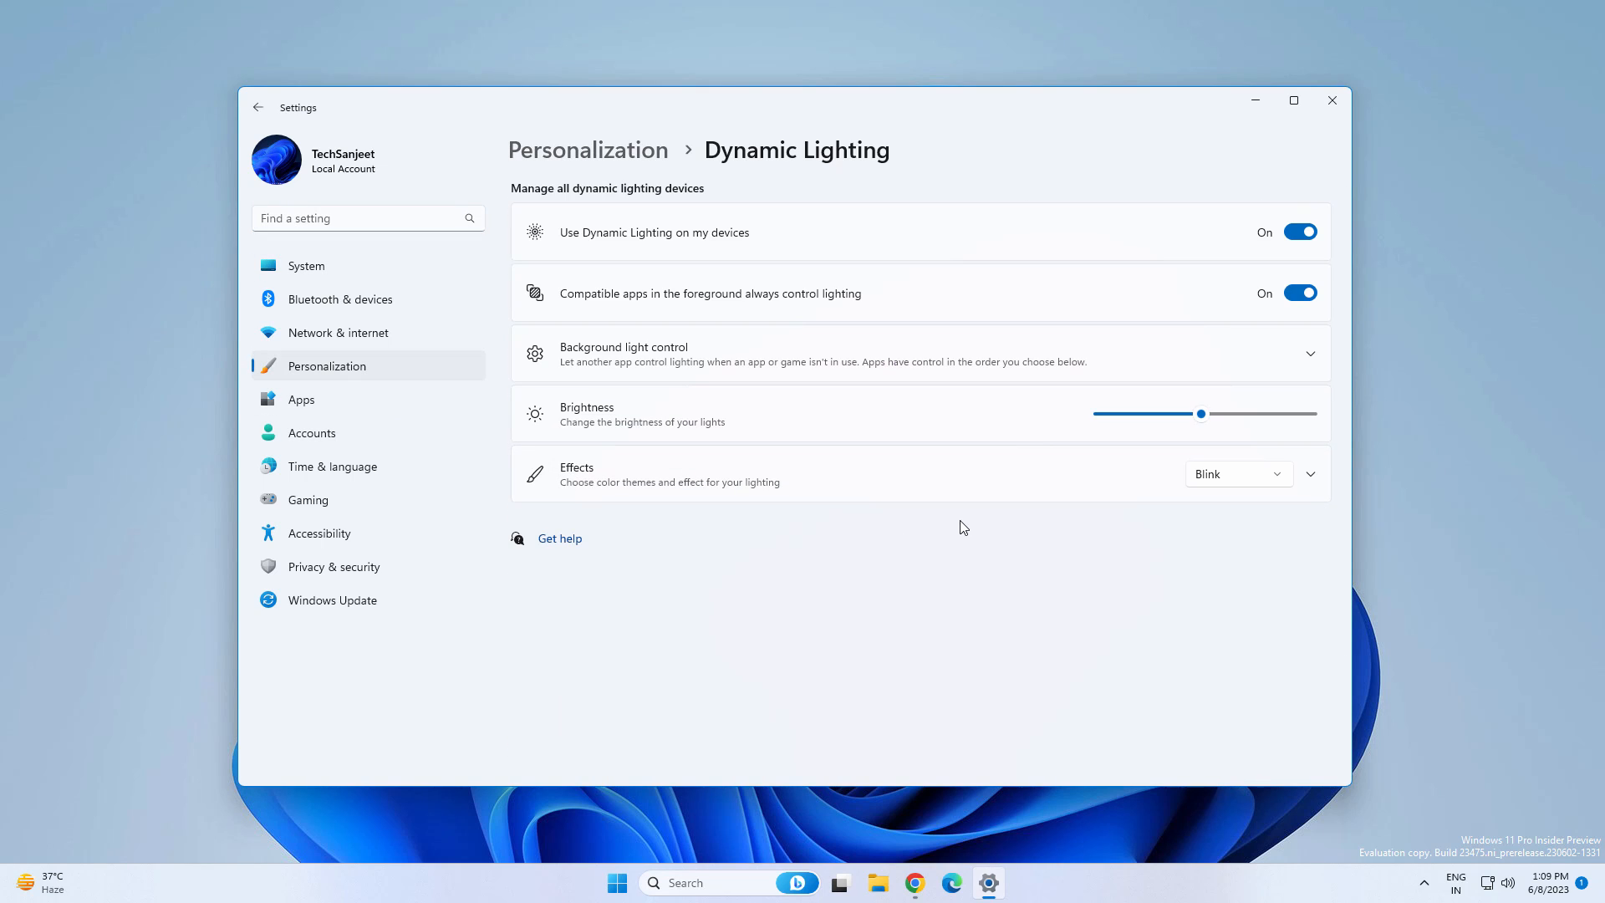
{"action": "mouse_move", "coordinate": [968, 435]}
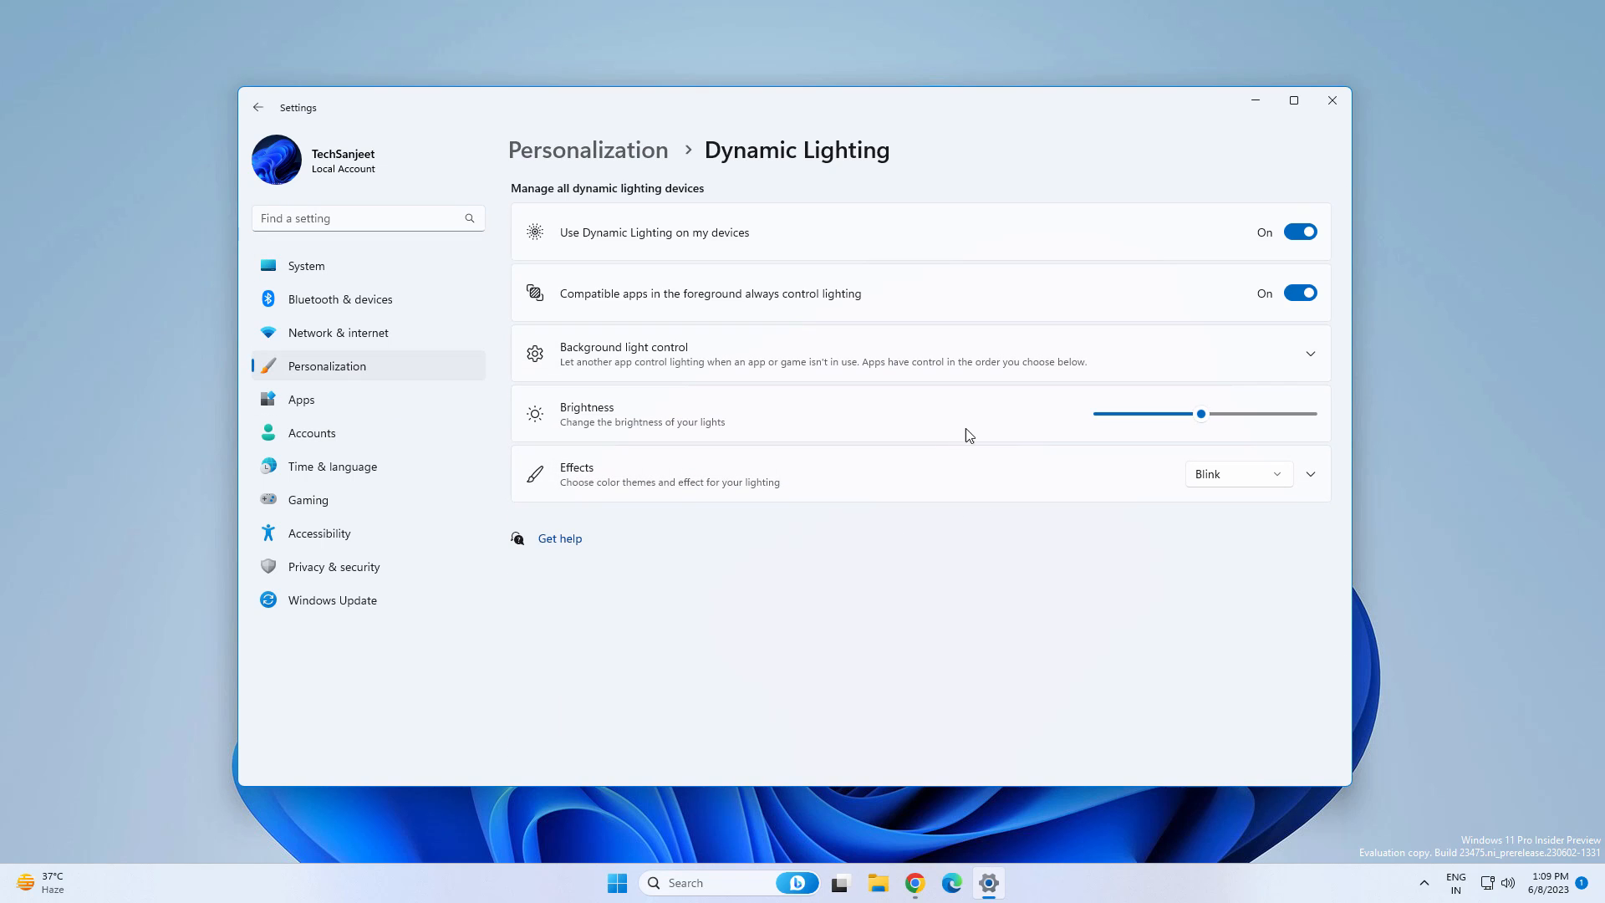
{"action": "left_click", "coordinate": [1237, 473]}
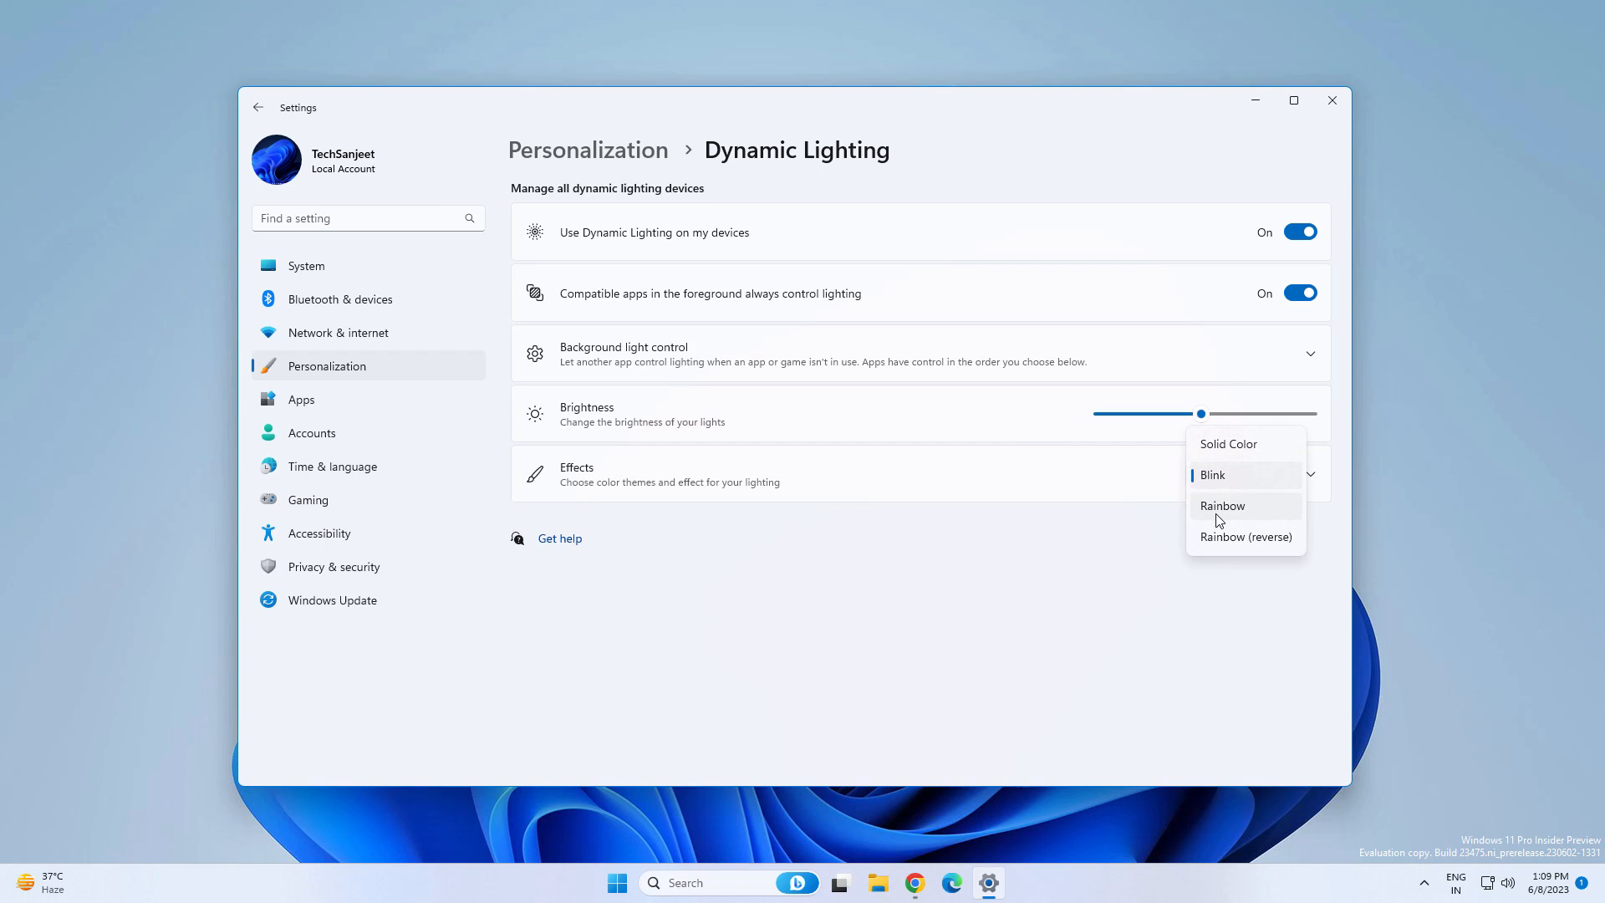
{"action": "mouse_move", "coordinate": [1225, 545]}
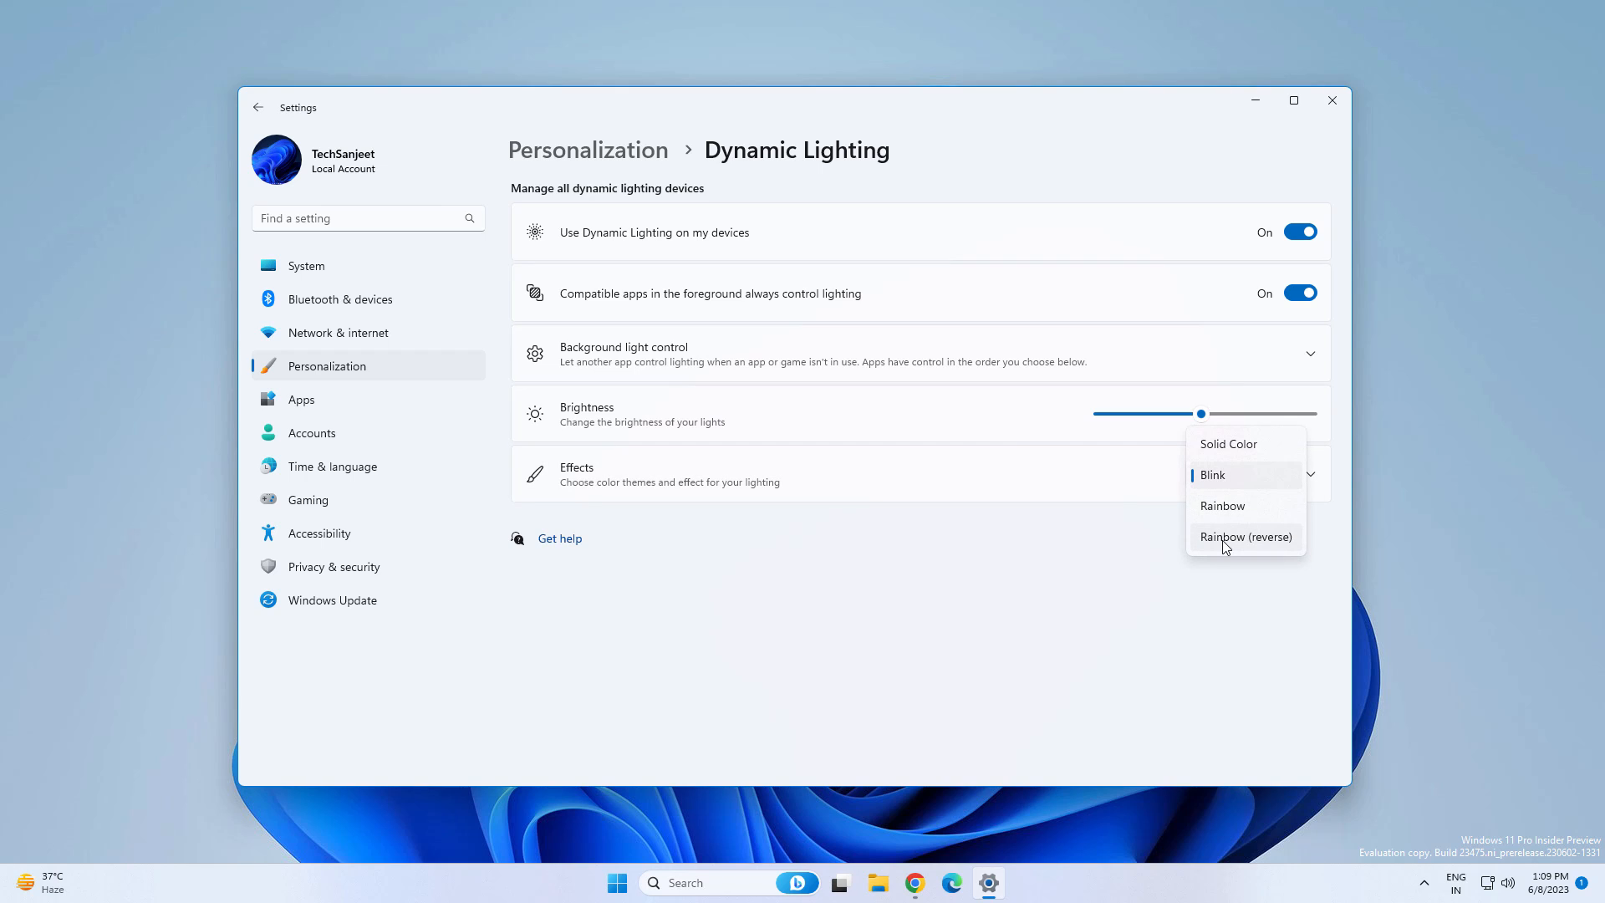
{"action": "left_click", "coordinate": [1227, 443]}
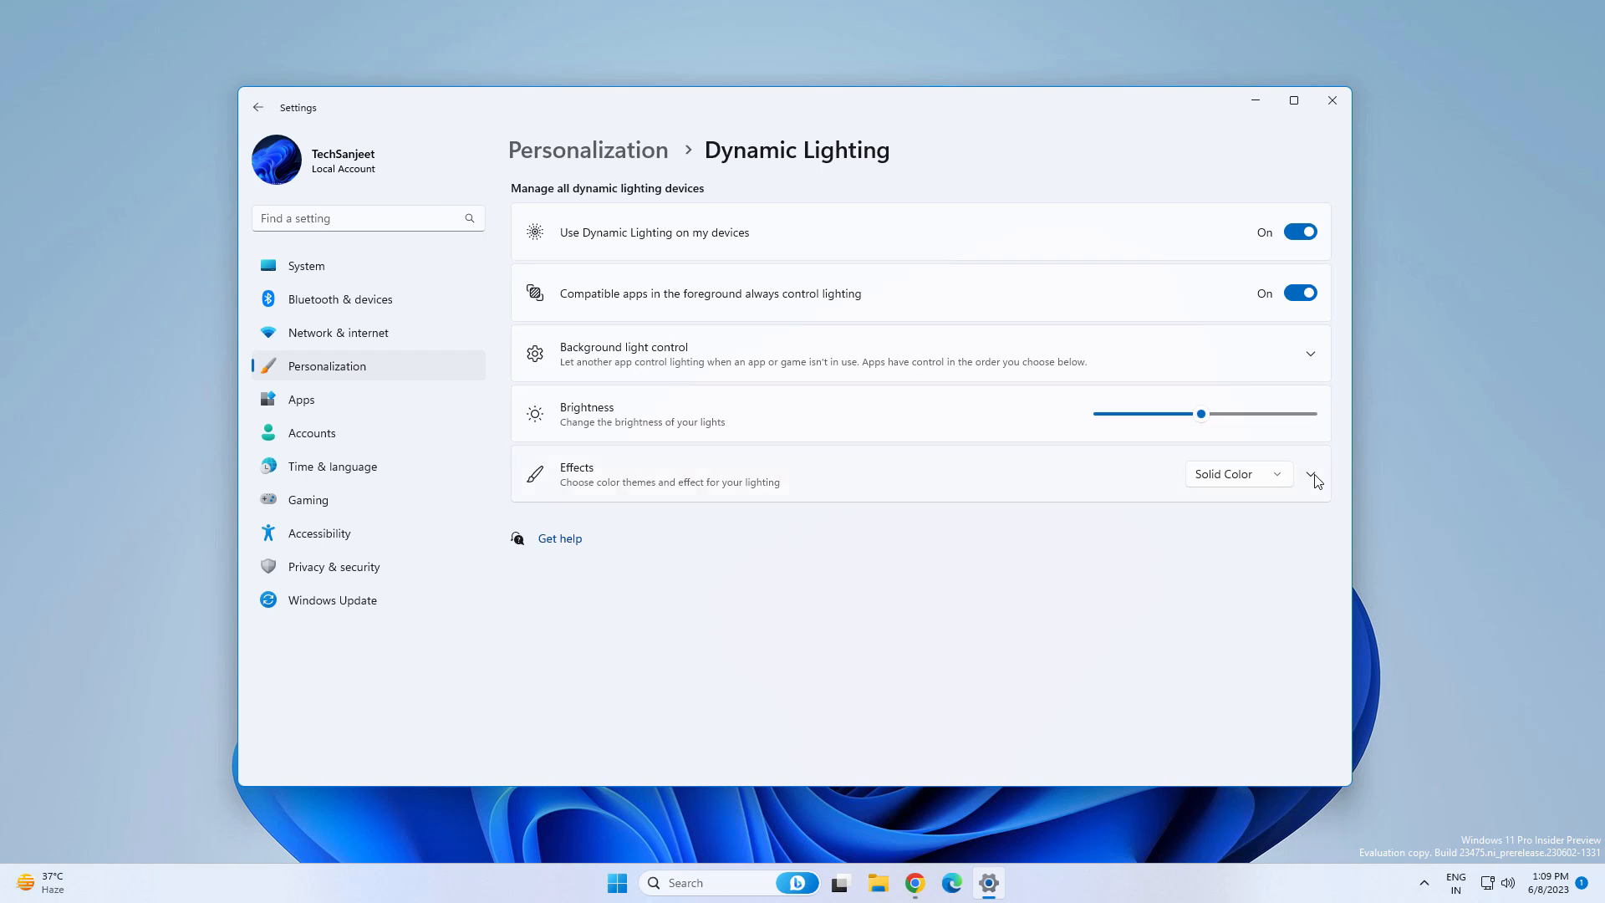
{"action": "left_click", "coordinate": [1311, 473]}
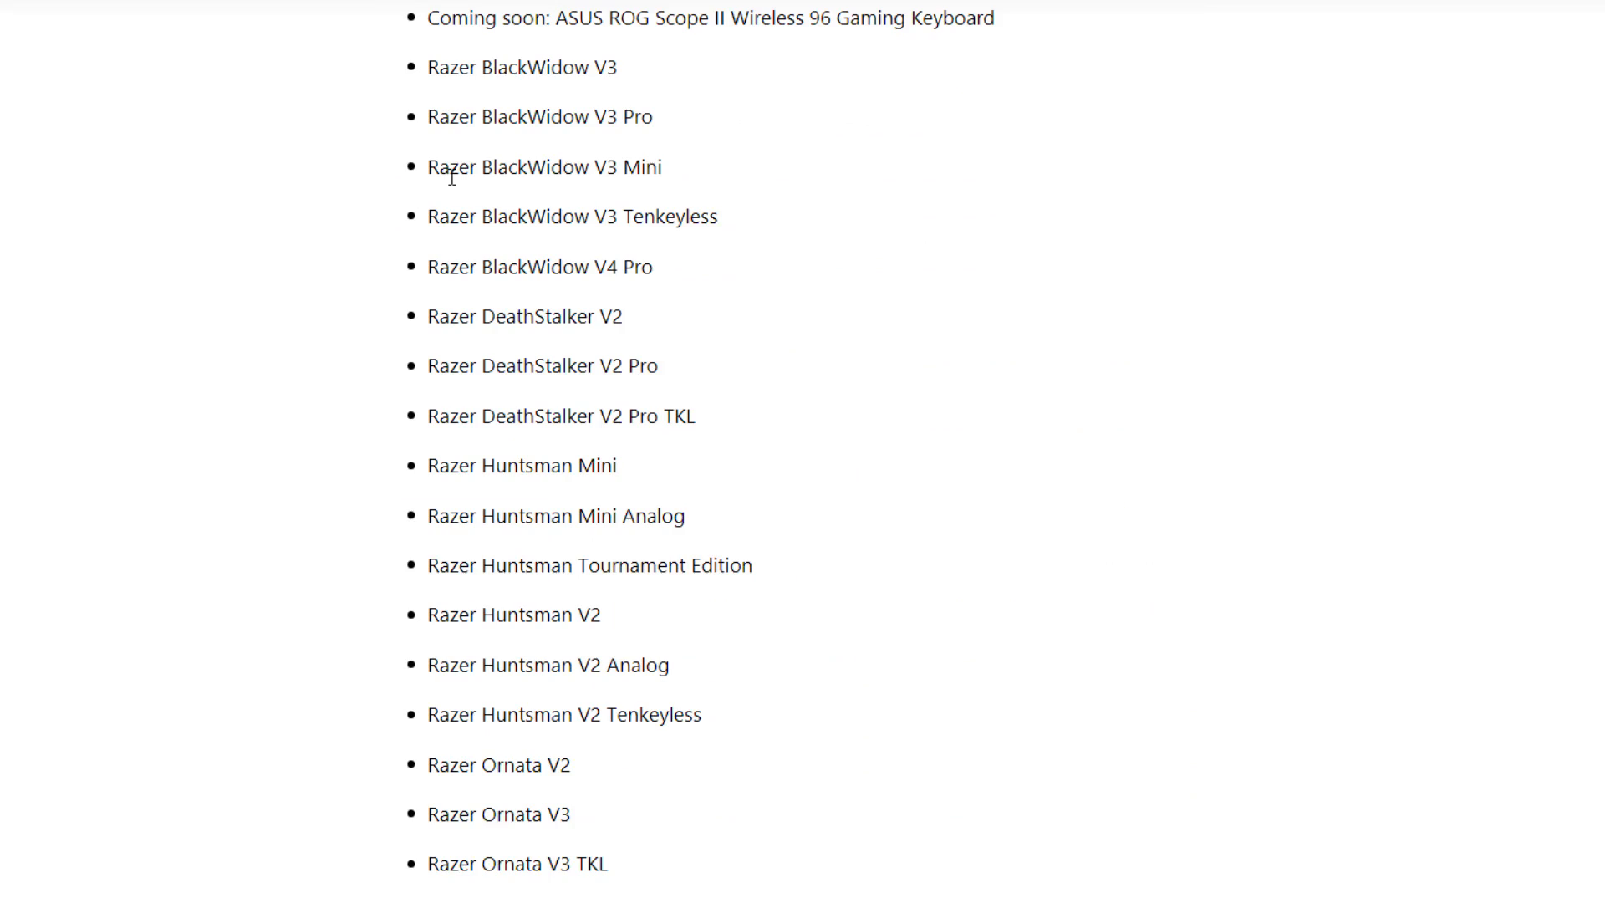
Scroll the Insider blog past supported keyboards, mice and Emoji 15 to the Microsoft Store Update section.
{"action": "scroll", "scroll_direction": "up", "scroll_amount": 3}
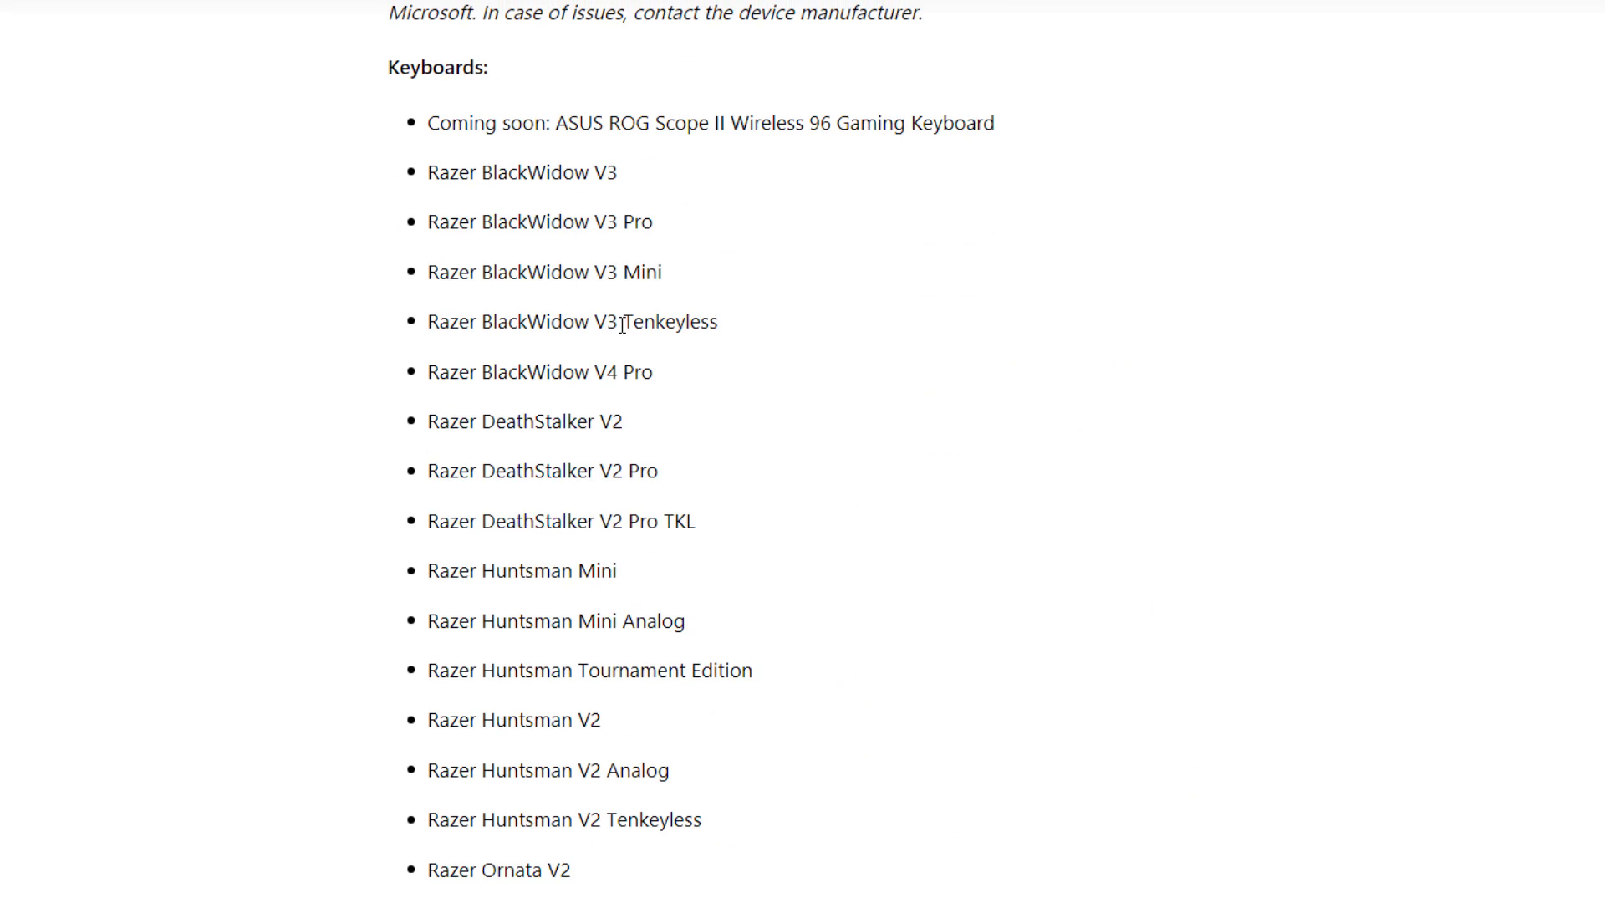
{"action": "scroll", "scroll_direction": "down", "scroll_amount": 3}
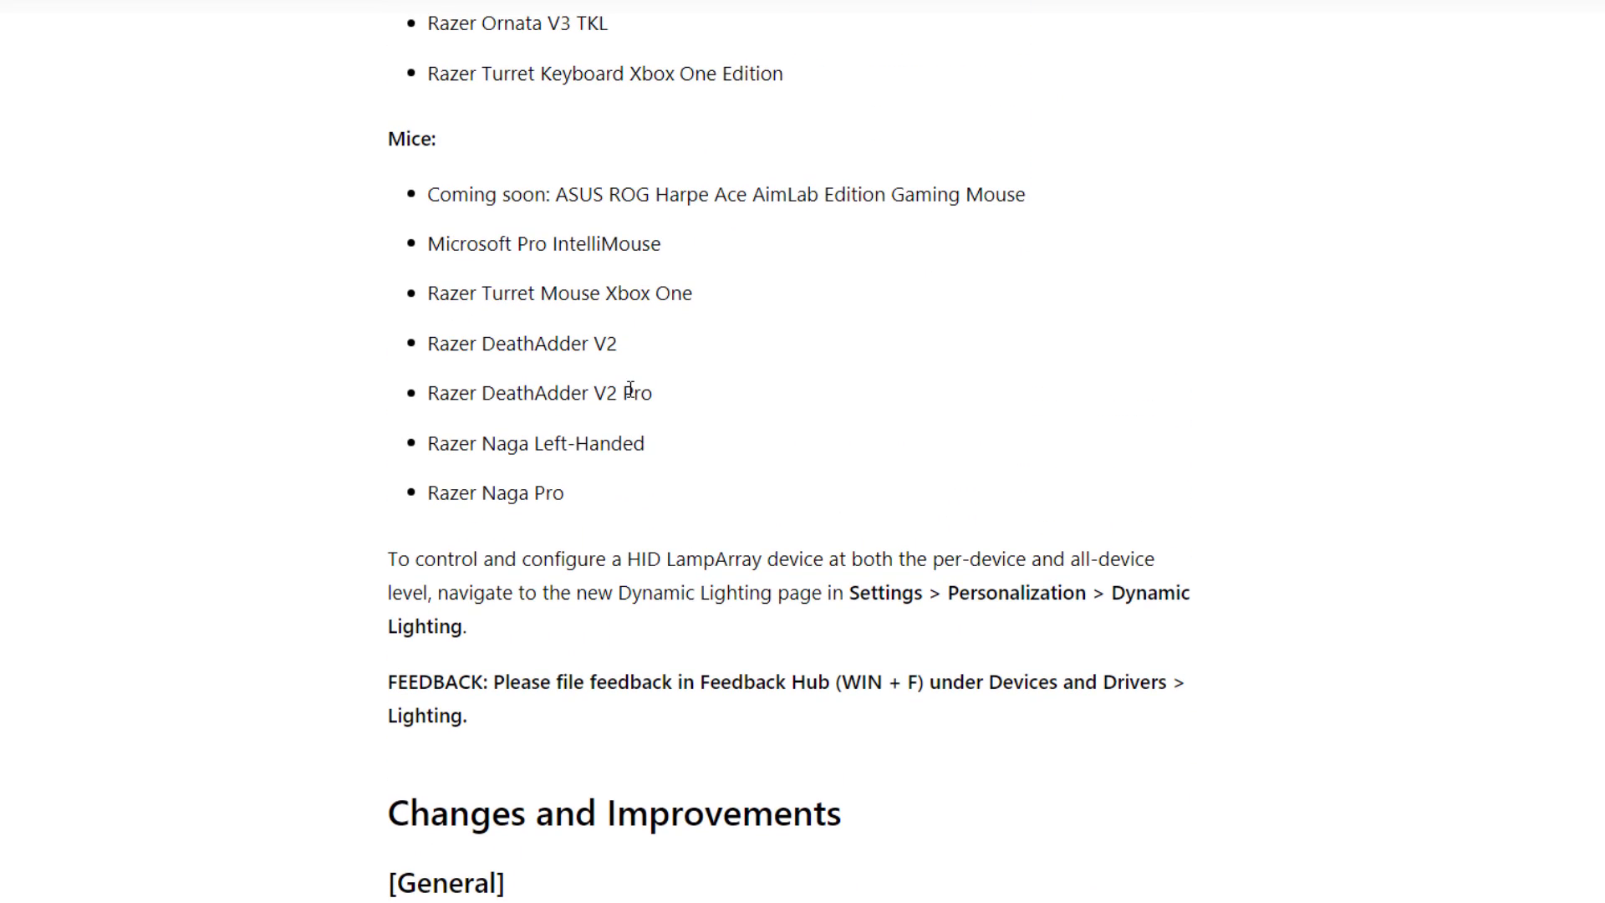
{"action": "scroll", "scroll_direction": "up", "scroll_amount": 3}
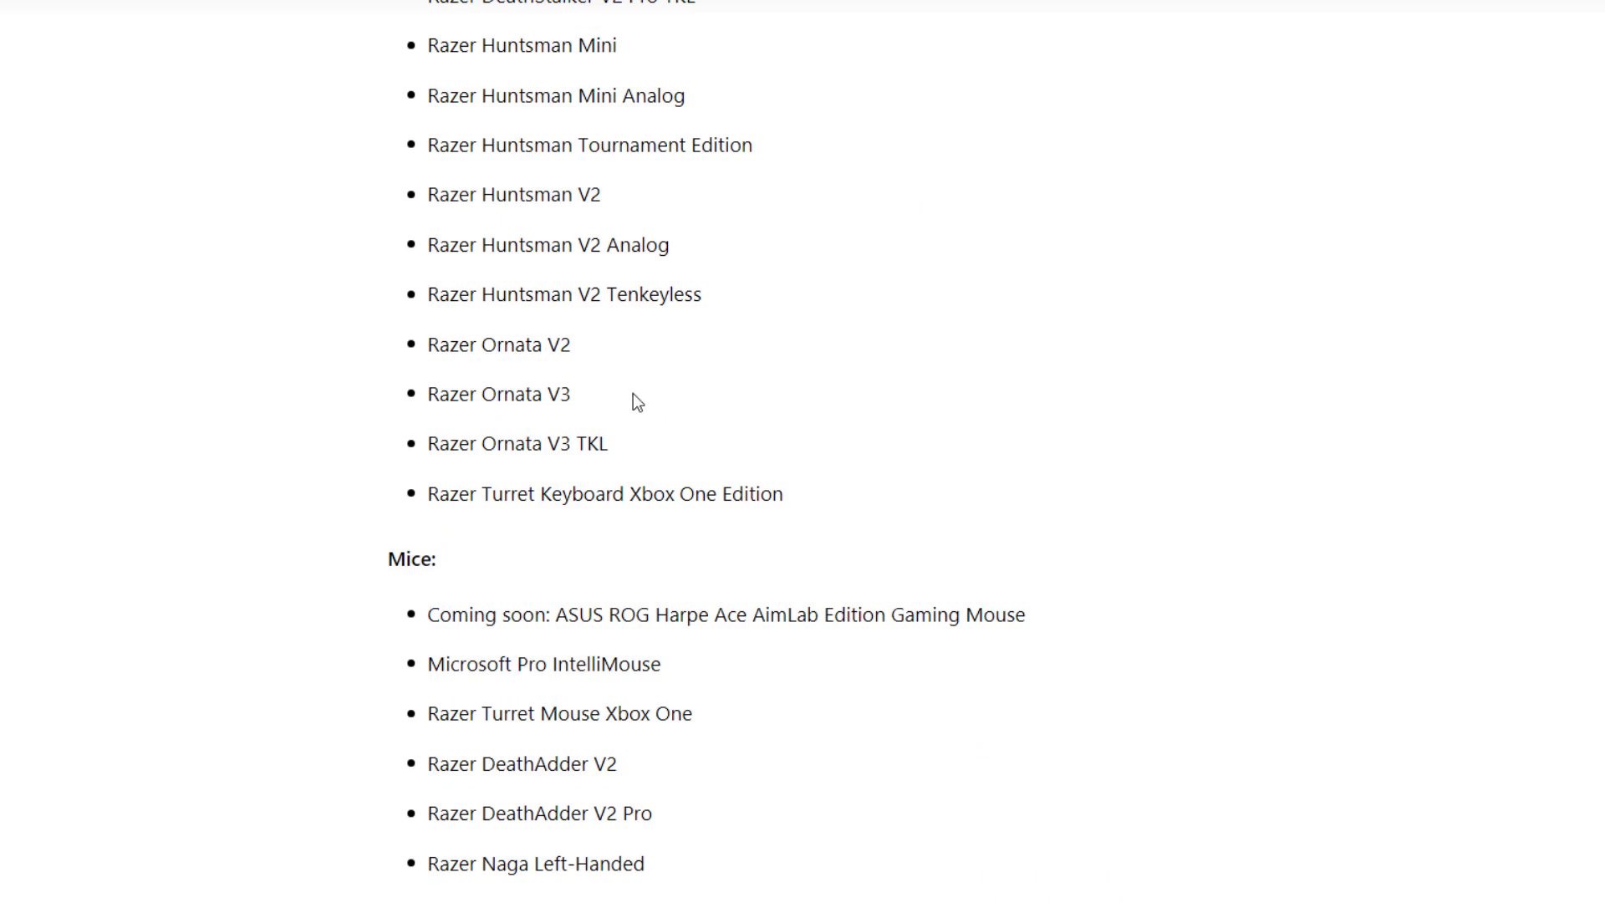
{"action": "scroll", "scroll_direction": "up", "scroll_amount": 3}
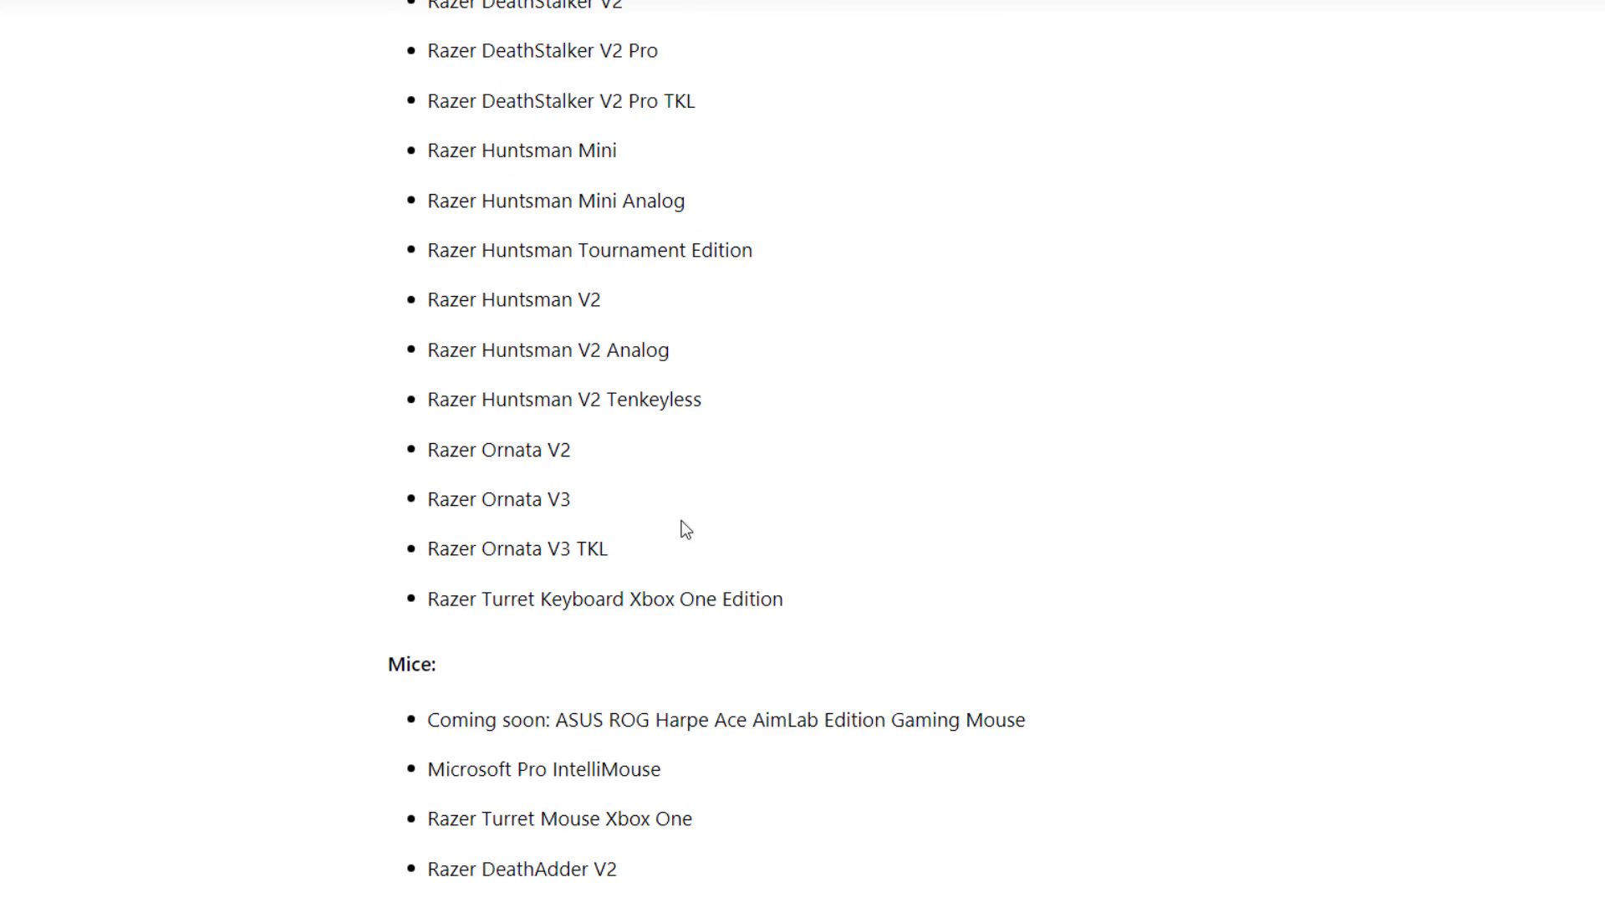
{"action": "scroll", "scroll_direction": "up", "scroll_amount": 3}
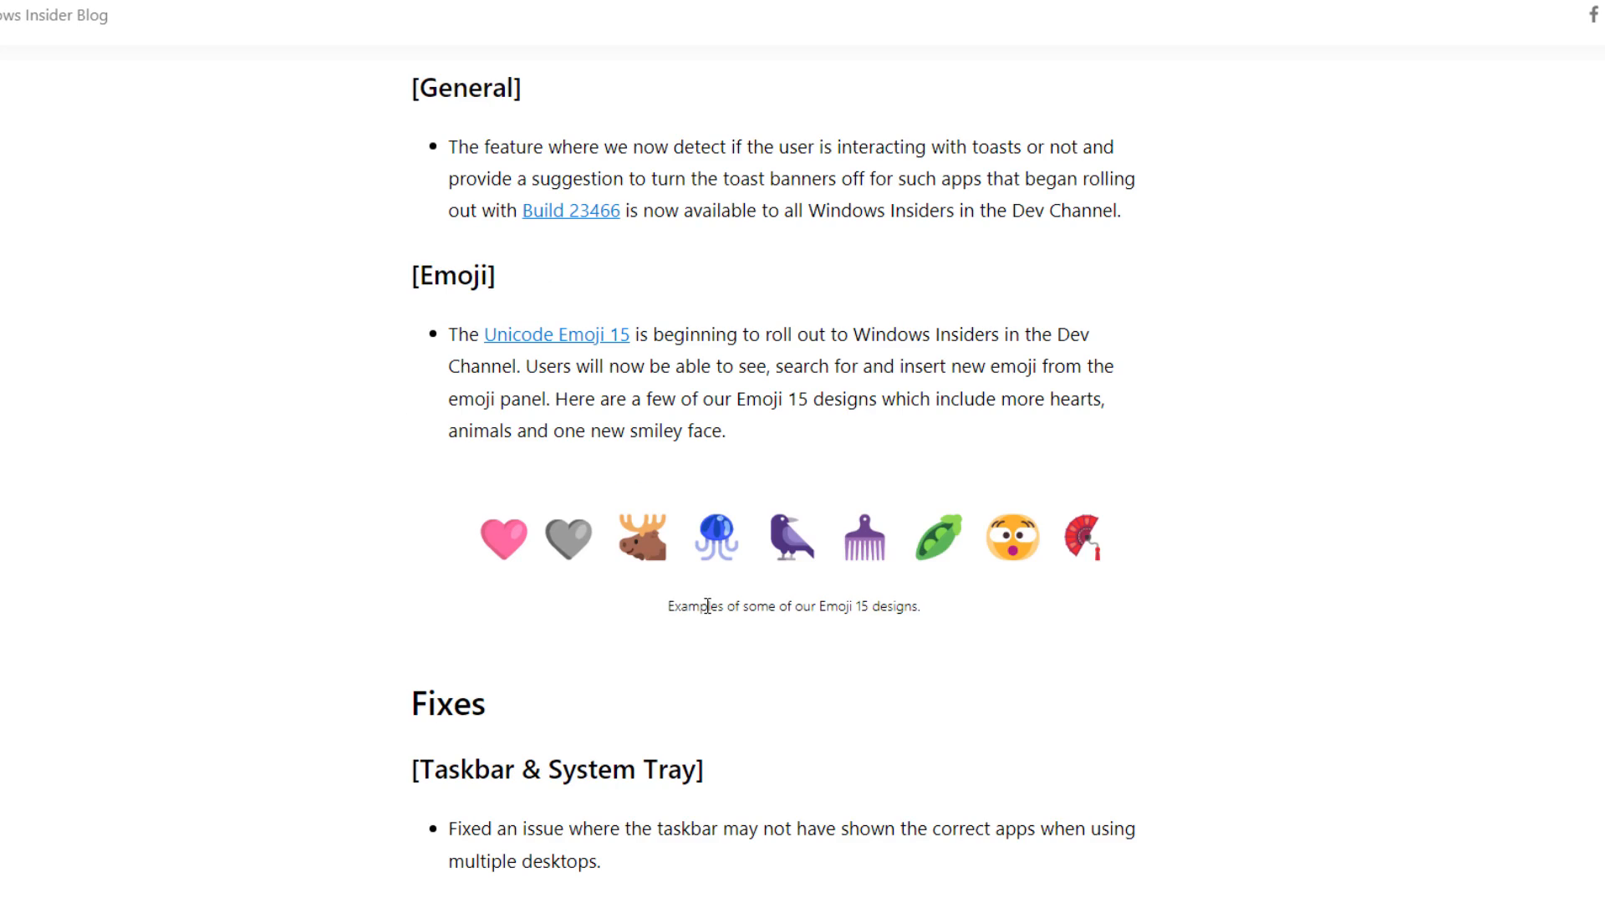
{"action": "mouse_move", "coordinate": [651, 540]}
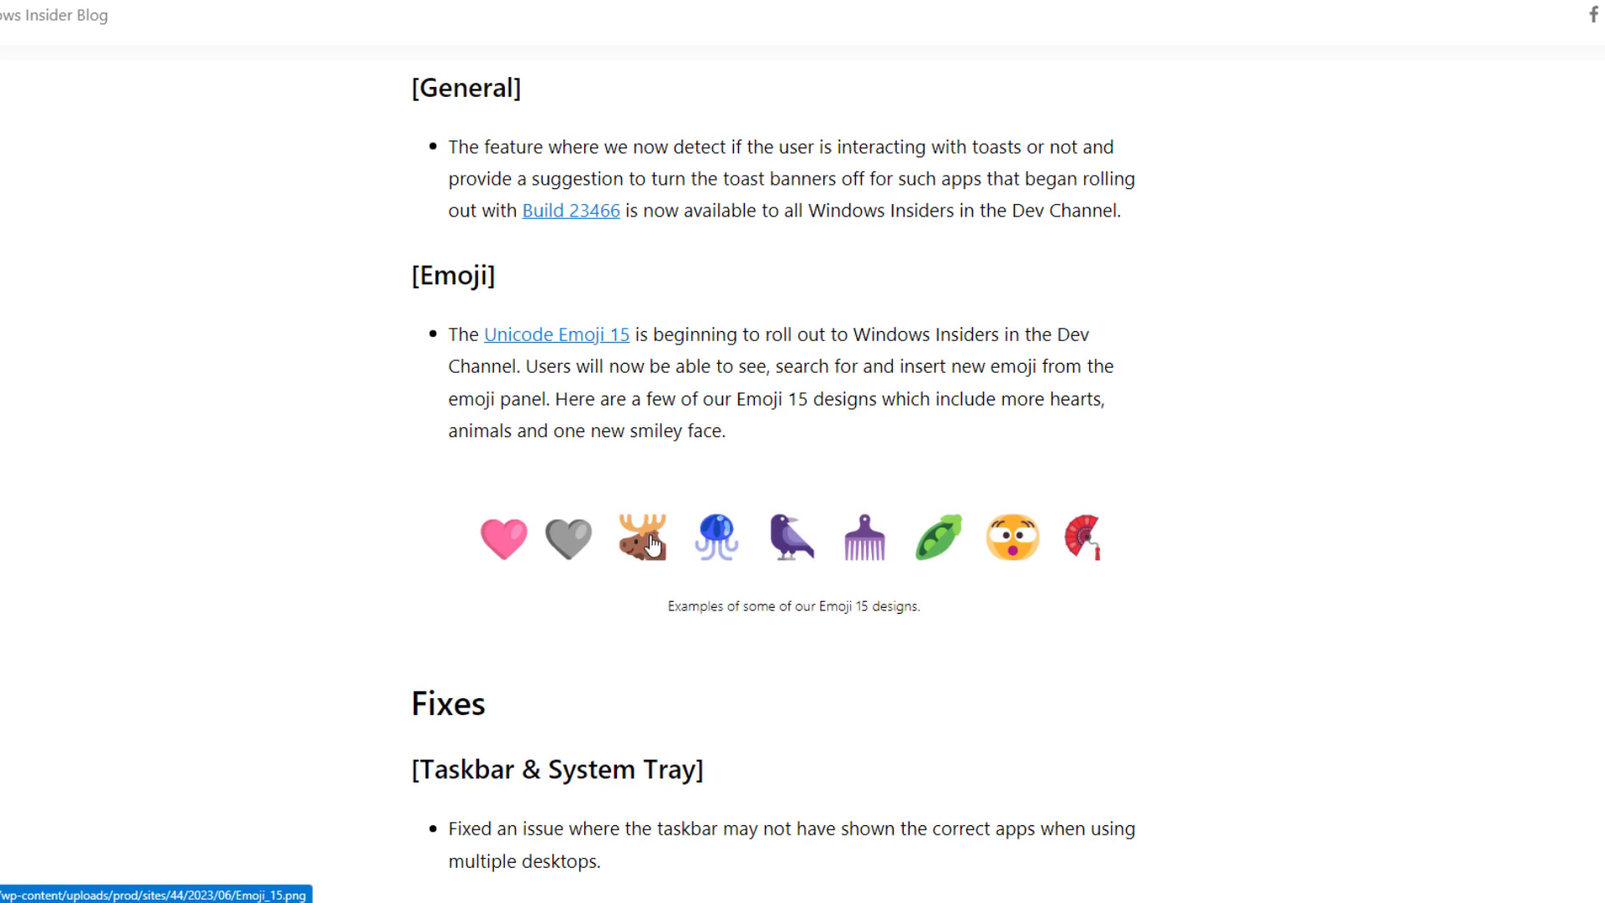
{"action": "mouse_move", "coordinate": [689, 622]}
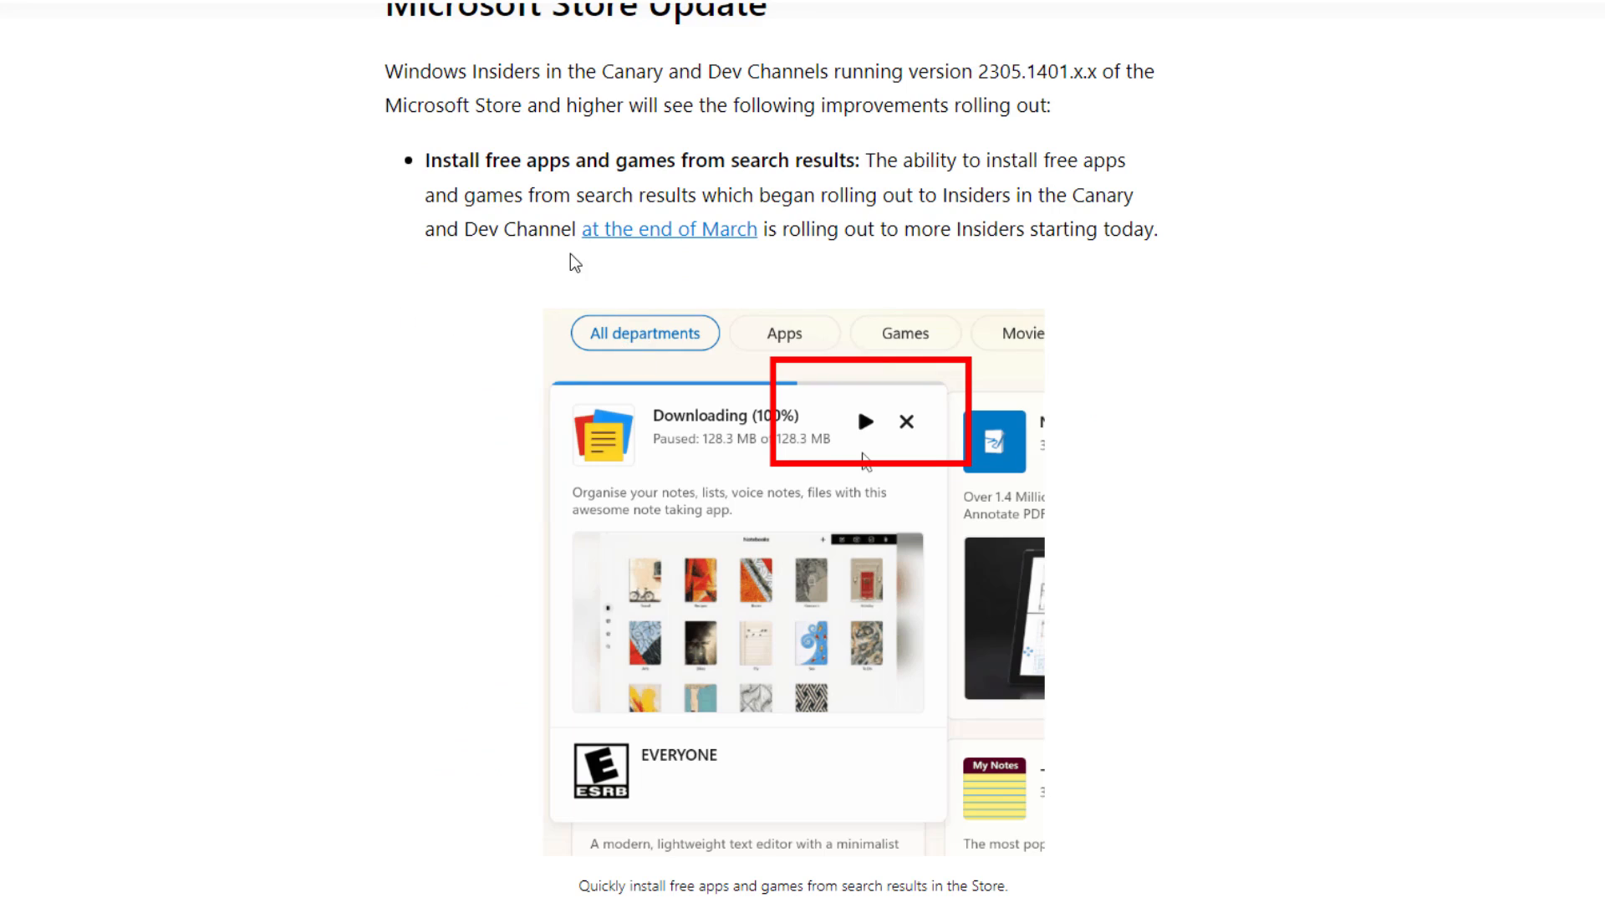
{"action": "mouse_move", "coordinate": [737, 473]}
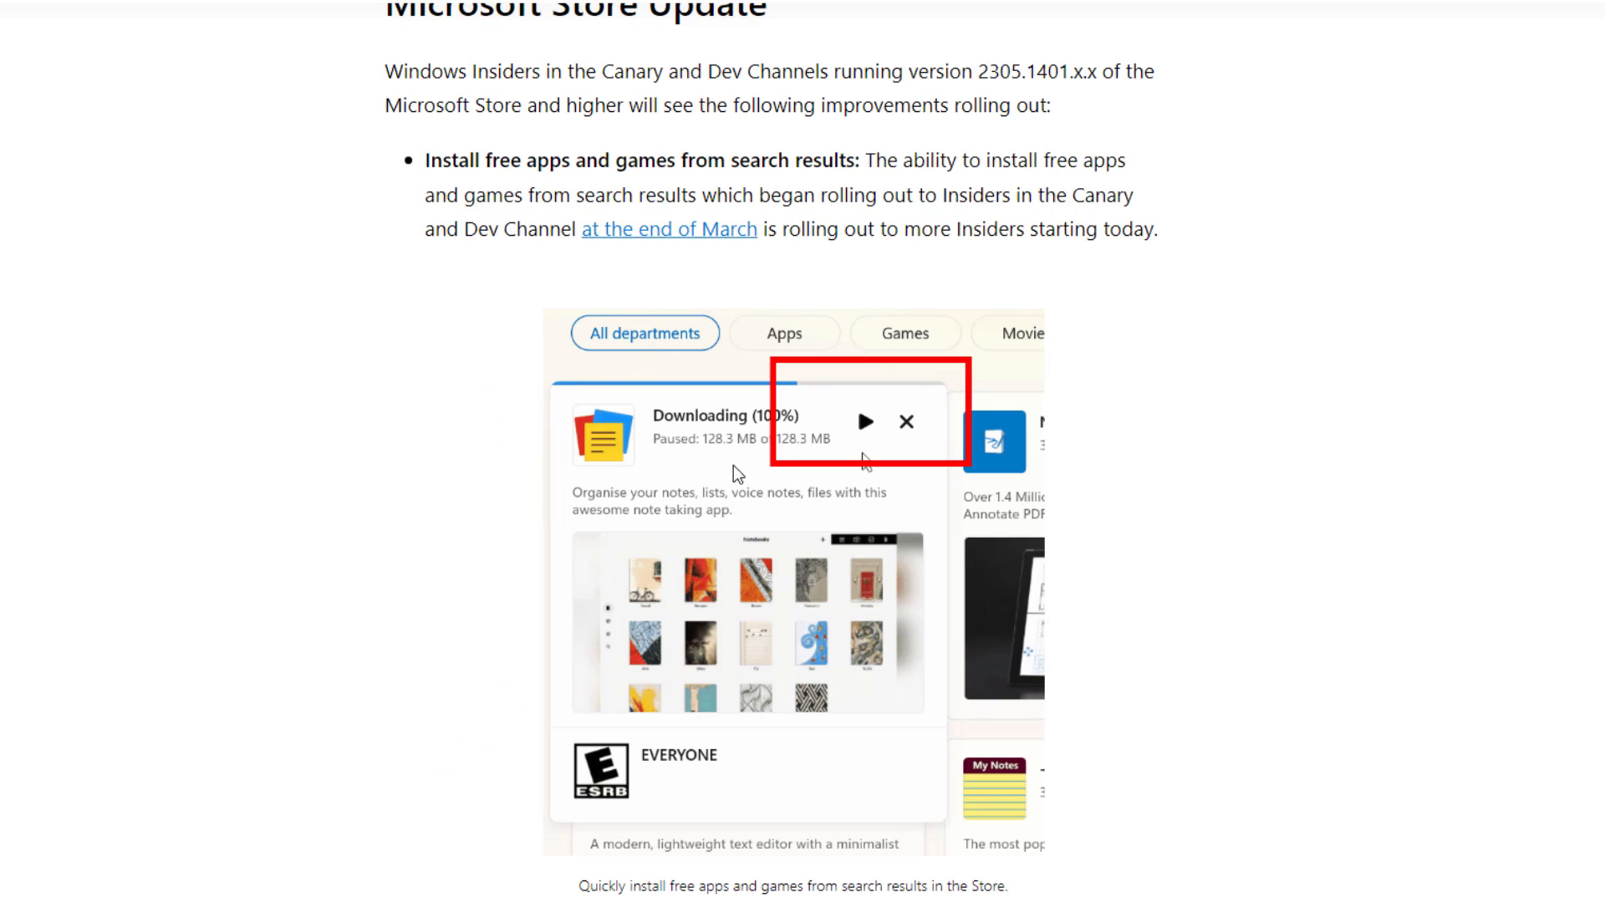
{"action": "mouse_move", "coordinate": [799, 520]}
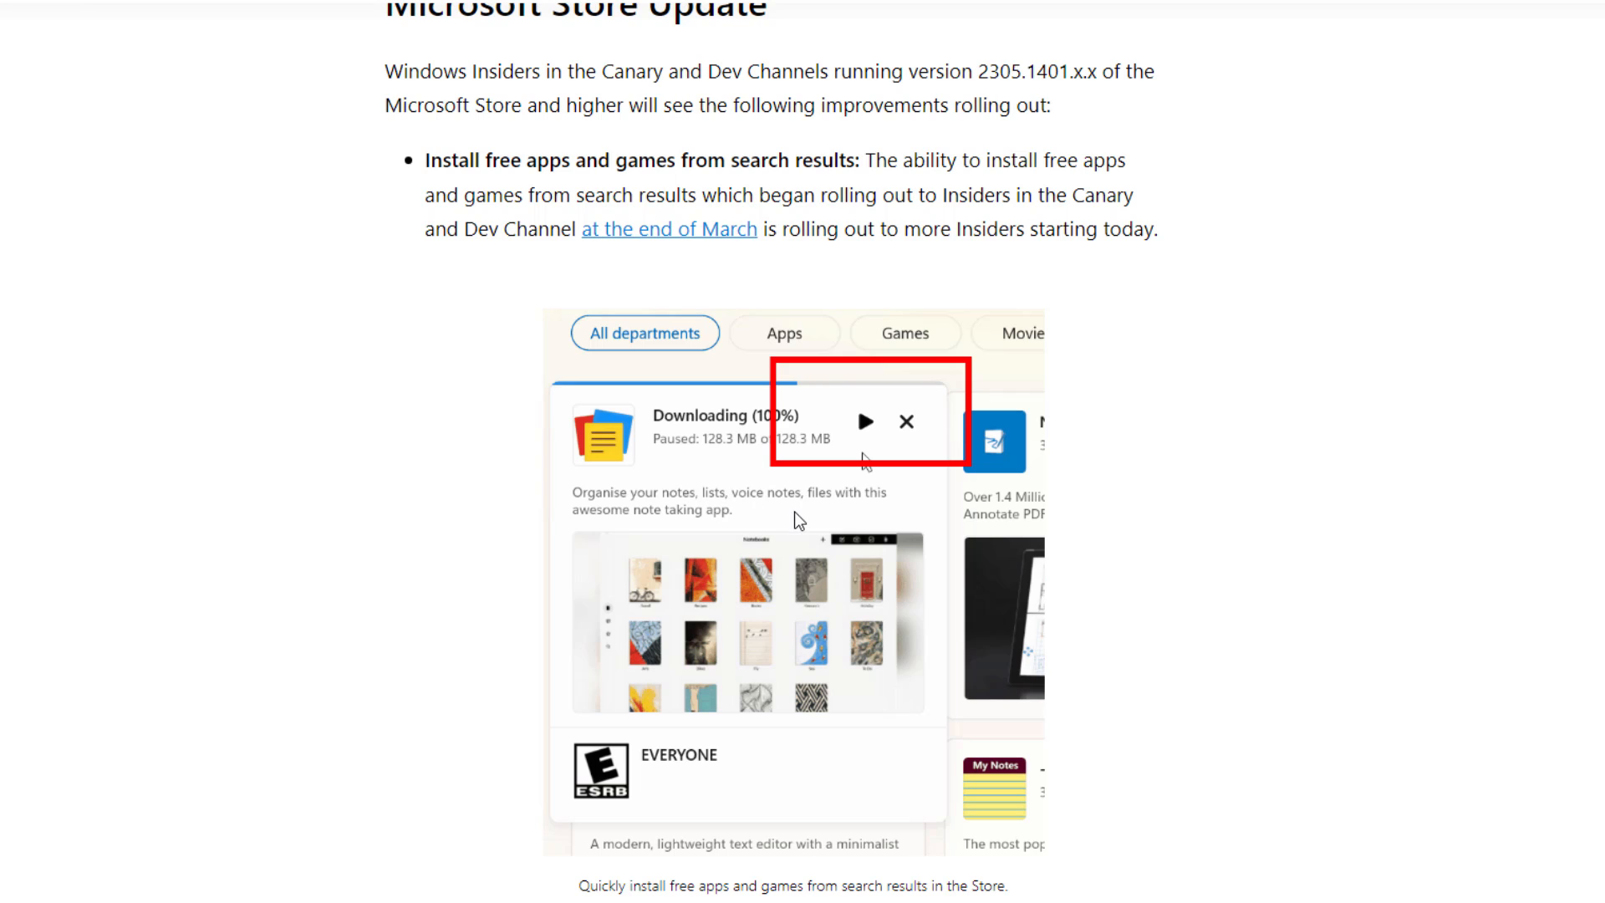
{"action": "scroll", "scroll_direction": "down", "scroll_amount": 3}
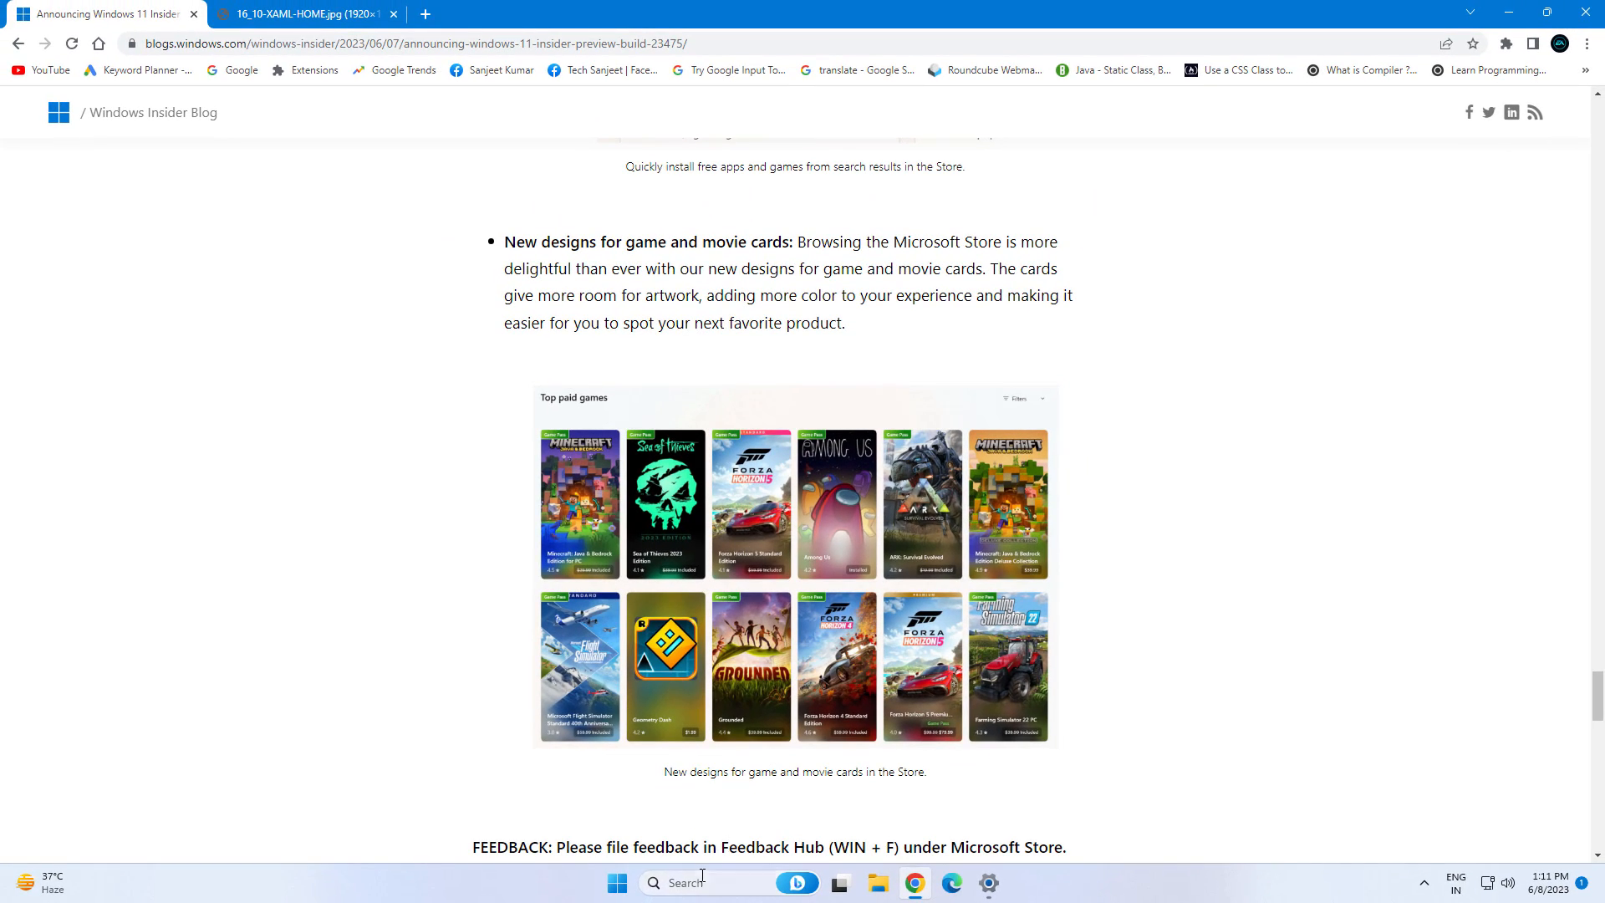
Compare the Store's redesigned game cards, then return to the blog and read its Fixes section.
{"action": "left_click", "coordinate": [1005, 882]}
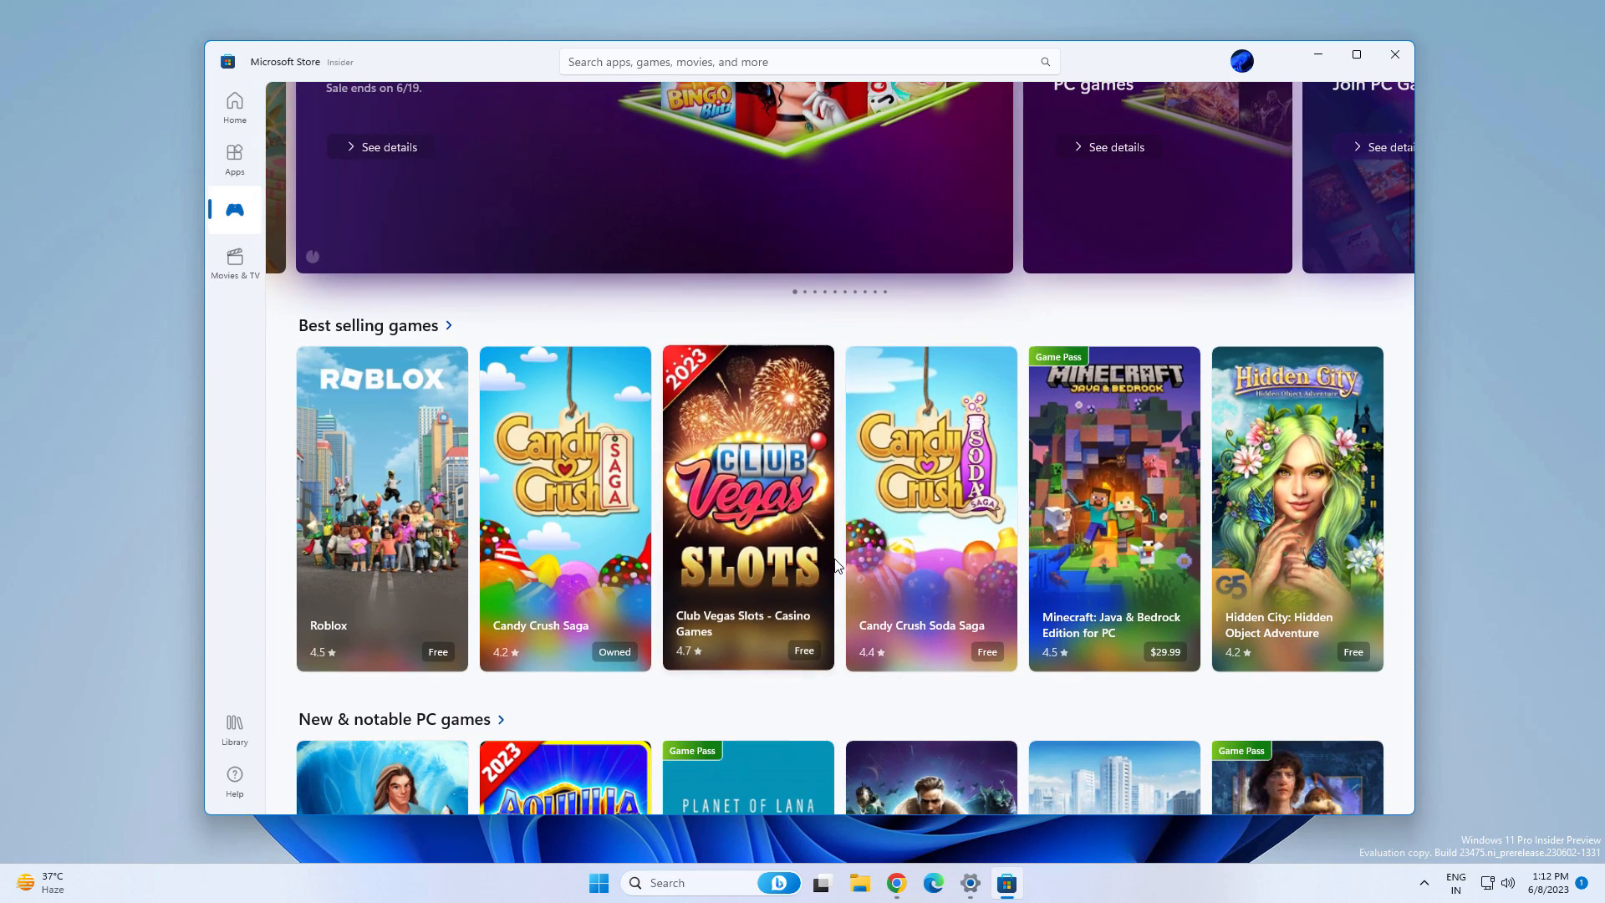
{"action": "left_click", "coordinate": [912, 883]}
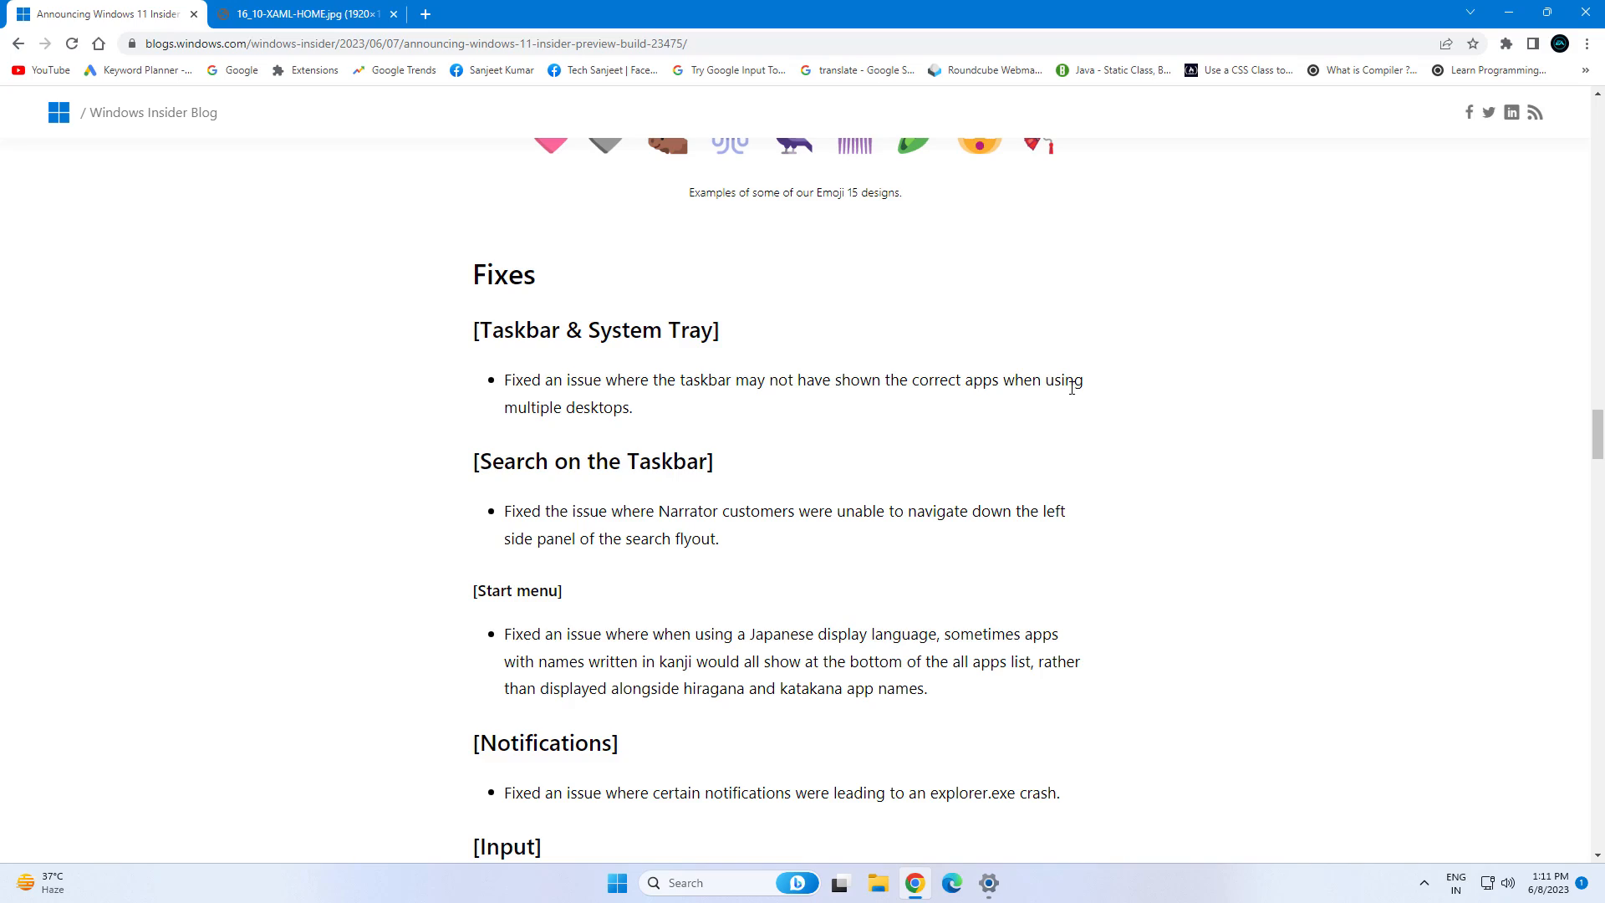
{"action": "mouse_move", "coordinate": [750, 481]}
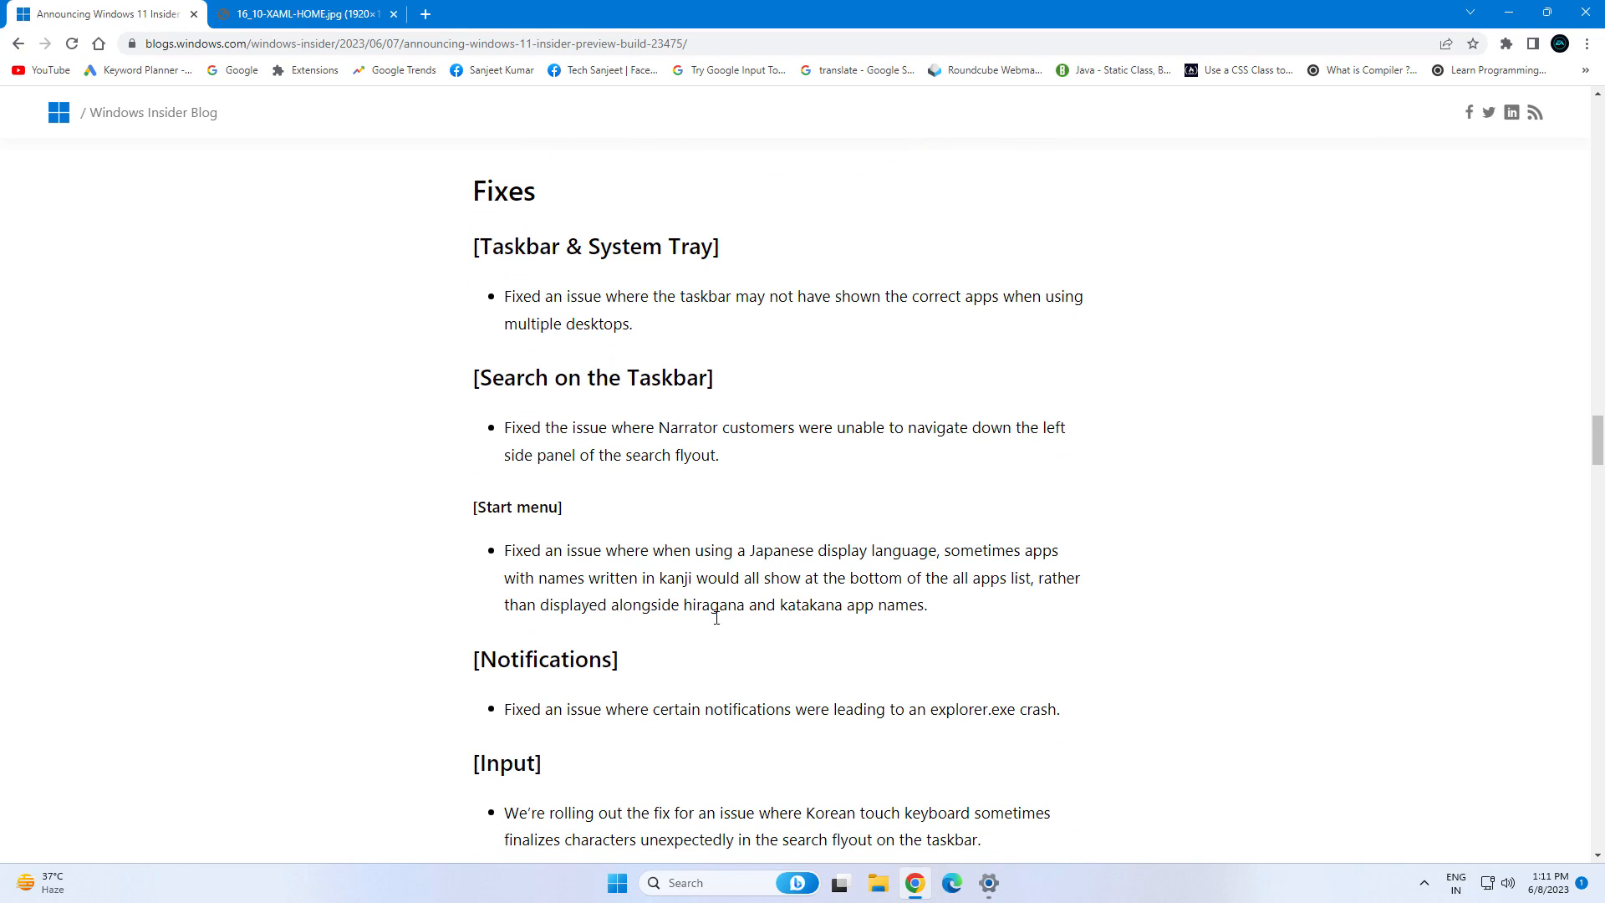
{"action": "mouse_move", "coordinate": [605, 281]}
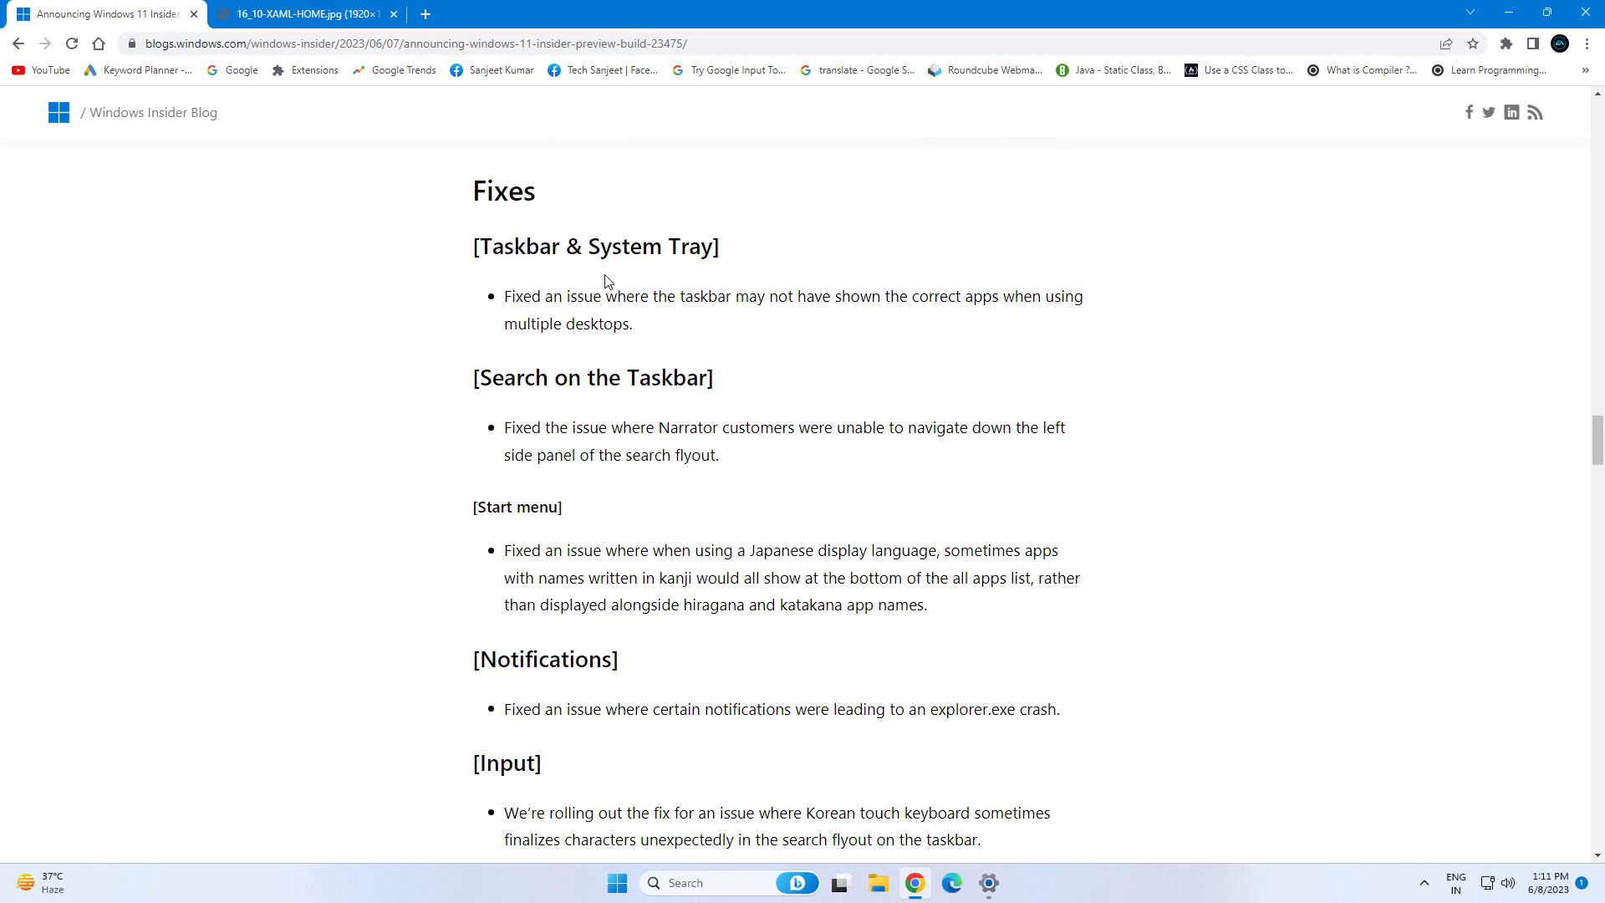
{"action": "mouse_move", "coordinate": [525, 553]}
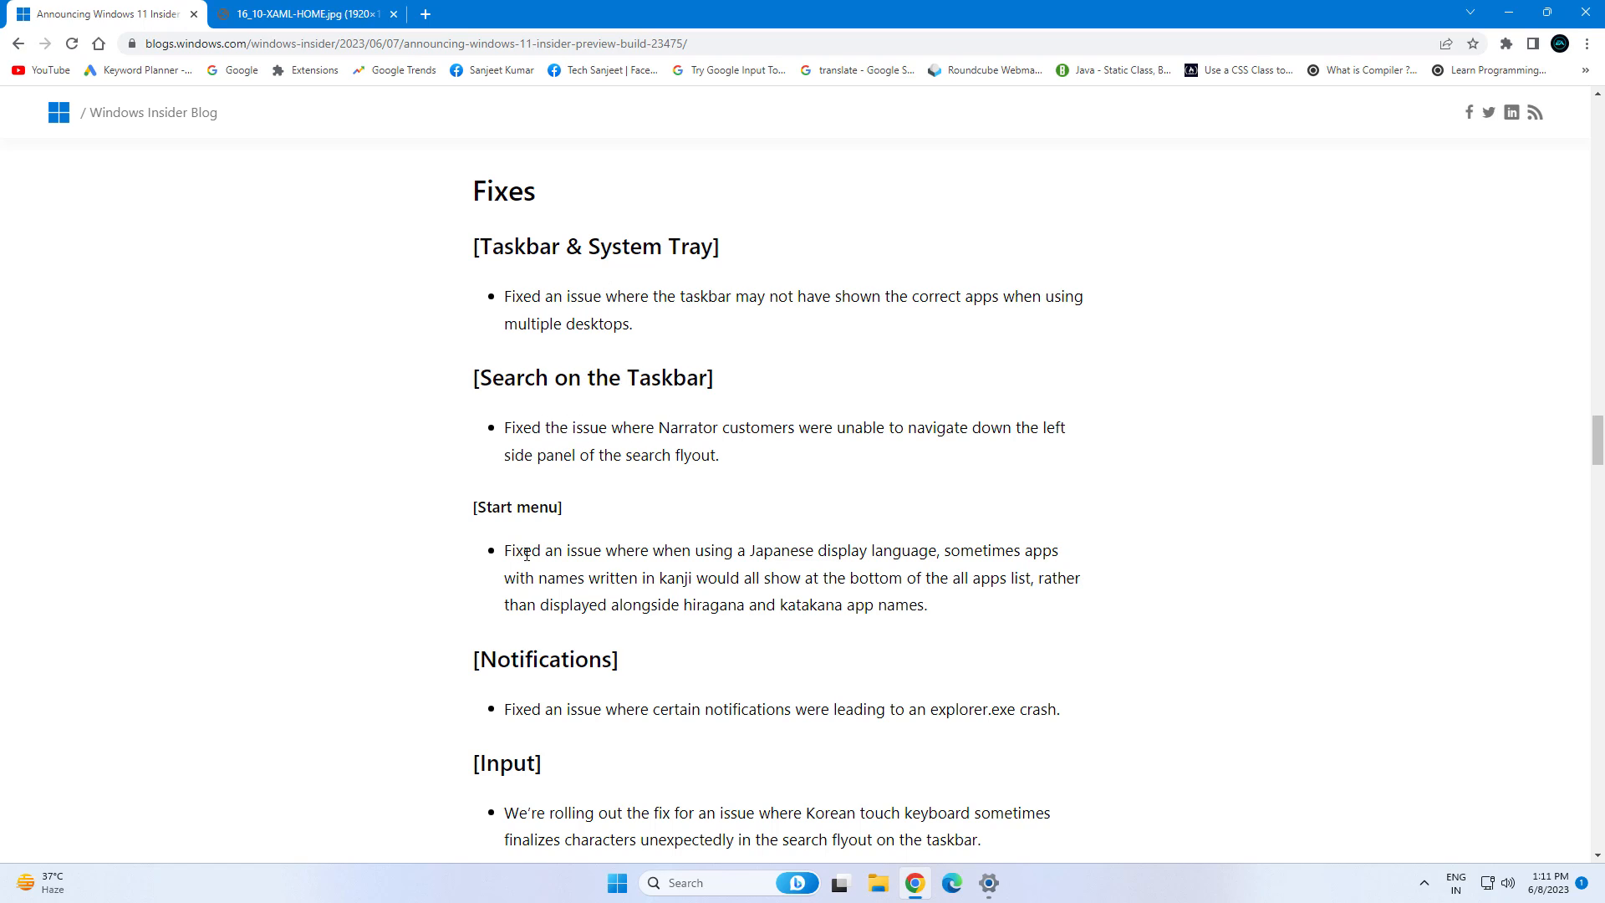
{"action": "scroll", "scroll_direction": "down", "scroll_amount": 3}
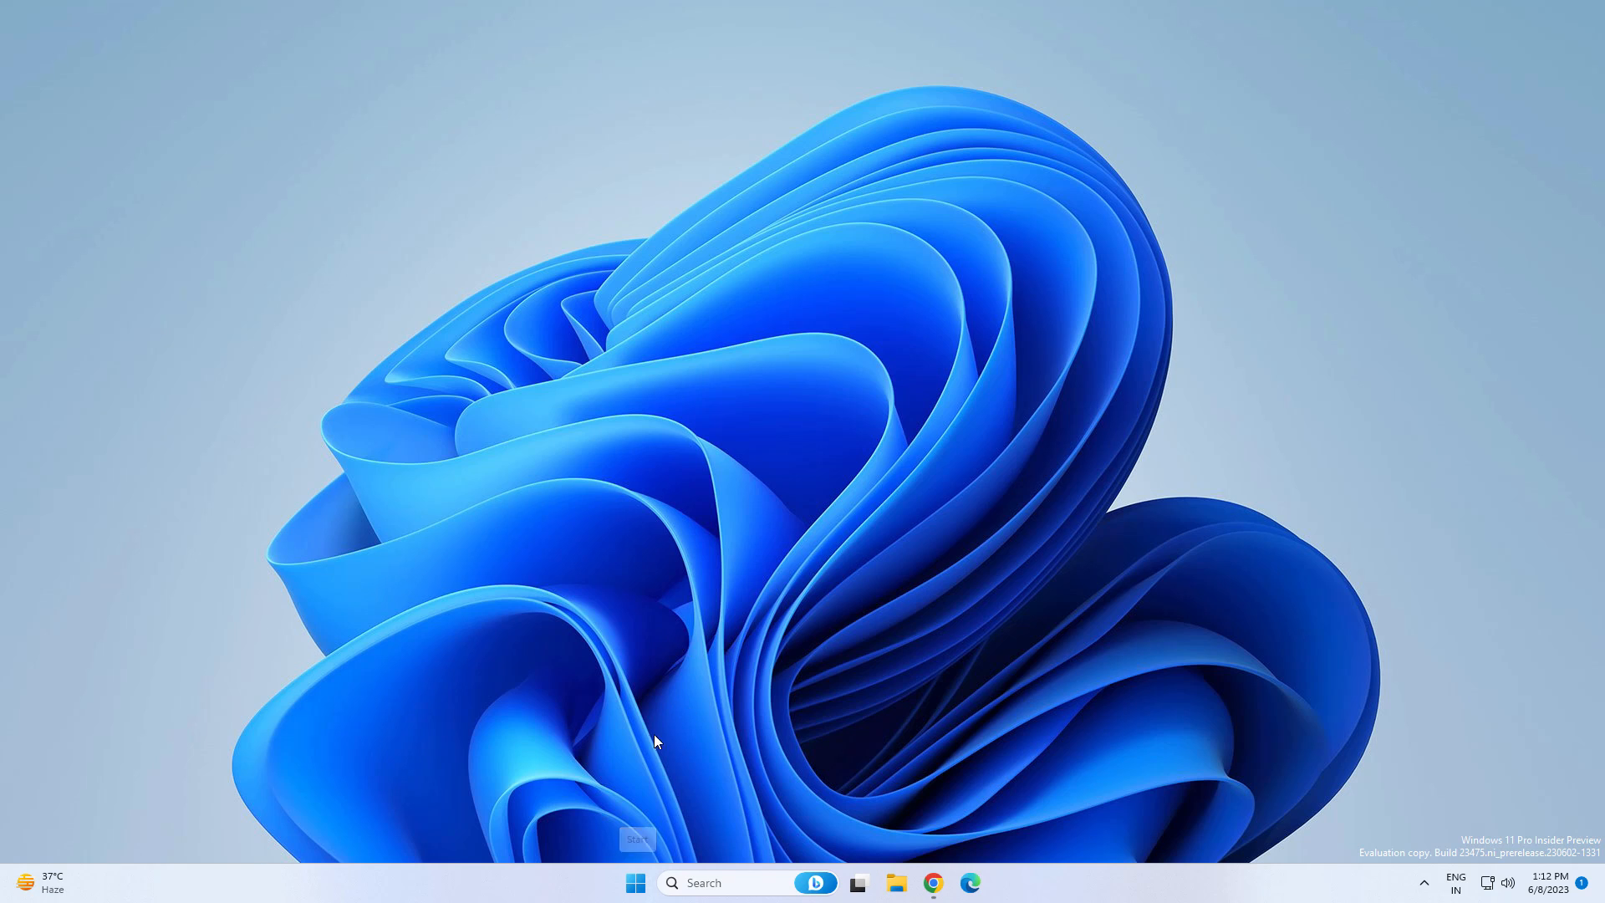
{"action": "mouse_move", "coordinate": [635, 882]}
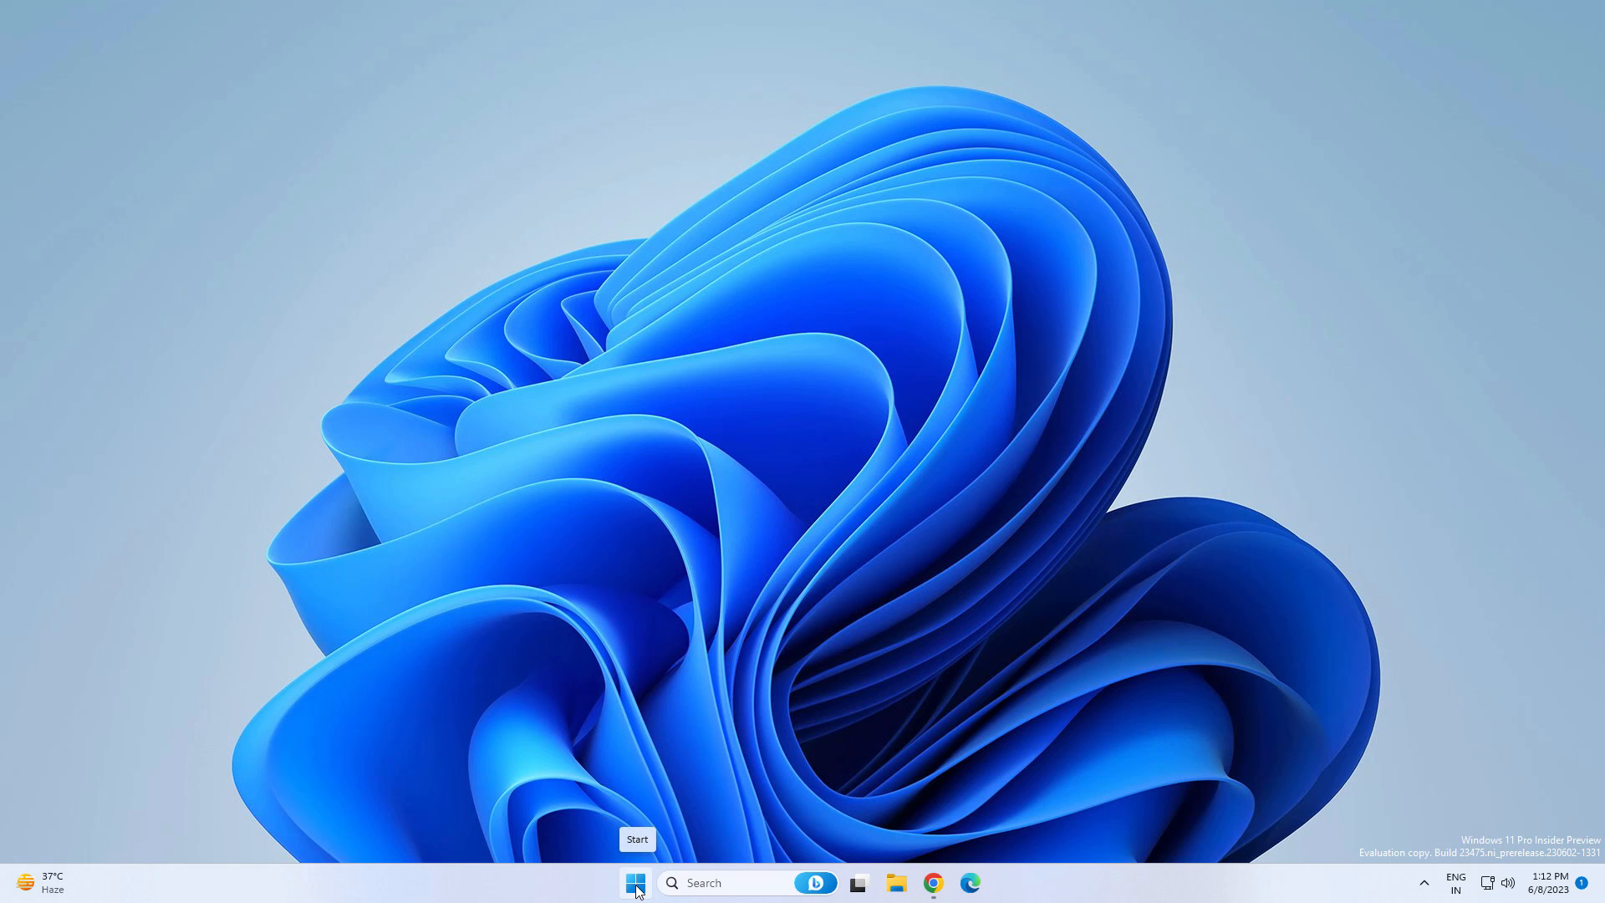